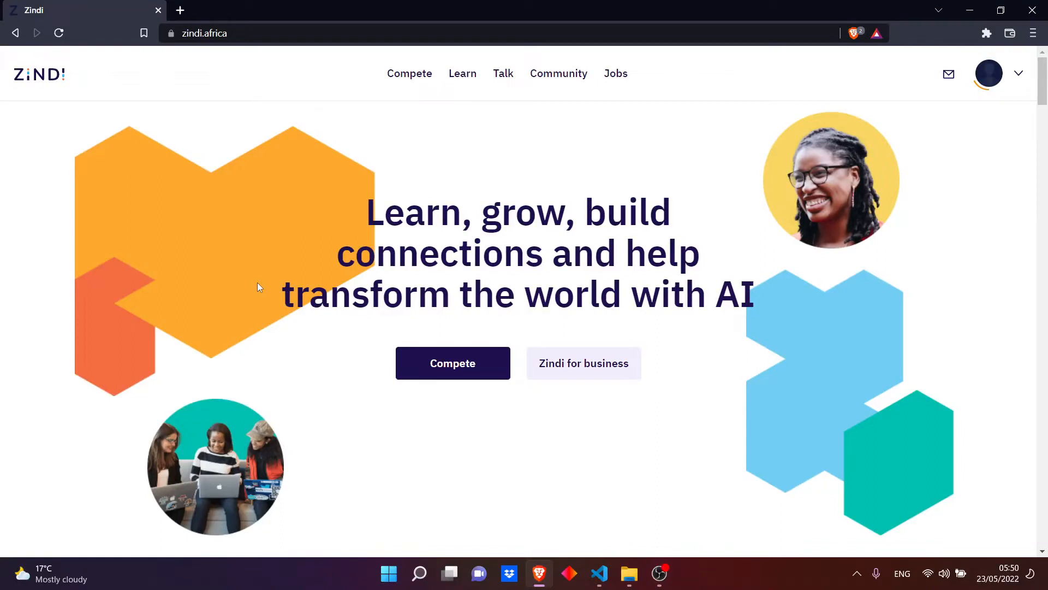
pyautogui.moveTo(333, 182)
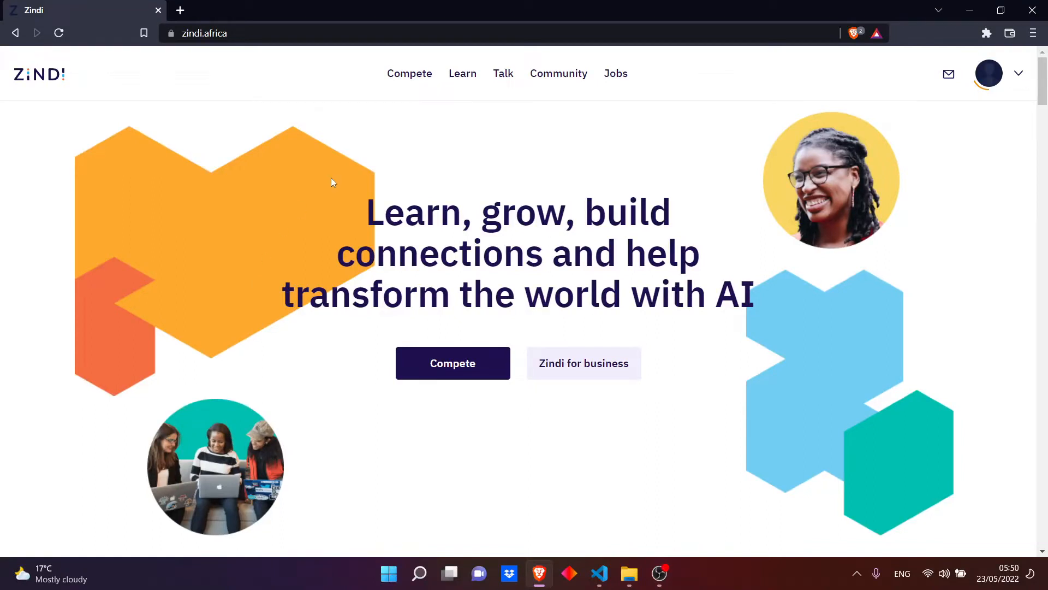
pyautogui.moveTo(386, 167)
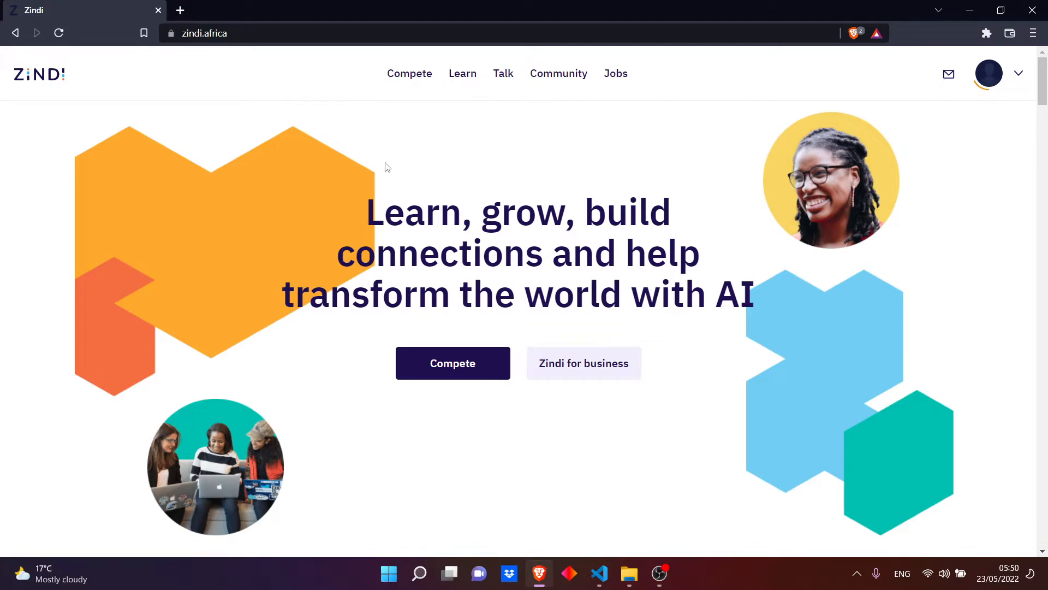
# Step: Go to Zindi's Compete list and open the Microsoft Rice Disease Classification Challenge page
pyautogui.scroll(-3)
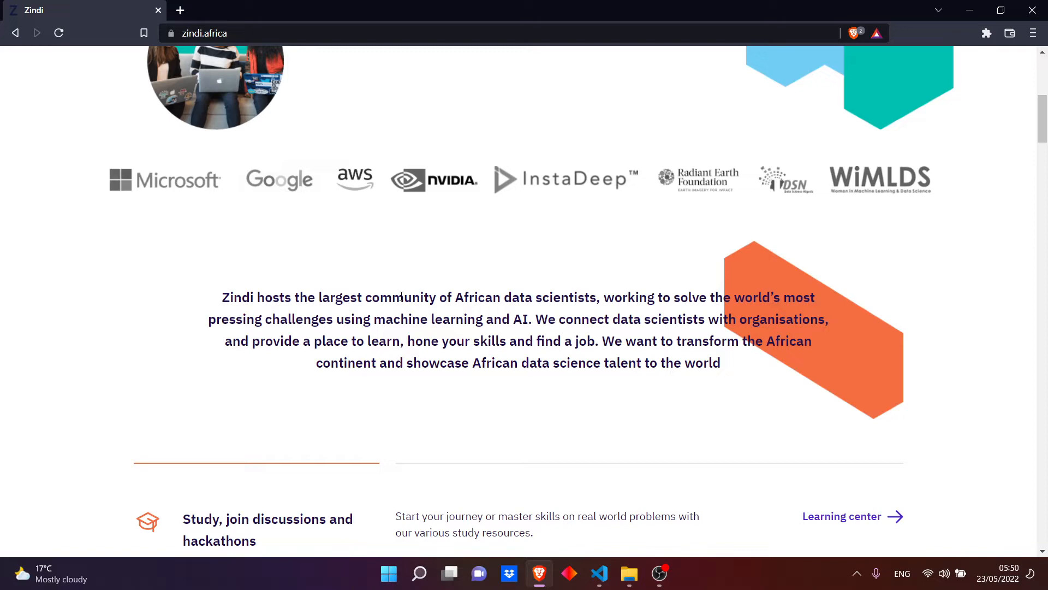
pyautogui.click(408, 74)
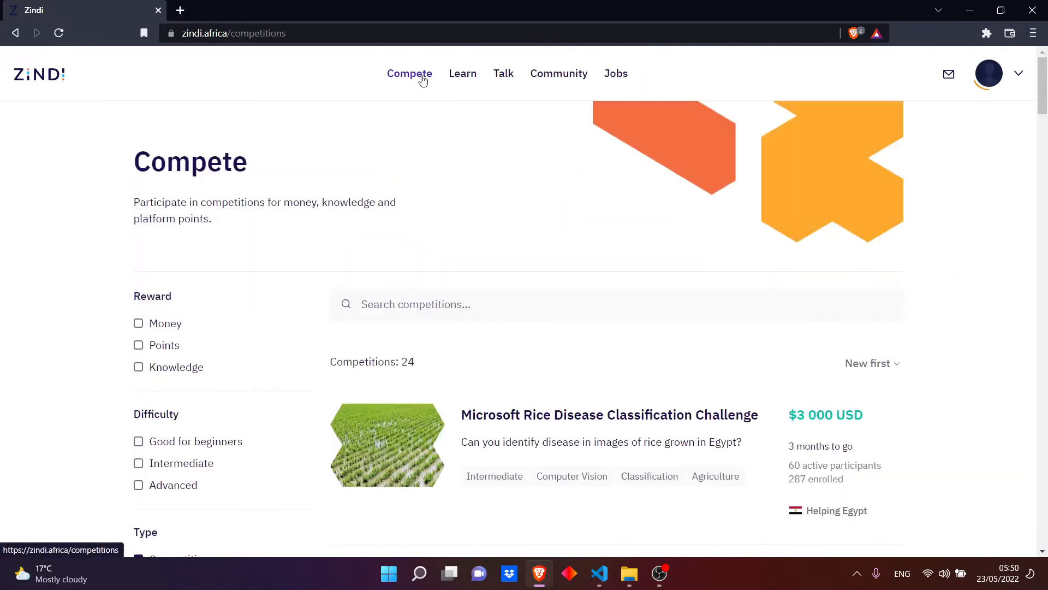
pyautogui.click(610, 414)
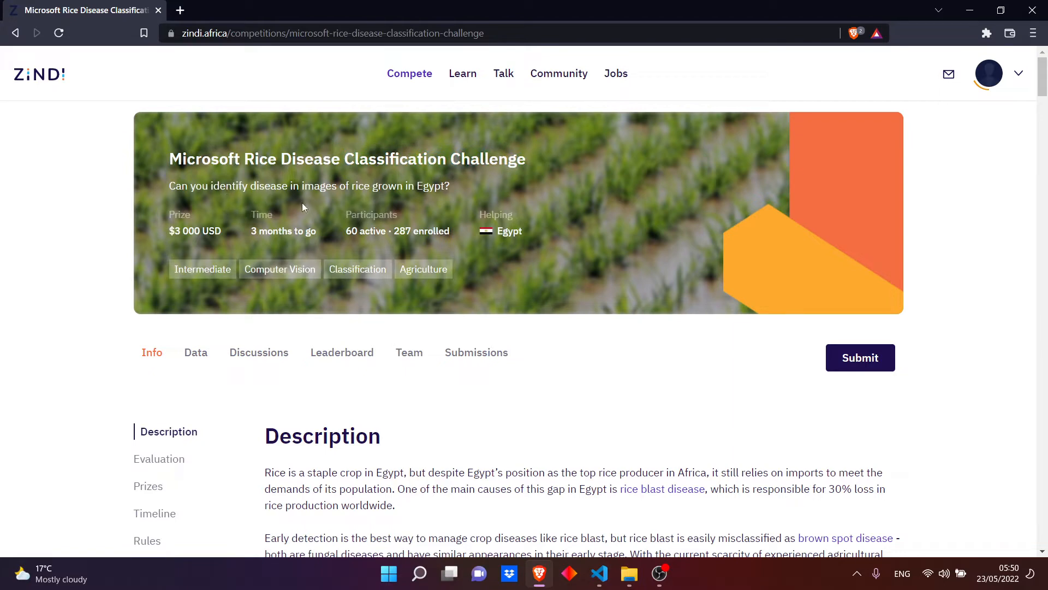
pyautogui.moveTo(525, 235)
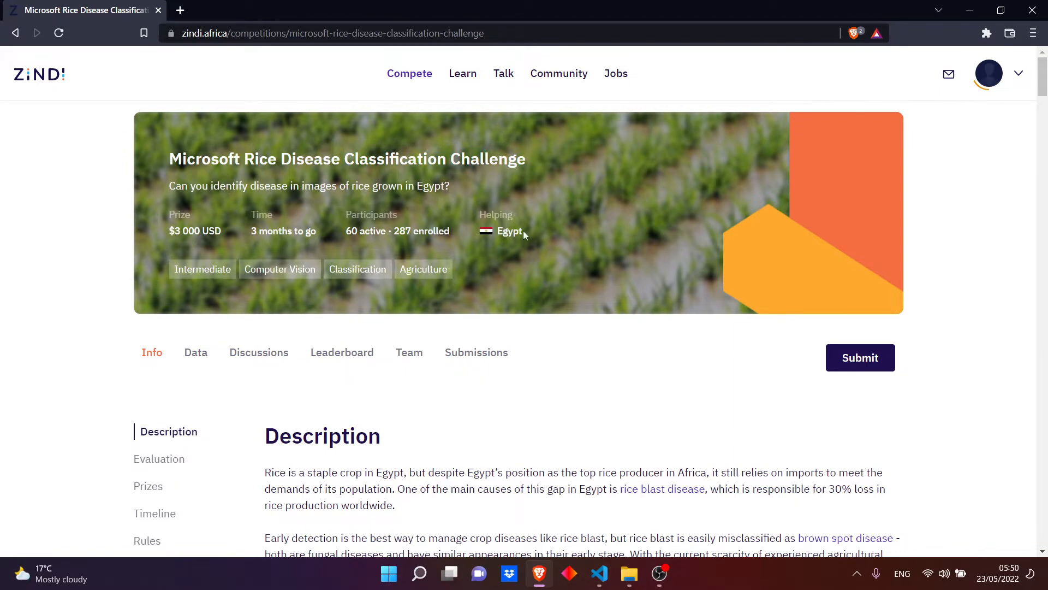
pyautogui.scroll(-3)
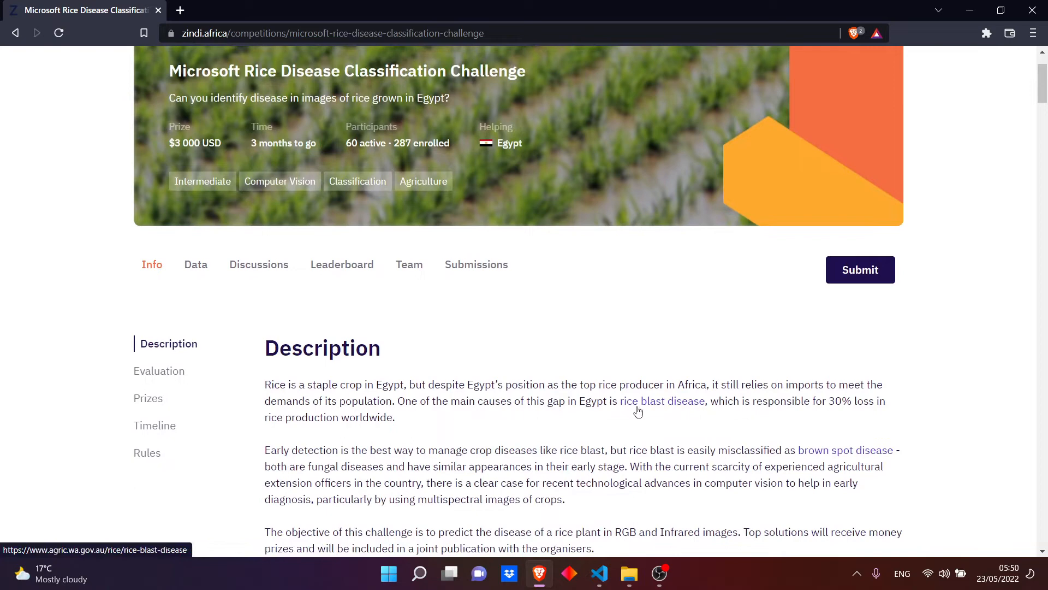
pyautogui.click(628, 579)
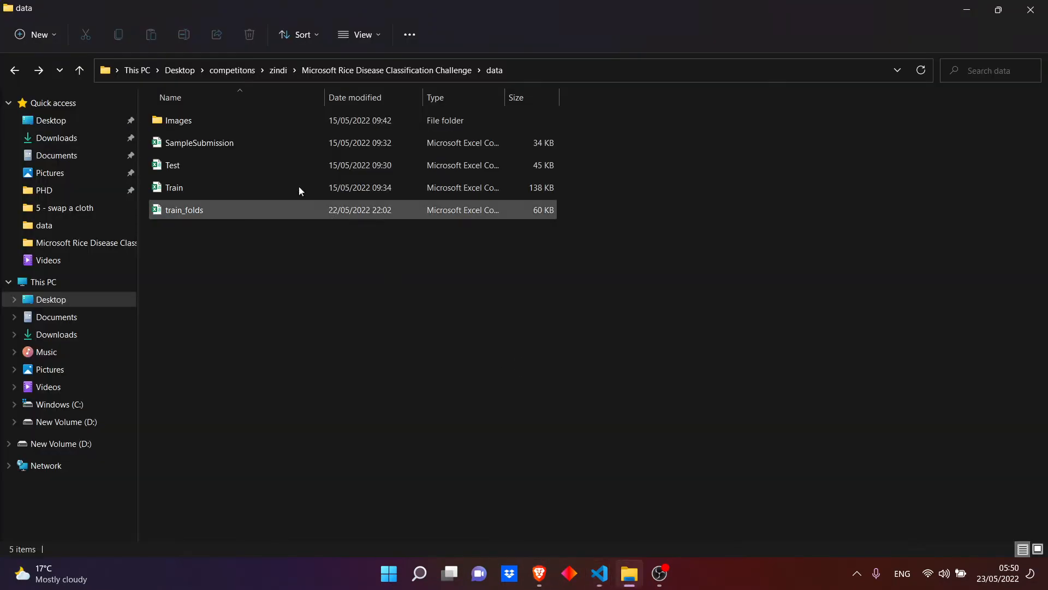
pyautogui.click(179, 120)
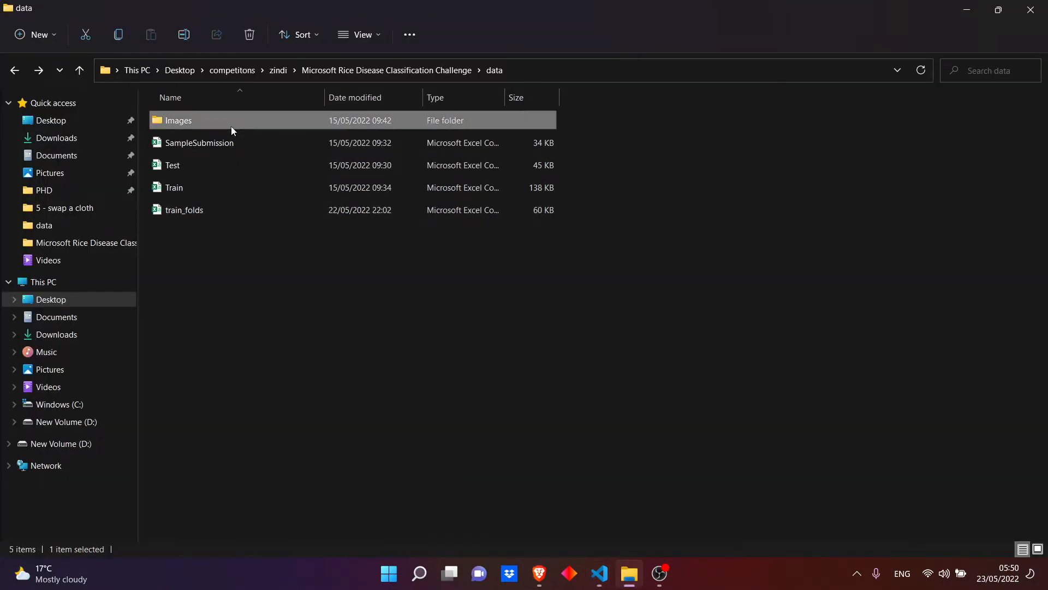
pyautogui.doubleClick(178, 120)
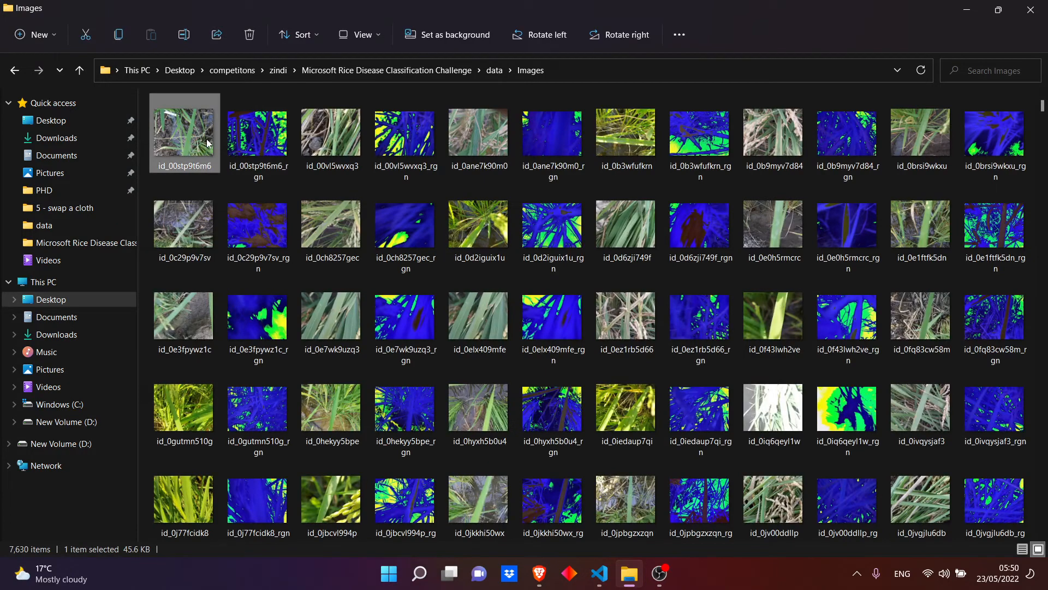
pyautogui.click(257, 132)
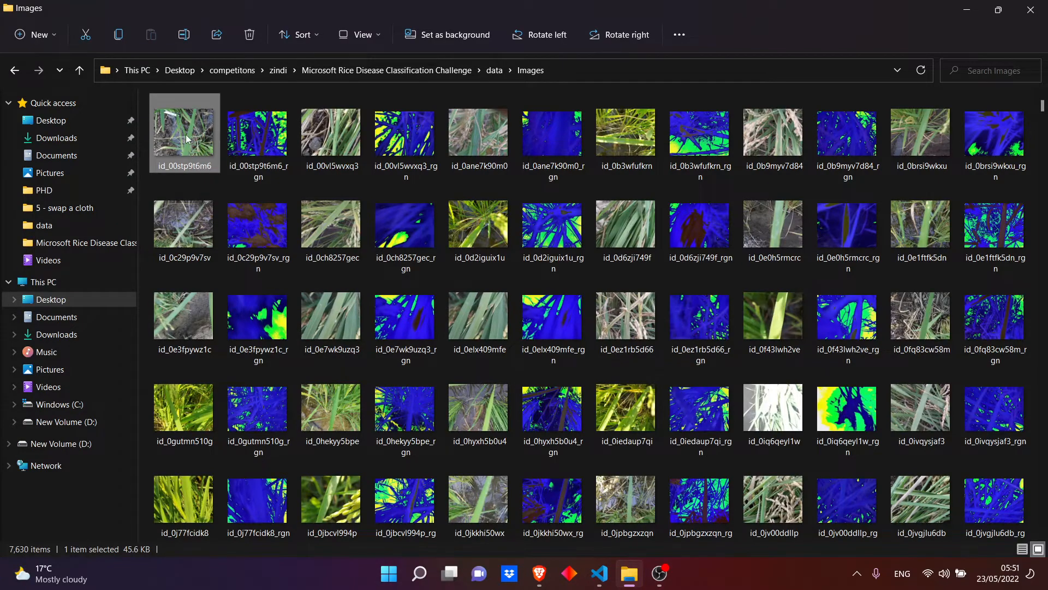
pyautogui.click(257, 132)
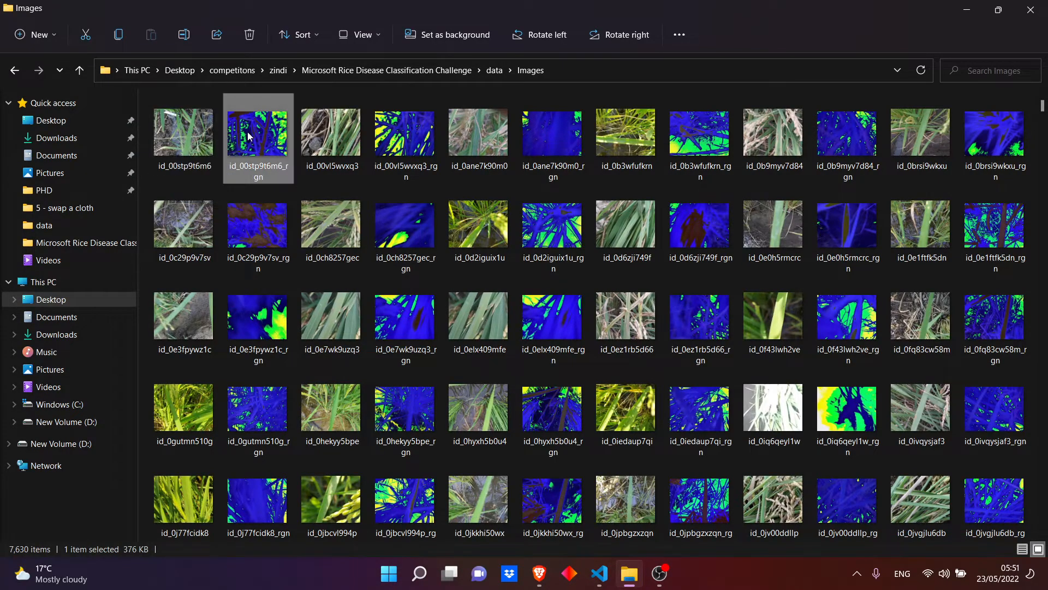
pyautogui.scroll(-3)
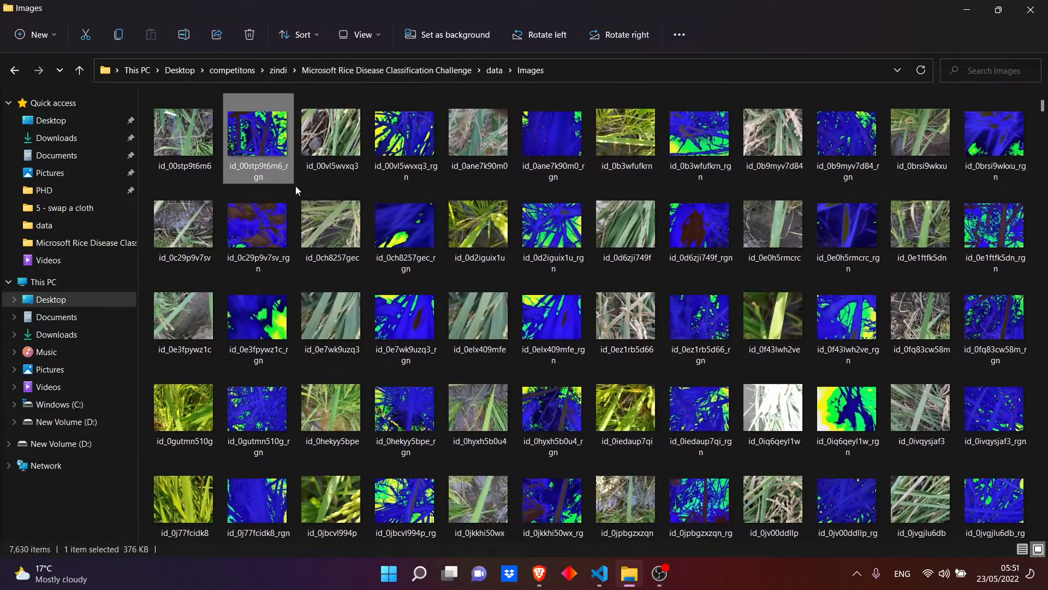
pyautogui.click(184, 132)
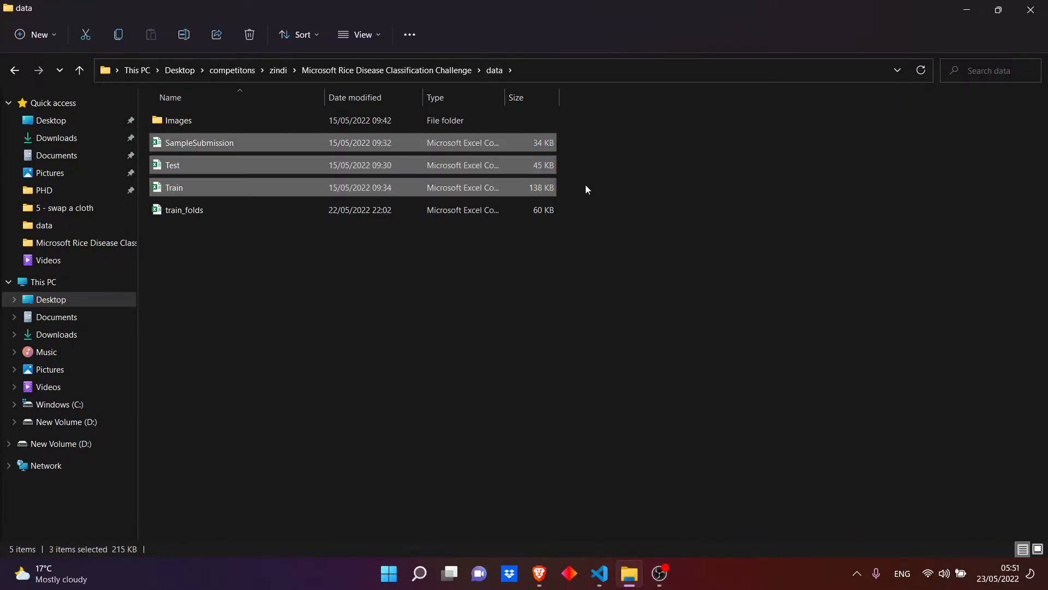
pyautogui.click(199, 143)
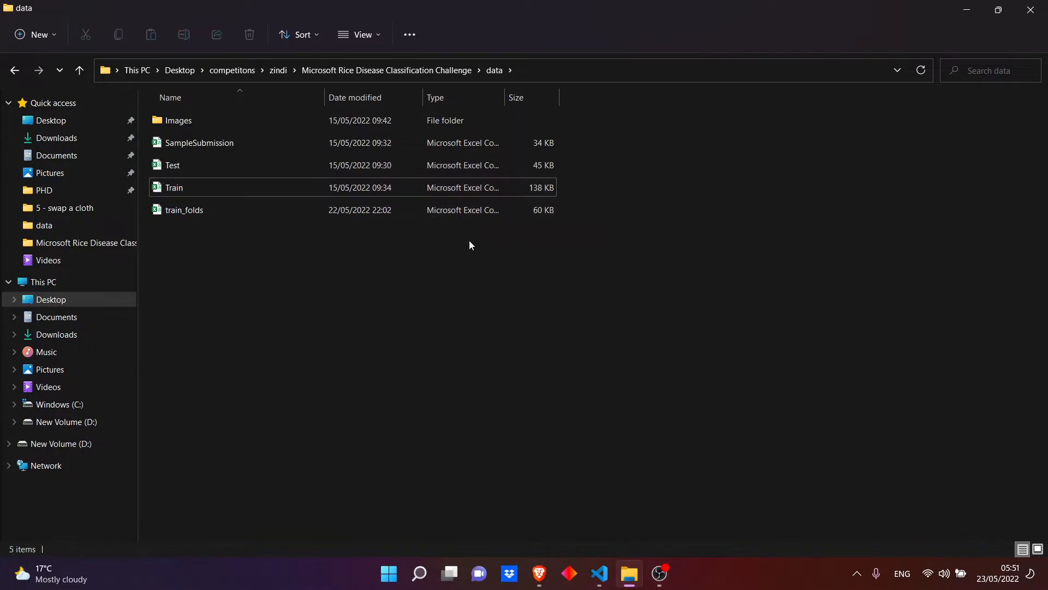
# Step: Add 'import pandas as pd' to the cv-strategy notebook
pyautogui.click(184, 209)
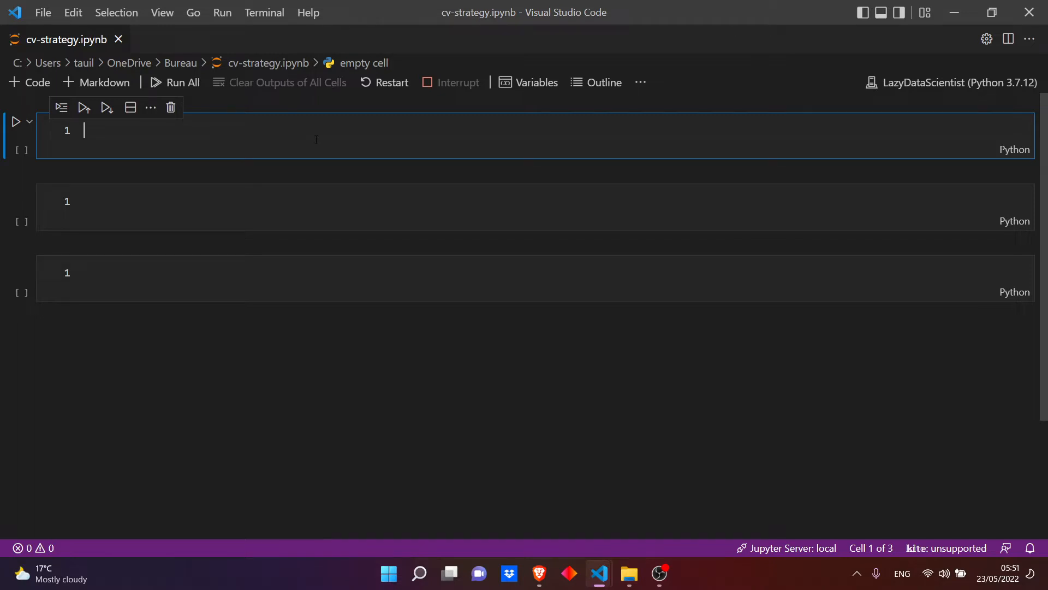
pyautogui.write('import pandas as p')
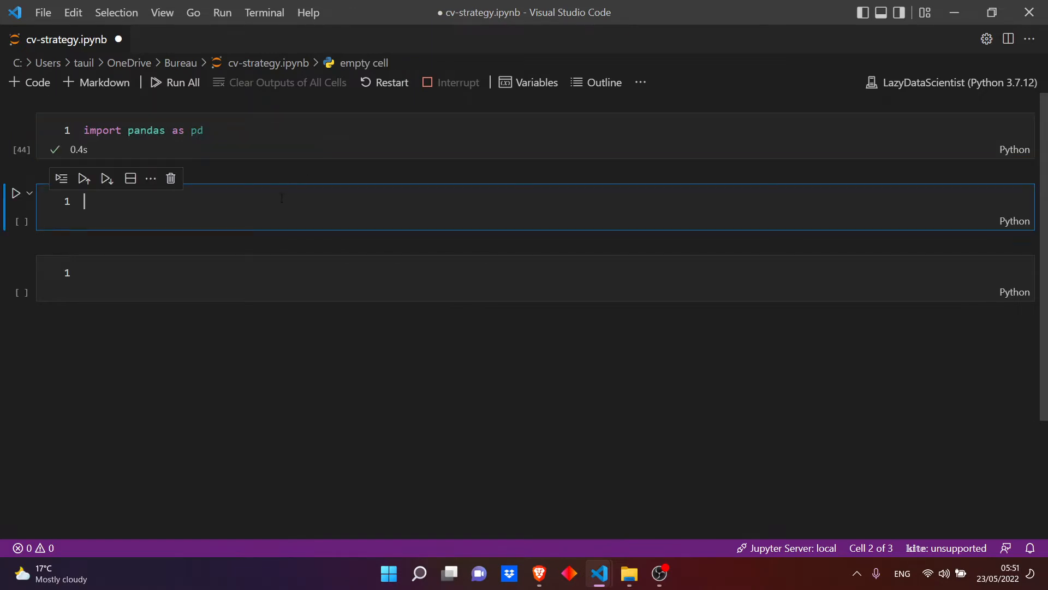
pyautogui.write('d')
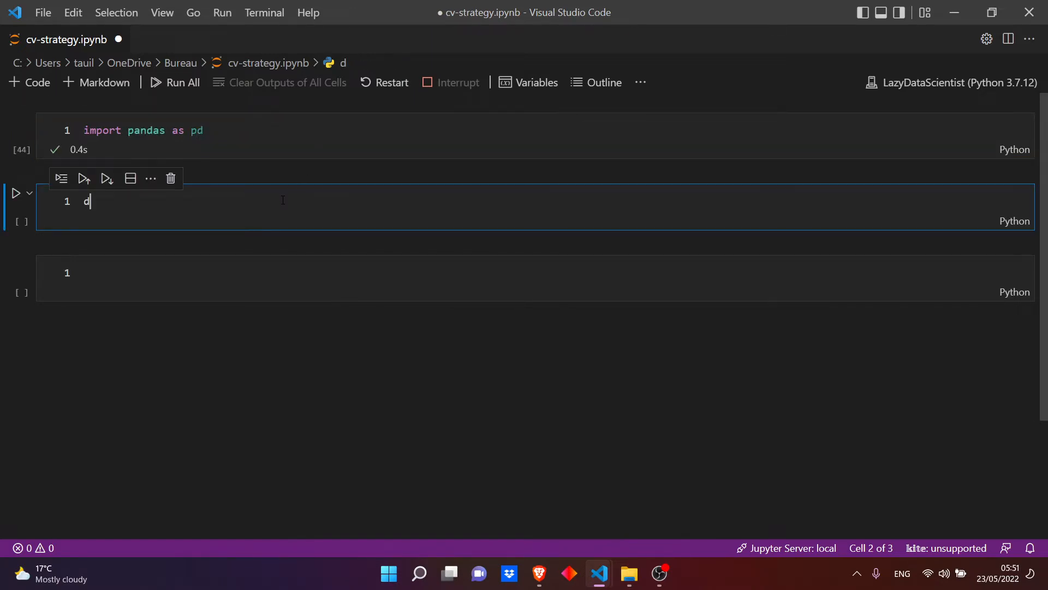
# Step: Start 'df = pd.read_csv' and copy the Train file's path from File Explorer
pyautogui.write('f =')
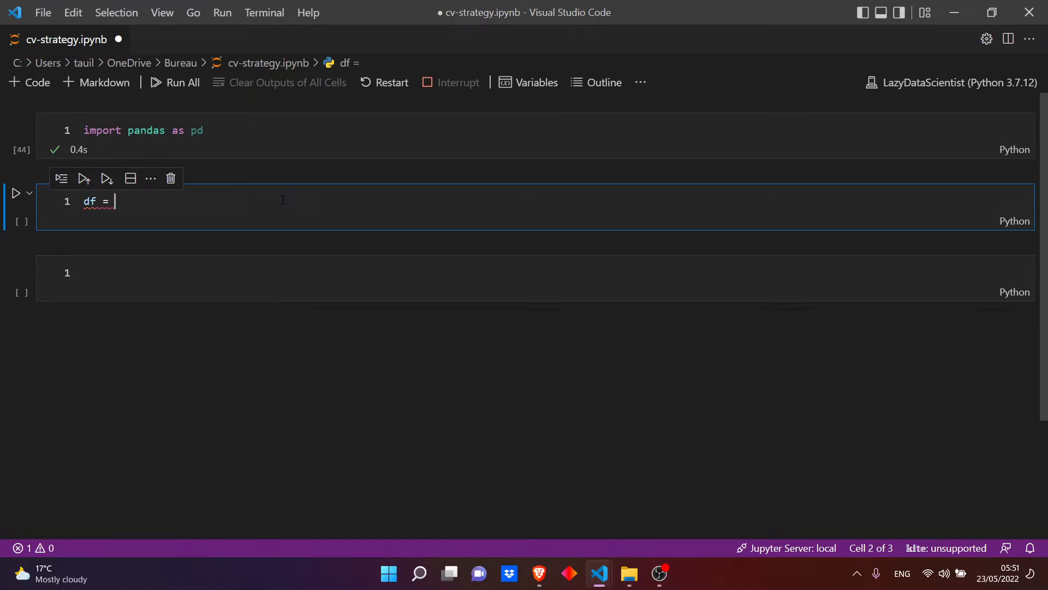
pyautogui.write('pd.read_csv')
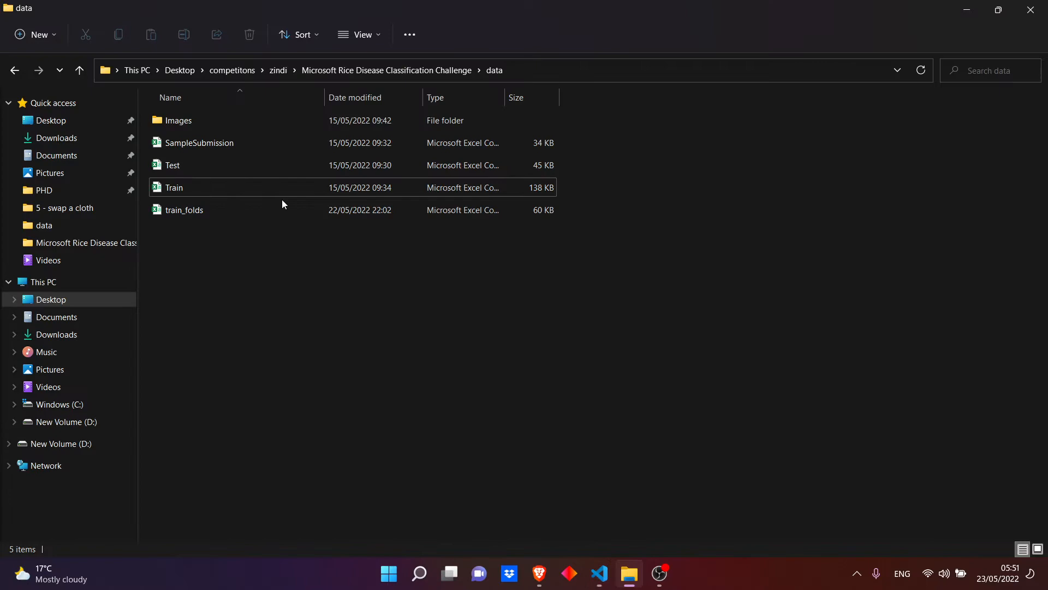
pyautogui.rightClick(174, 187)
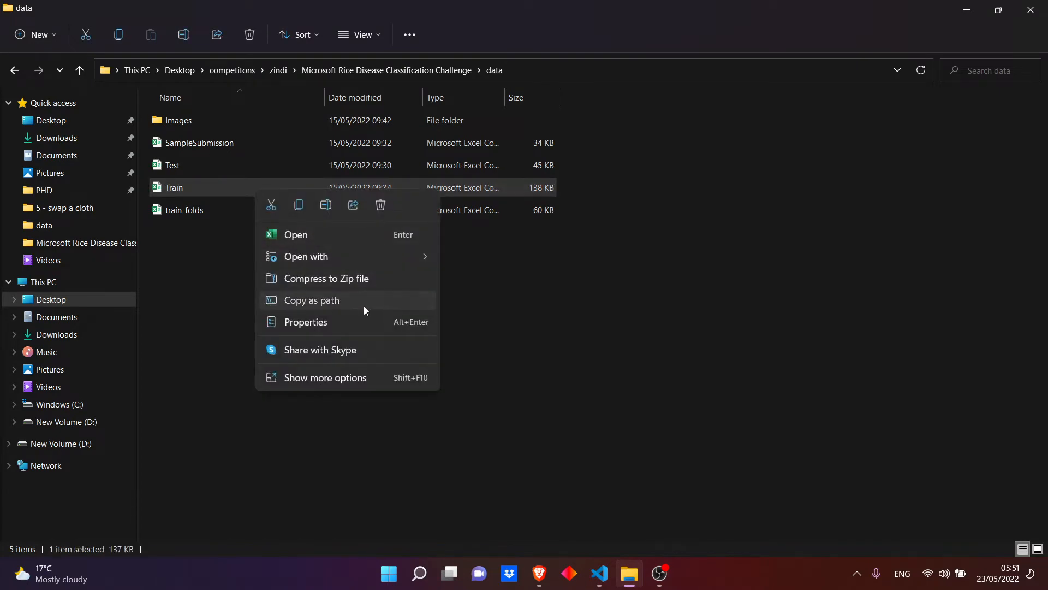
pyautogui.click(597, 573)
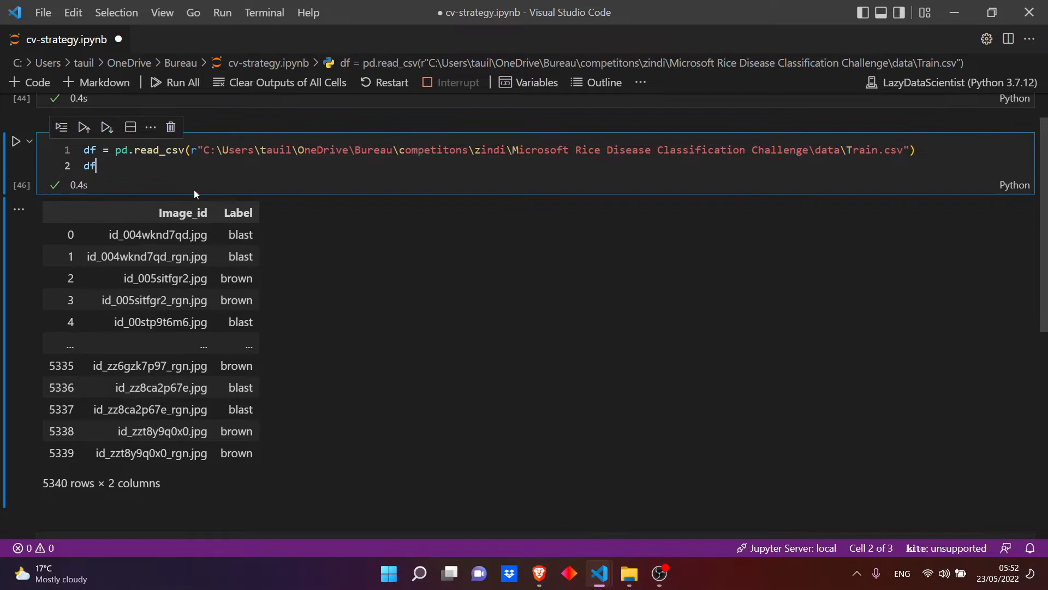
pyautogui.moveTo(250, 193)
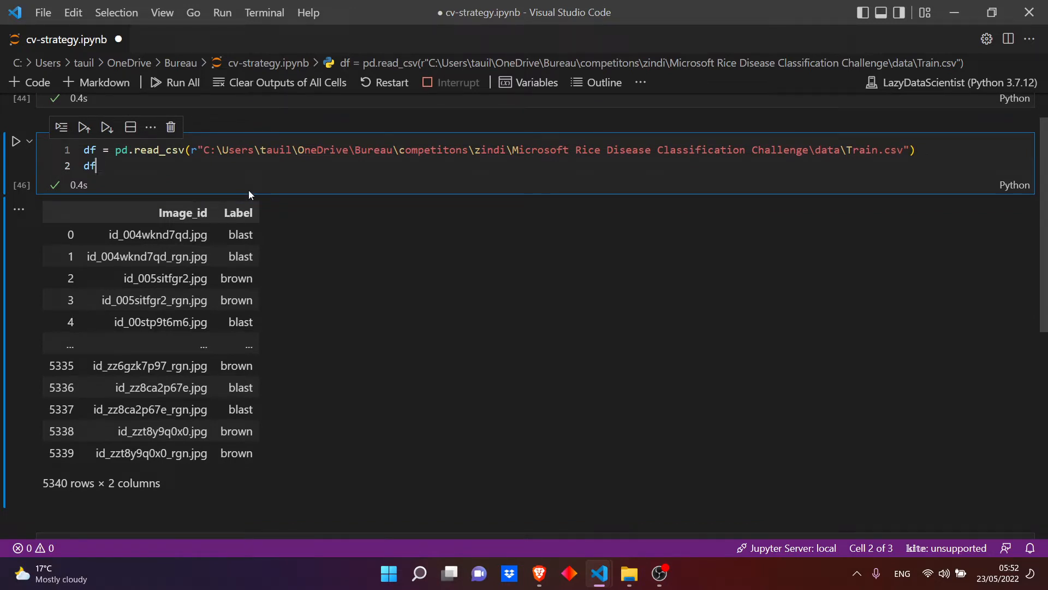
pyautogui.write("['Label")
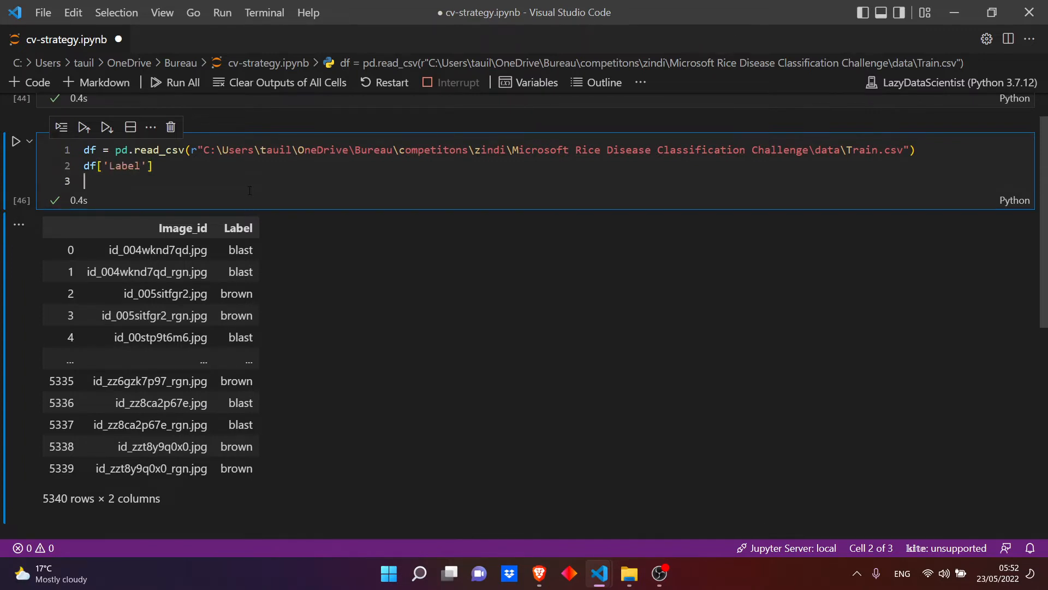
pyautogui.write('.value_counts(')
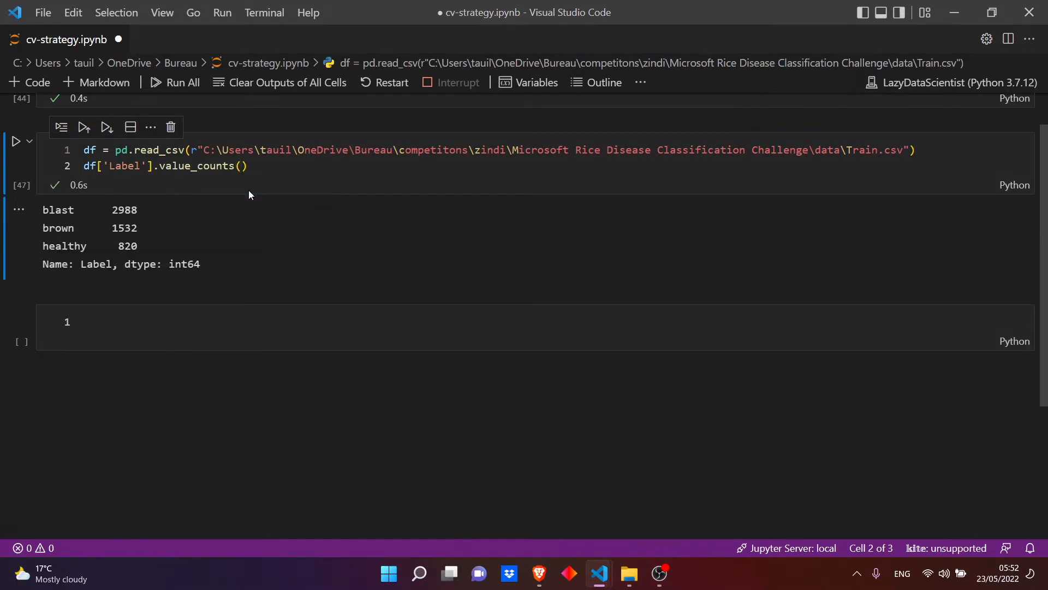
pyautogui.moveTo(43, 209); pyautogui.dragTo(137, 245)
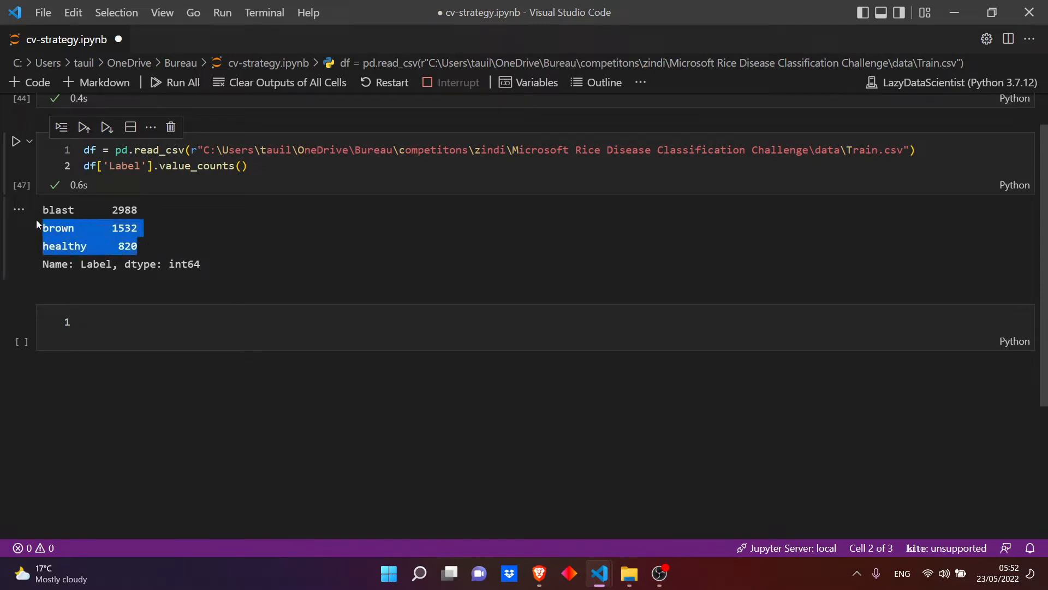
pyautogui.click(146, 210)
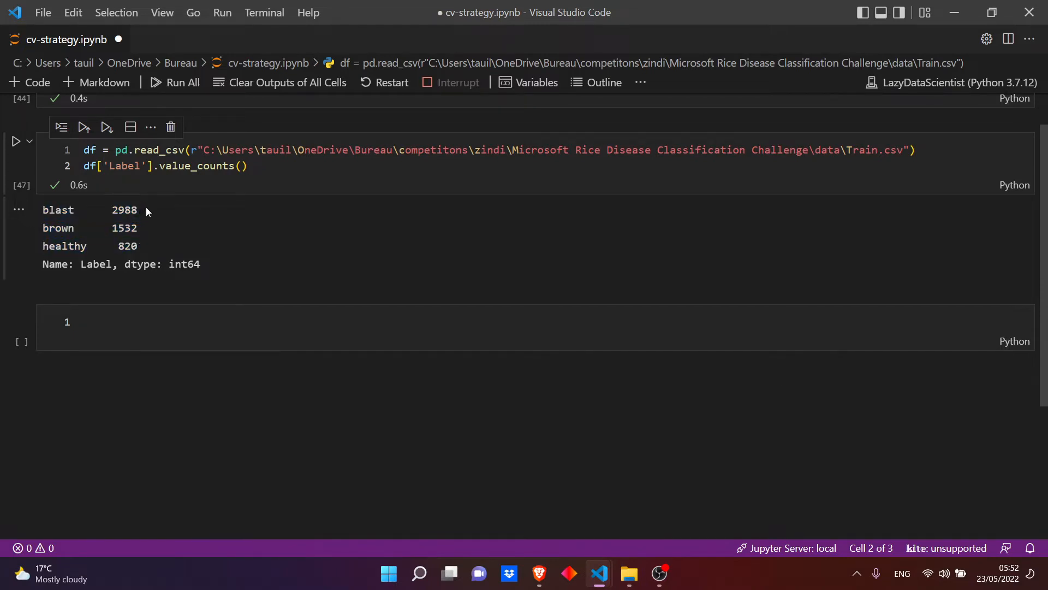
pyautogui.moveTo(146, 233)
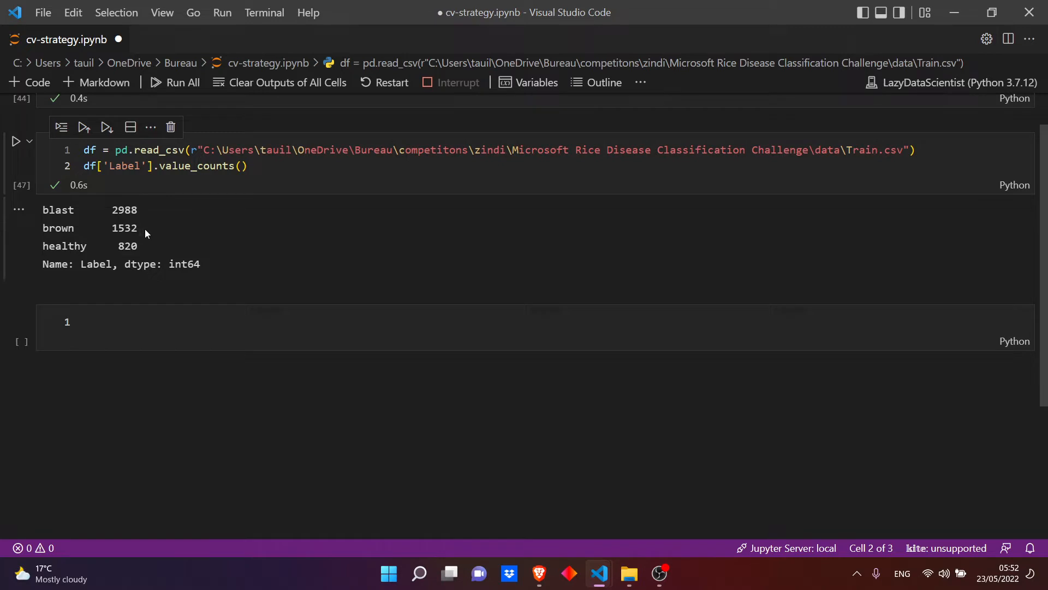
pyautogui.moveTo(255, 185)
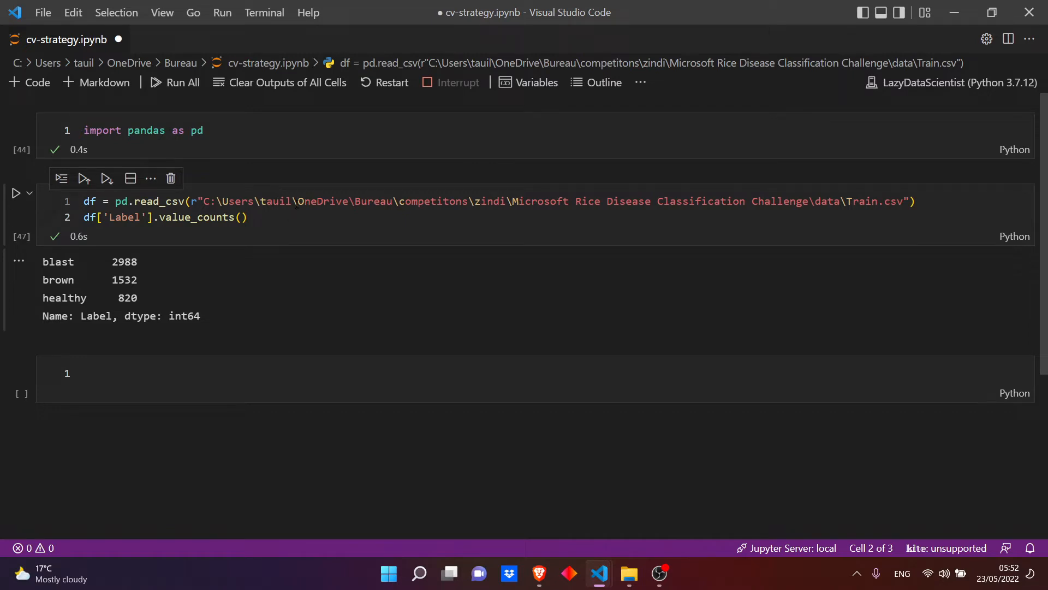
pyautogui.moveTo(185, 275)
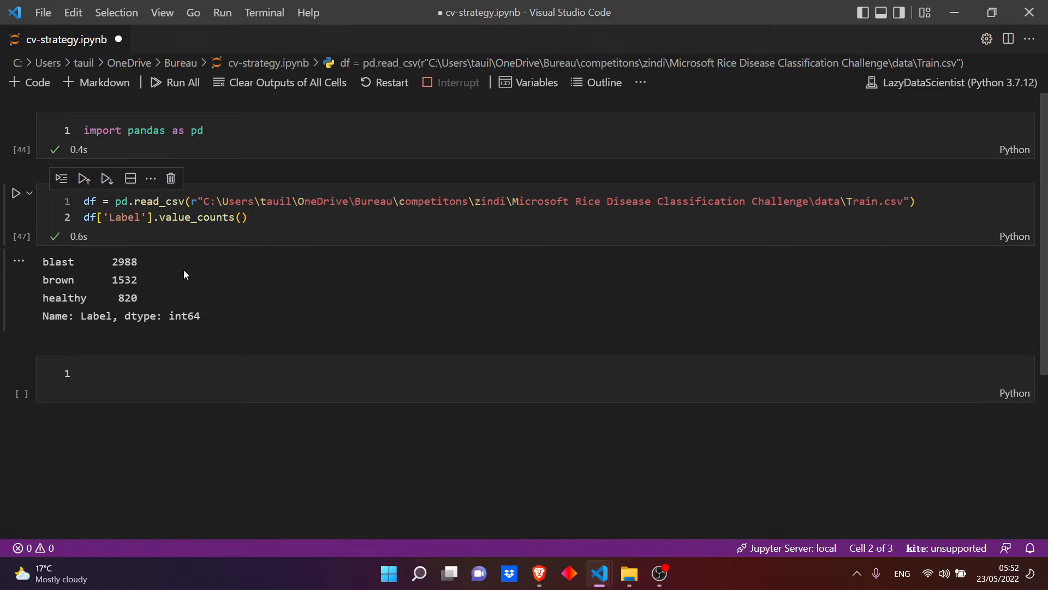
pyautogui.moveTo(151, 268)
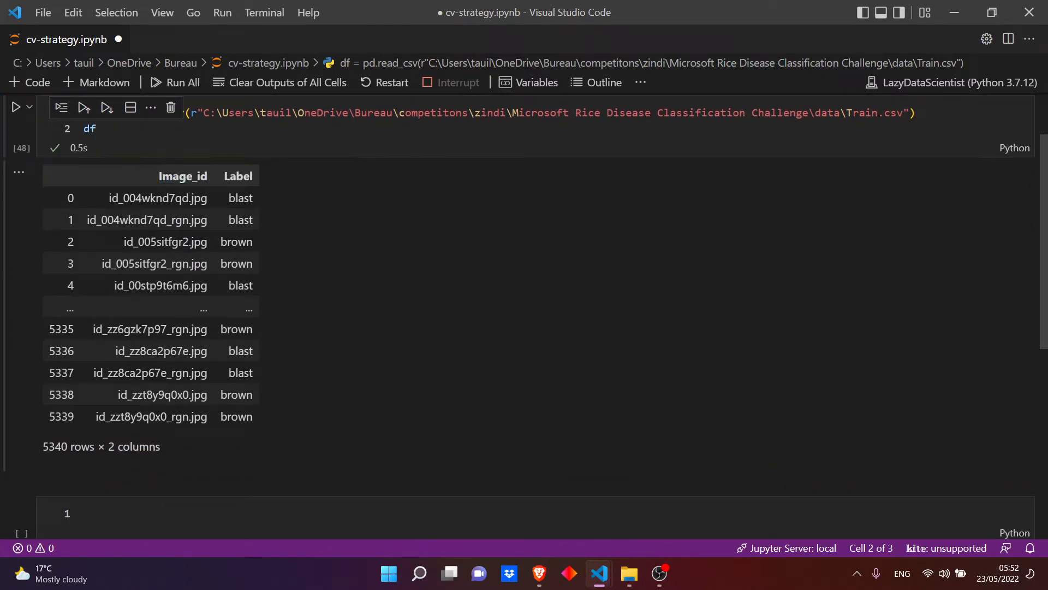
# Step: Show df in the second cell, displaying all 5,340 image-label rows
pyautogui.doubleClick(158, 198)
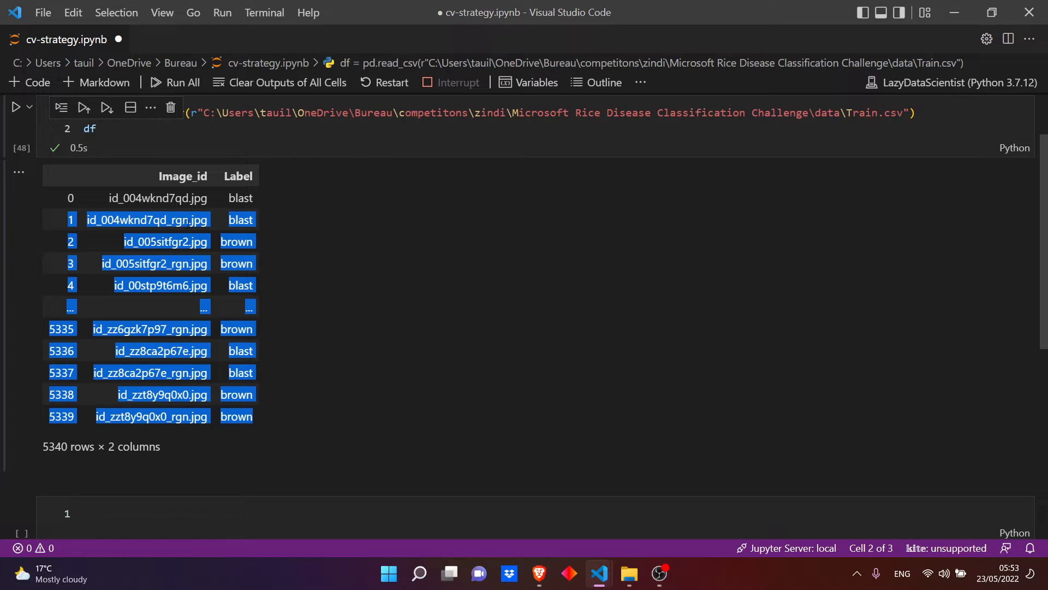
pyautogui.click(210, 226)
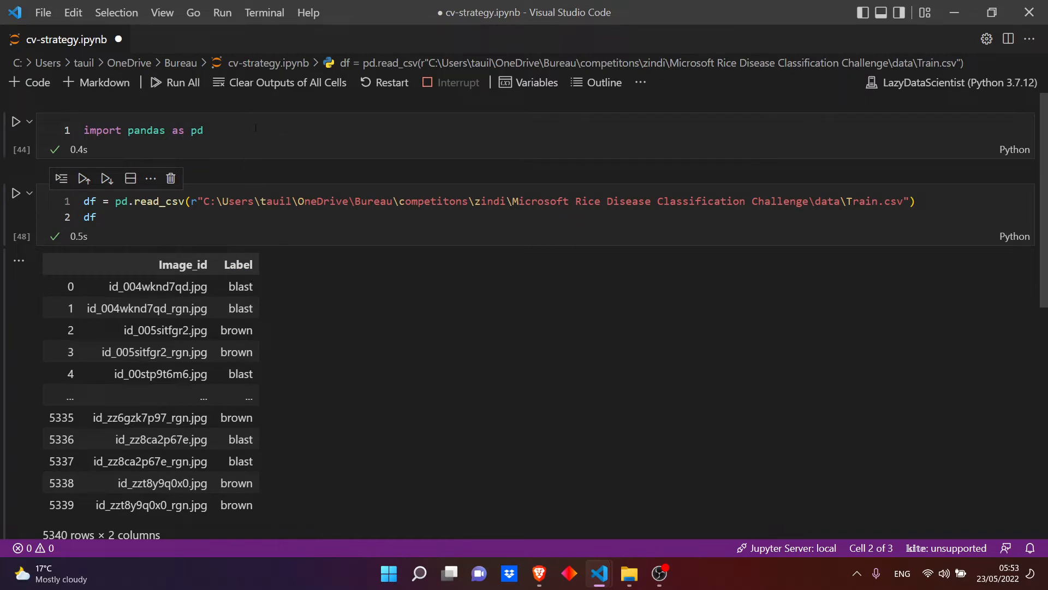
# Step: Import LabelEncoder from sklearn.preprocessing and encode df['Label'] into a new 'score' column
pyautogui.click(201, 130)
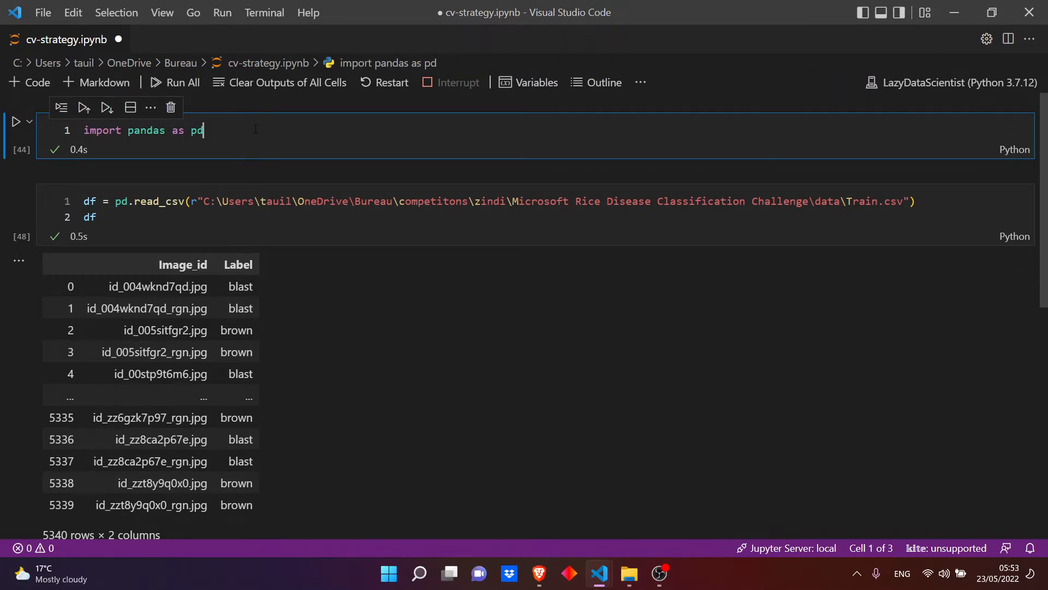
pyautogui.write('from')
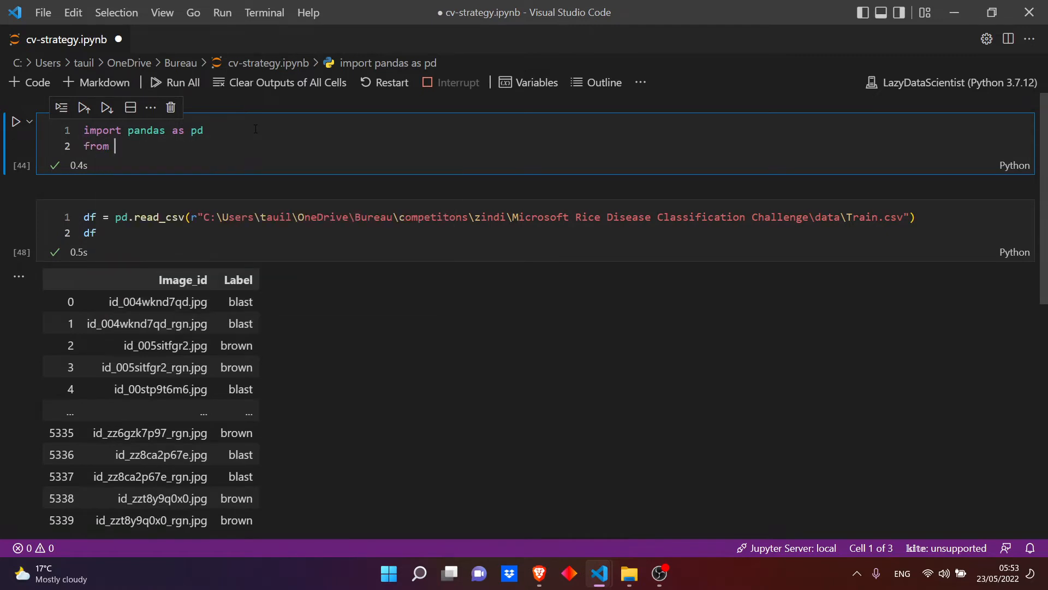
pyautogui.write('sklearn.pre')
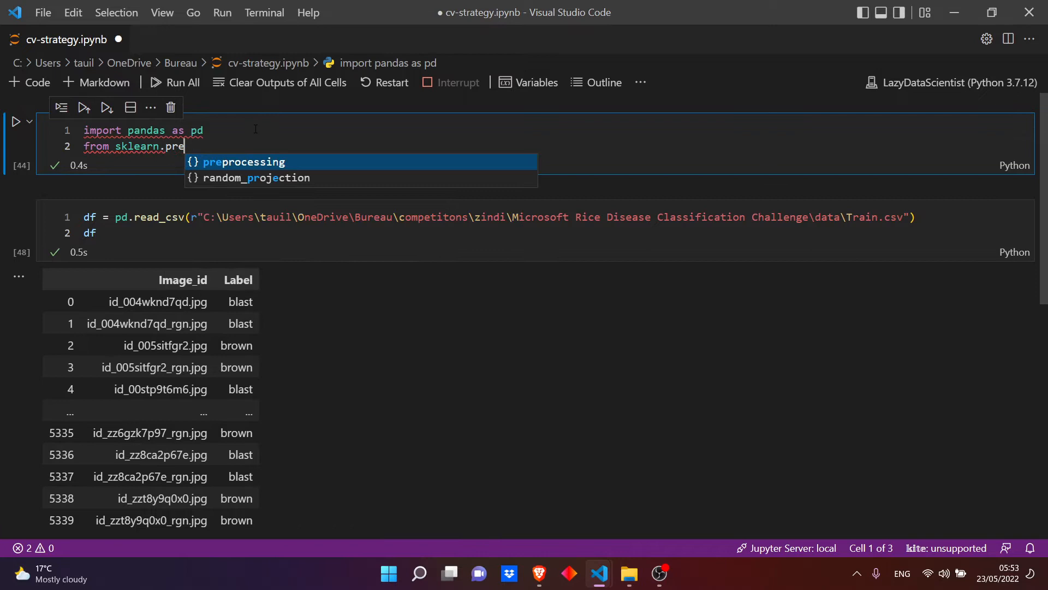
pyautogui.write('processing import LabelEncoder')
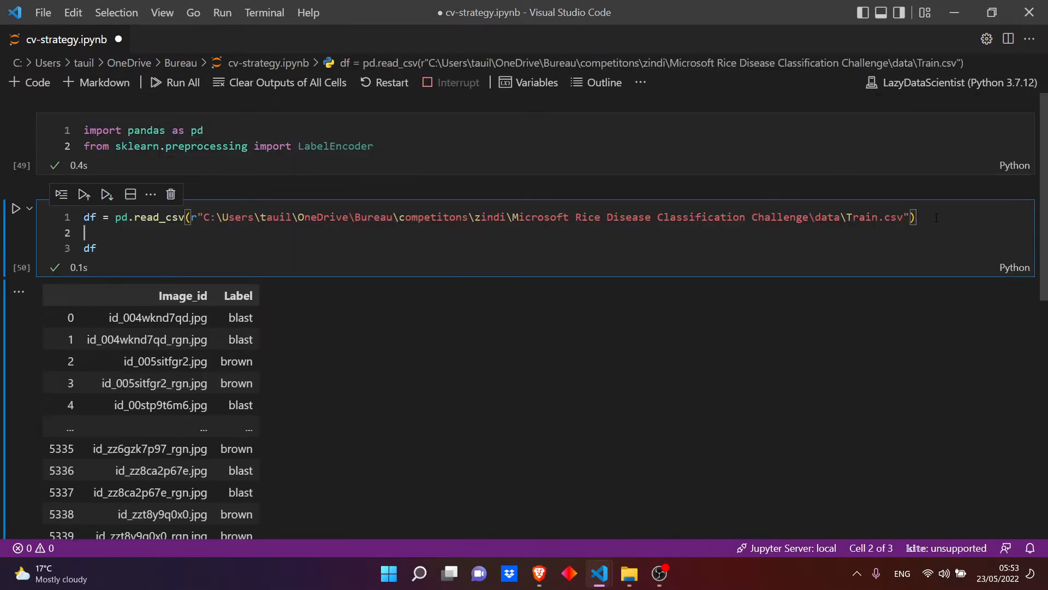
pyautogui.write('encoder')
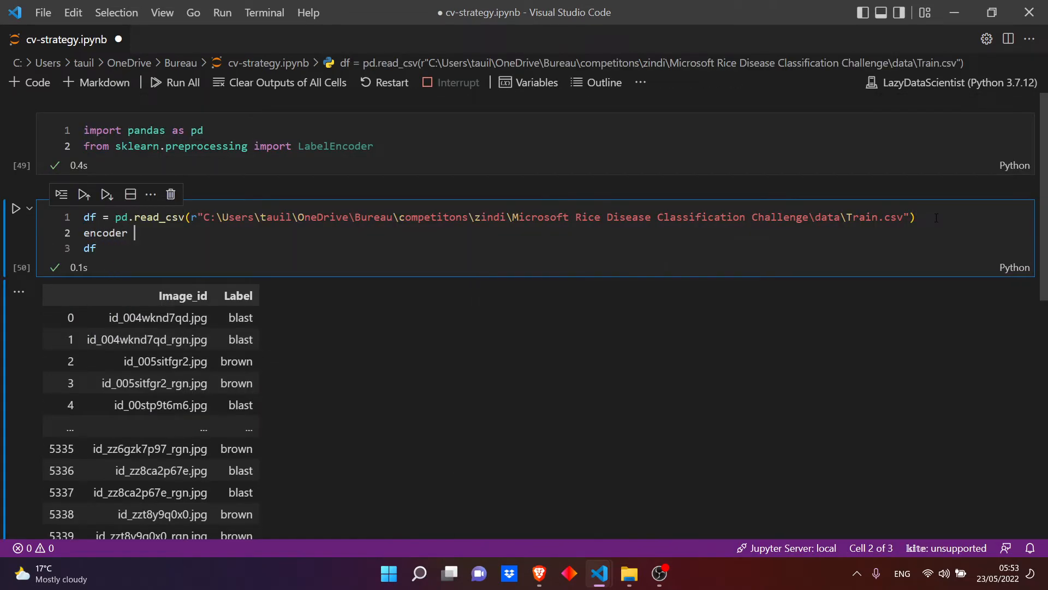
pyautogui.write('= LabelEncoder()')
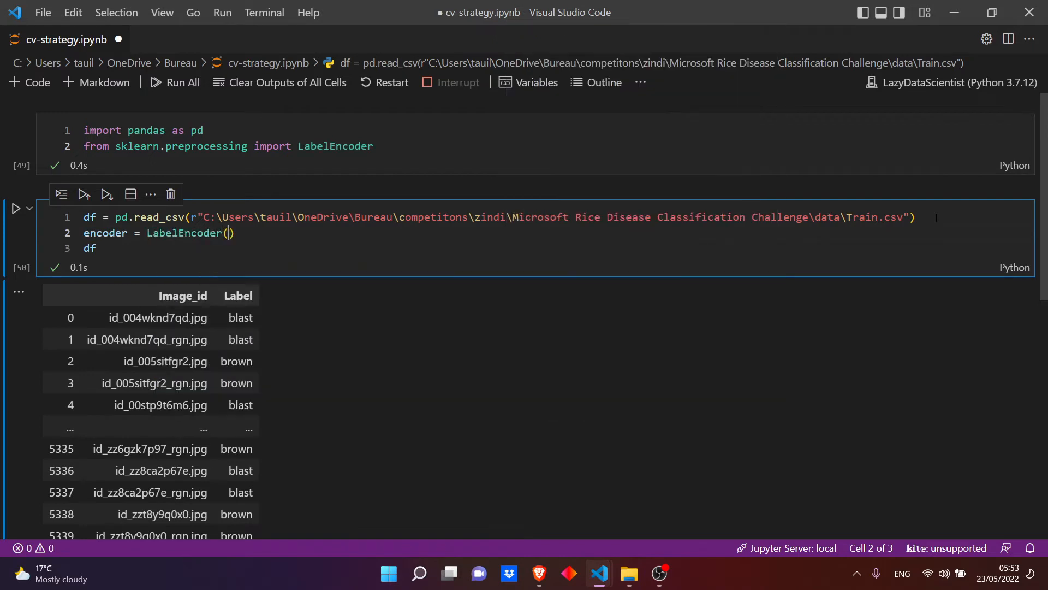
pyautogui.press('Enter')
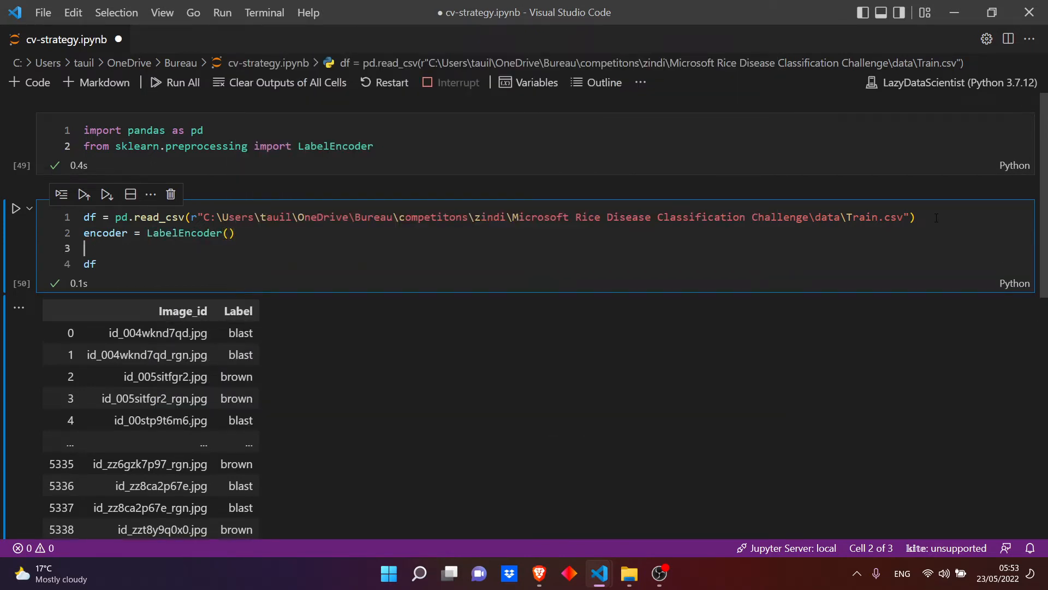
pyautogui.write("df['']")
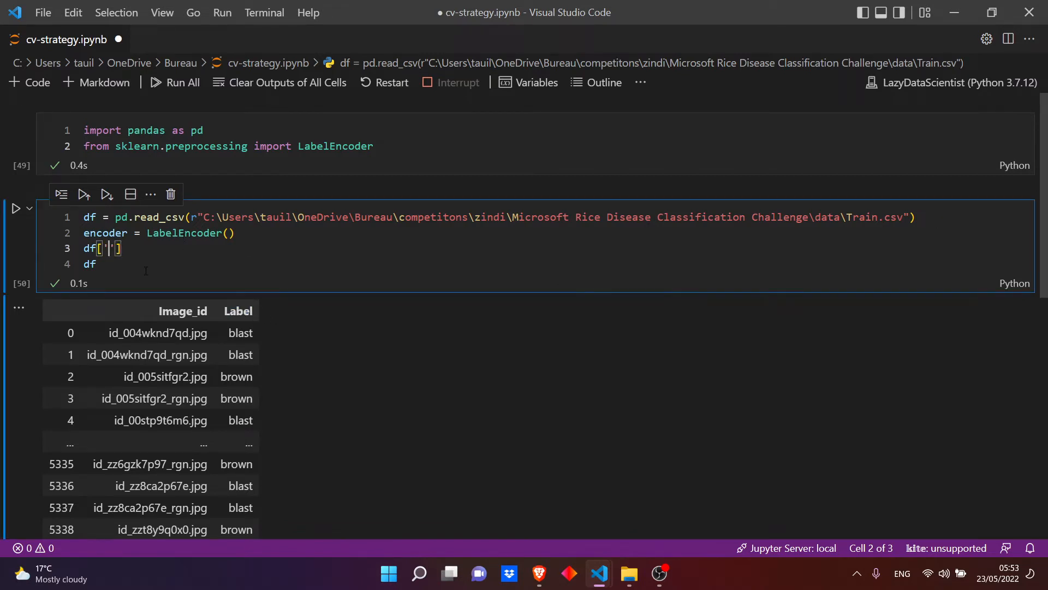
pyautogui.write('score')
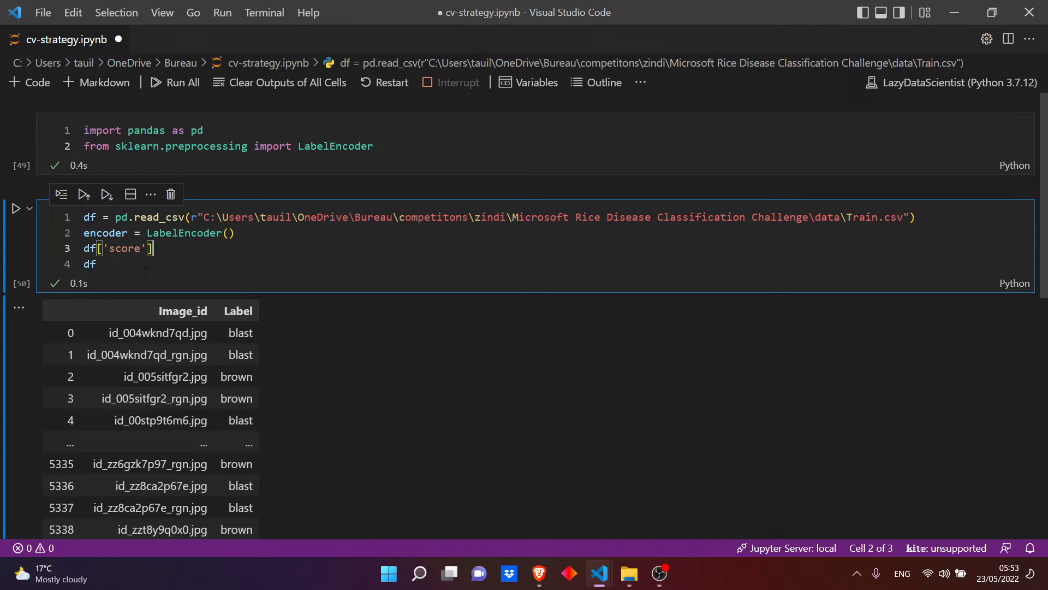
pyautogui.write('= e')
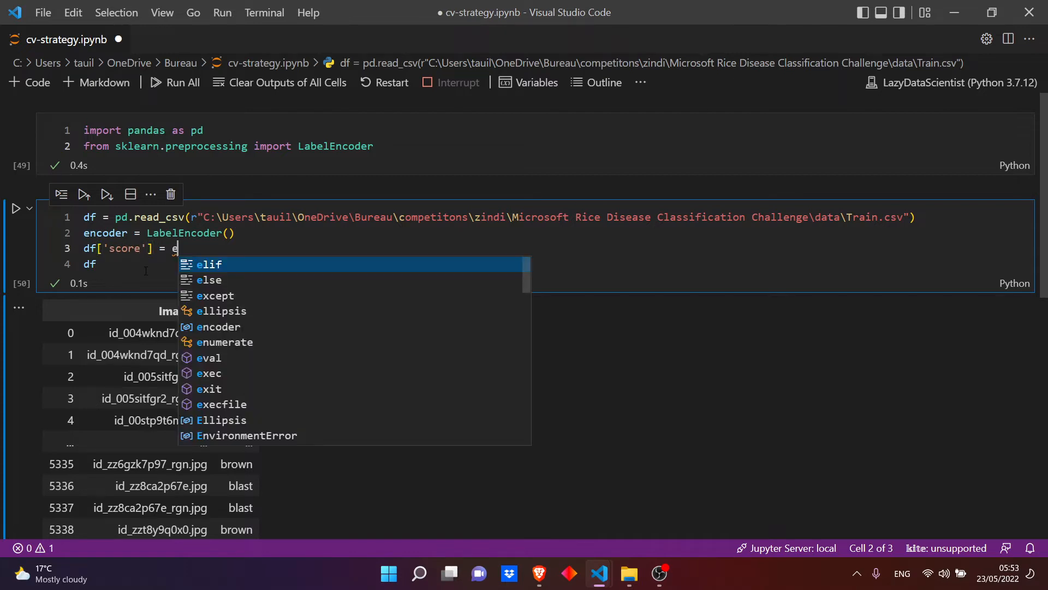
pyautogui.write("ncoder.fit_transform(df['")
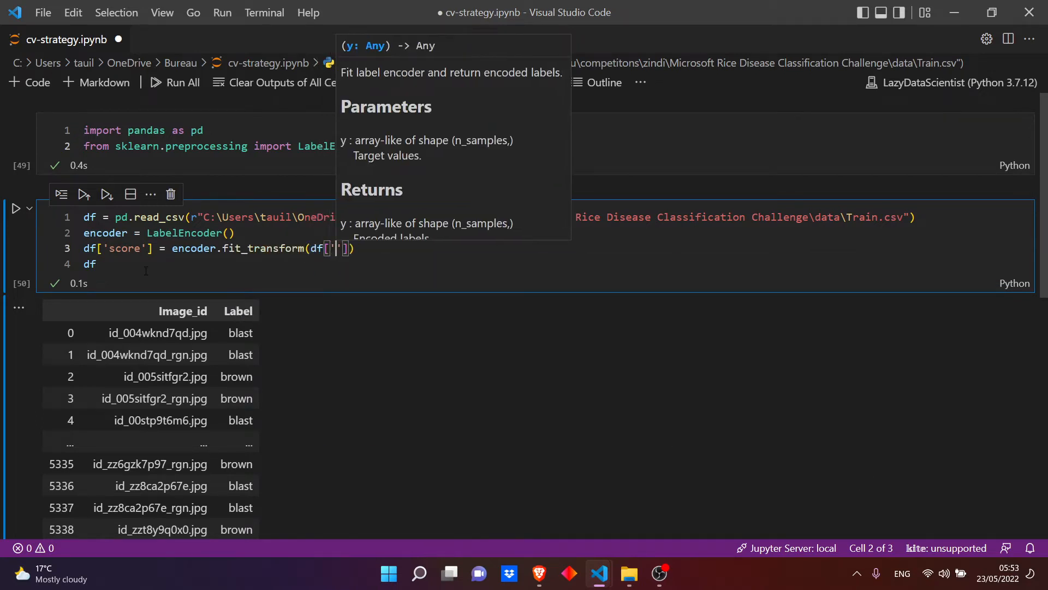
pyautogui.write('Label')
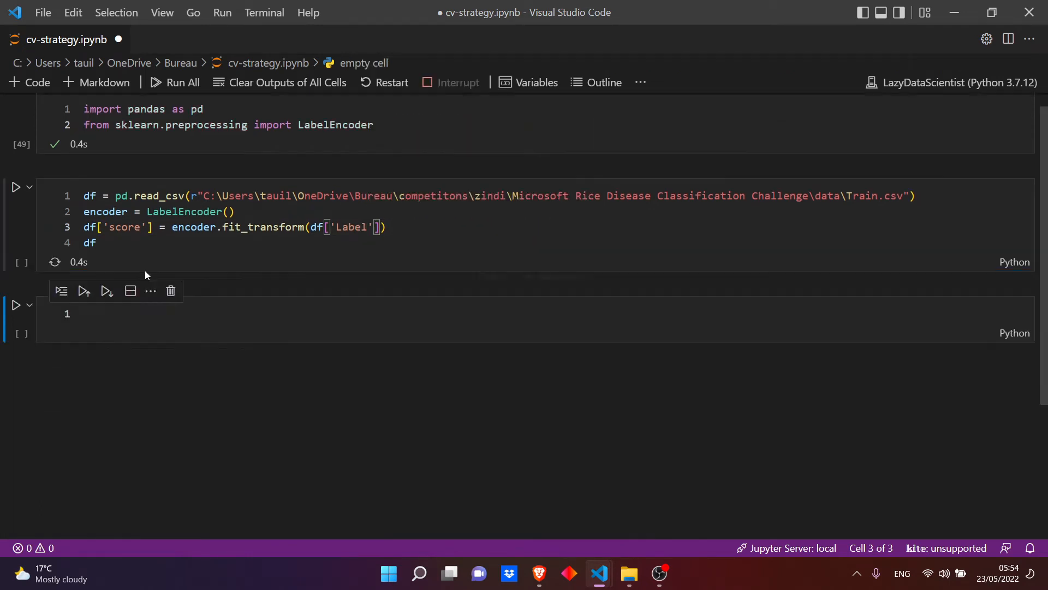
# Step: Inspect the encoded table's rows and add a blank line after the score assignment
pyautogui.click(15, 186)
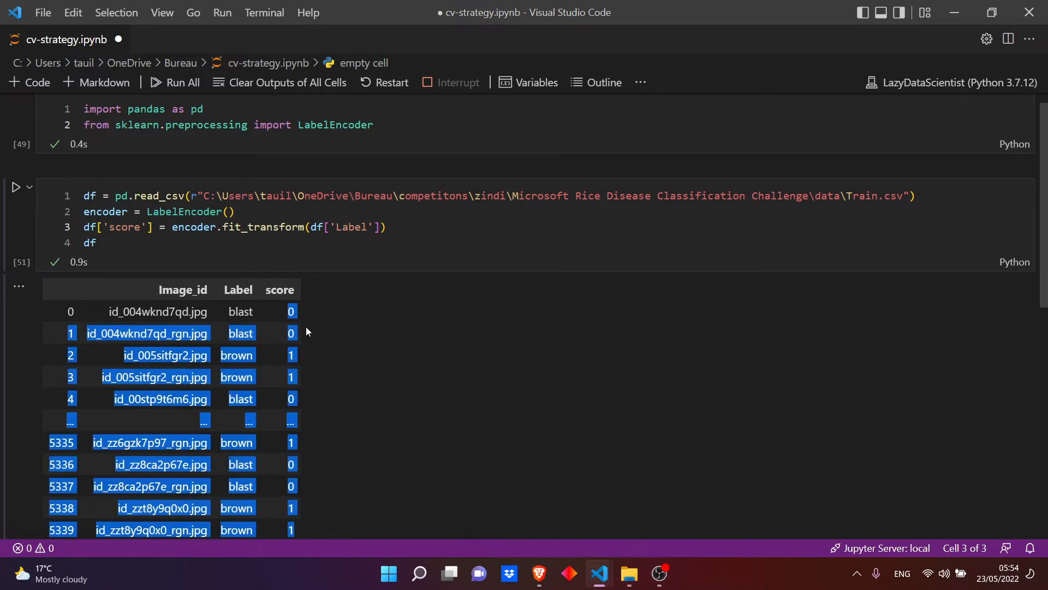
pyautogui.click(295, 374)
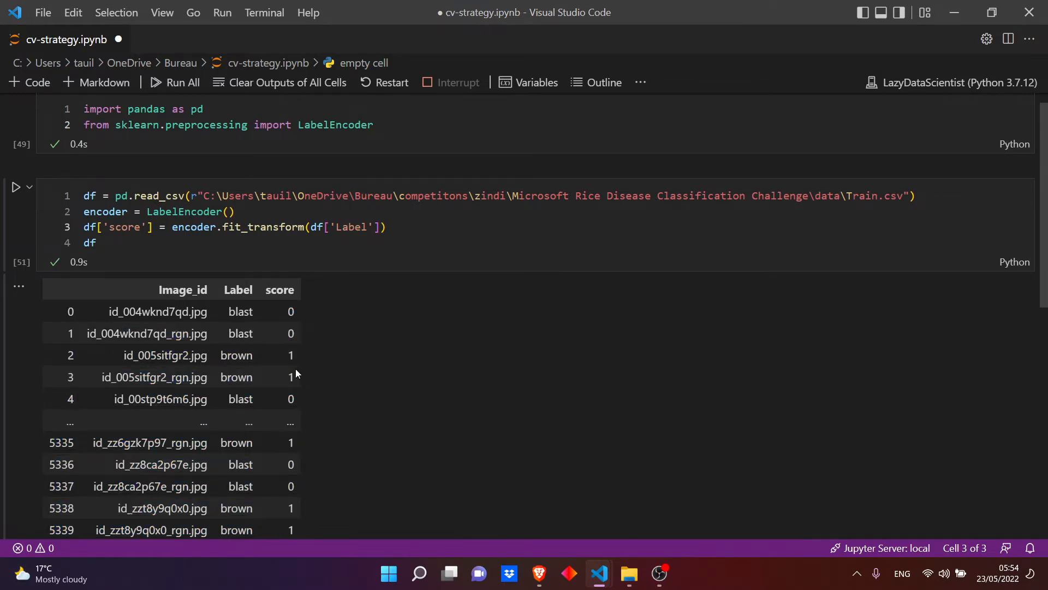
pyautogui.click(387, 248)
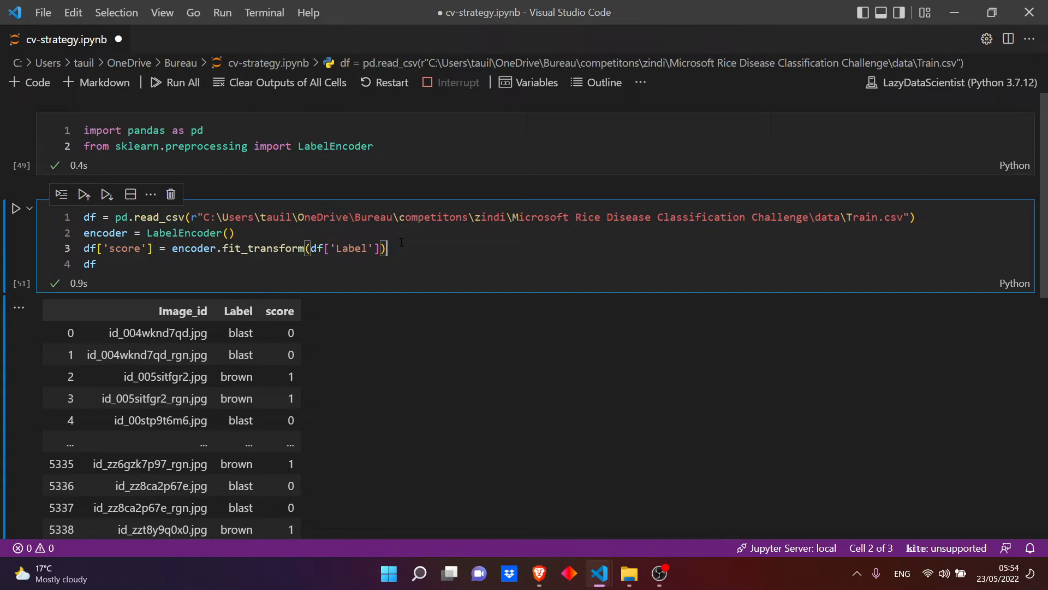
pyautogui.press('Enter')
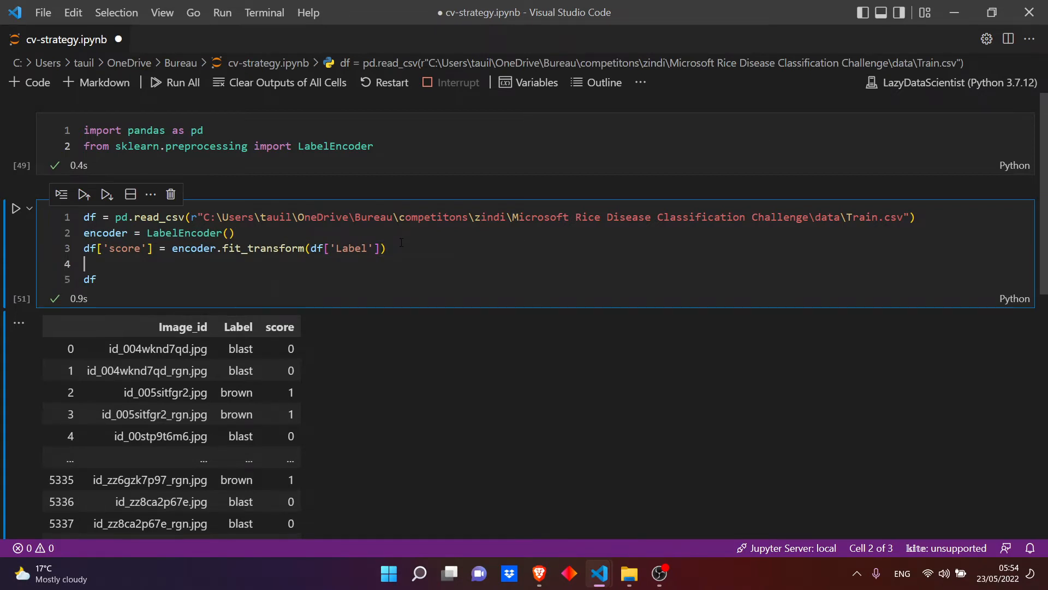
pyautogui.doubleClick(159, 357)
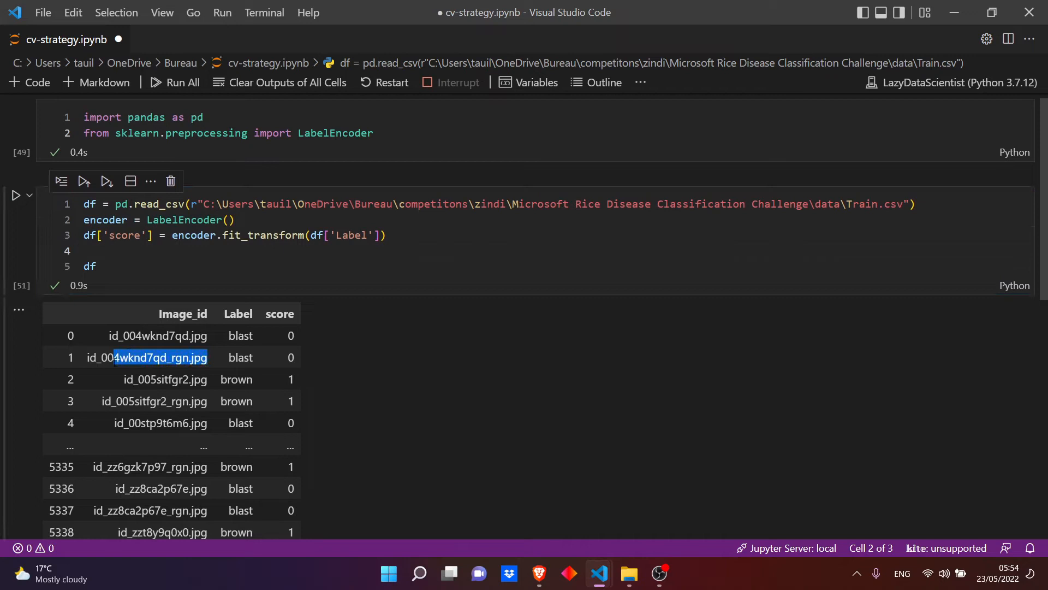
pyautogui.click(69, 335)
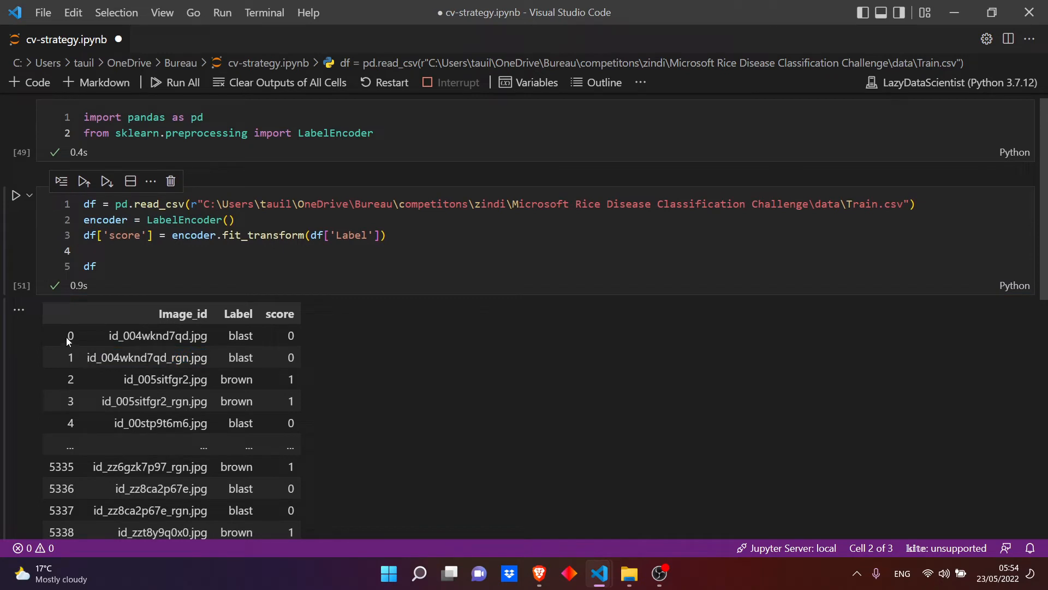
pyautogui.moveTo(107, 346)
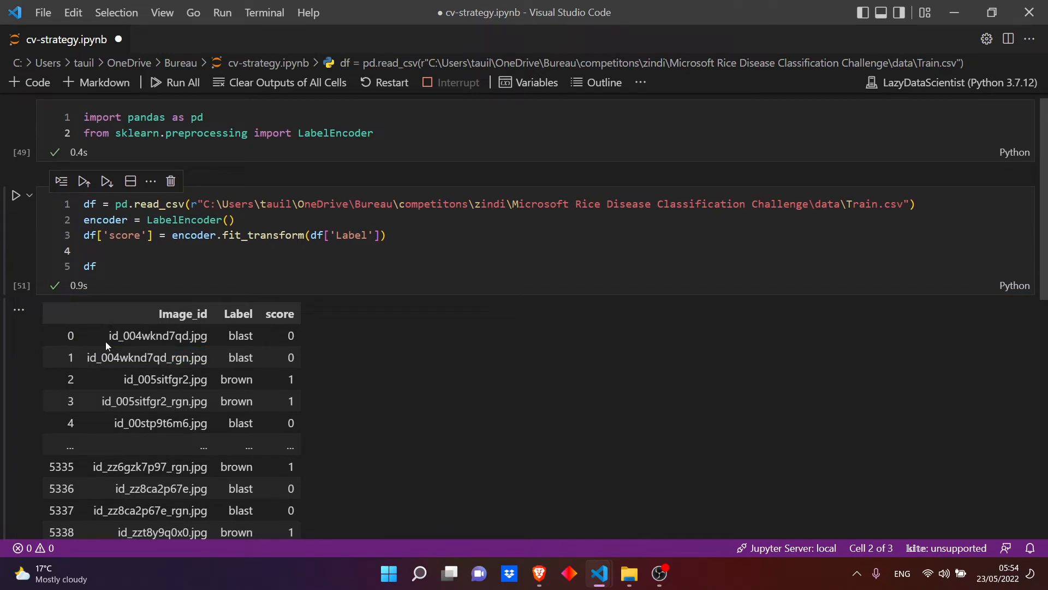
pyautogui.doubleClick(116, 357)
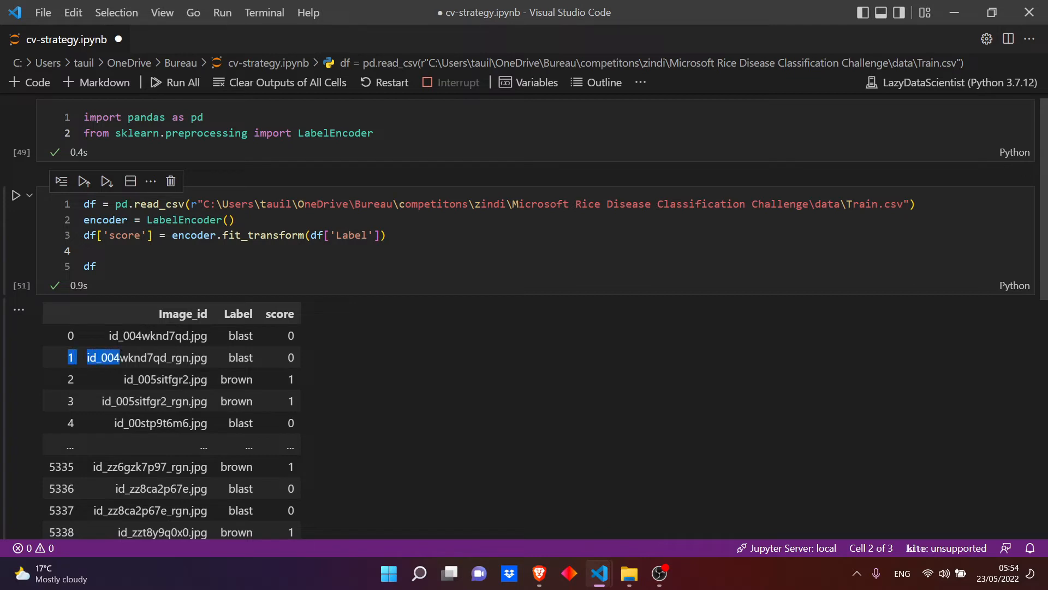
pyautogui.moveTo(100, 357); pyautogui.dragTo(291, 531)
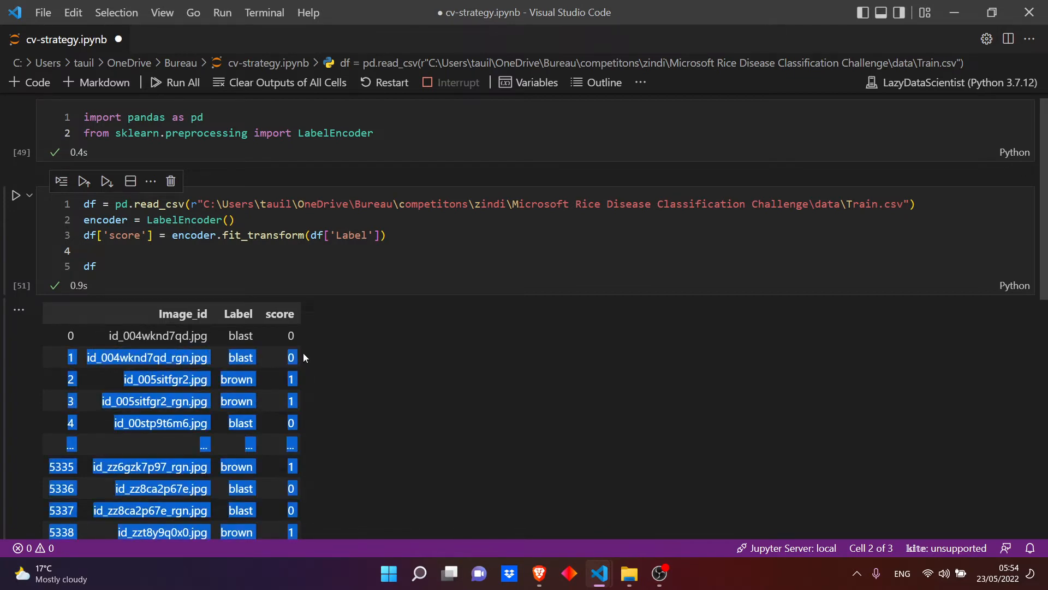
pyautogui.click(98, 266)
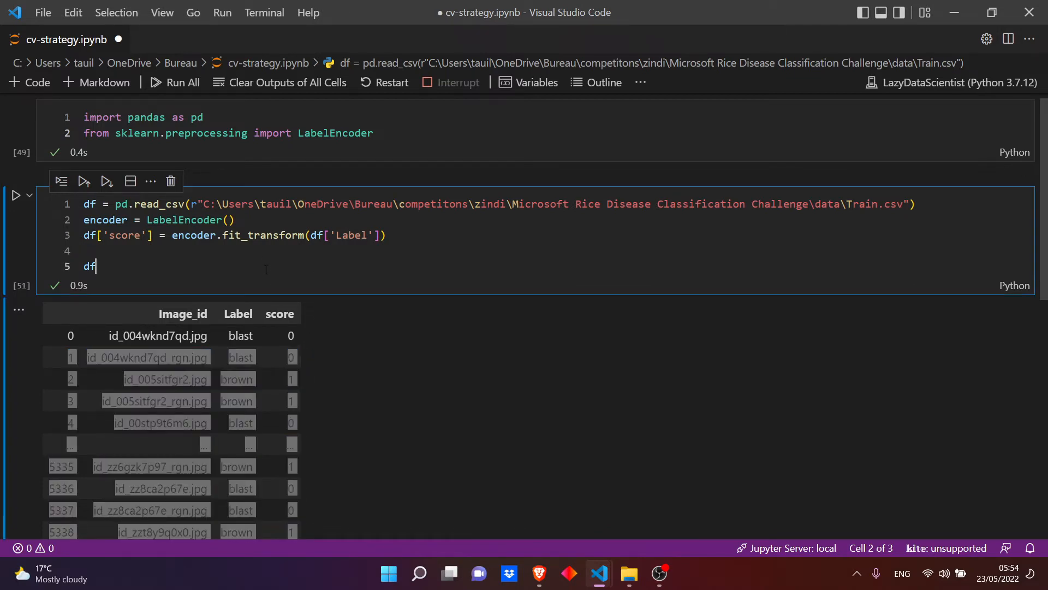
# Step: Add df.reset_index() and begin dropping rows where df.index % 2 != 0
pyautogui.write('de = df.')
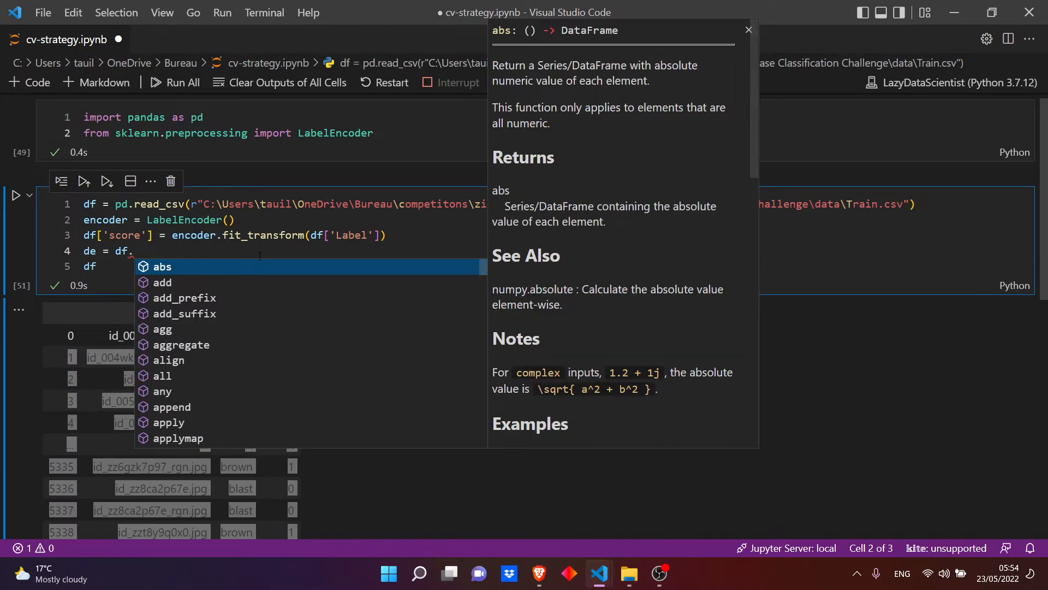
pyautogui.write('reset_index(')
pyautogui.write('df.')
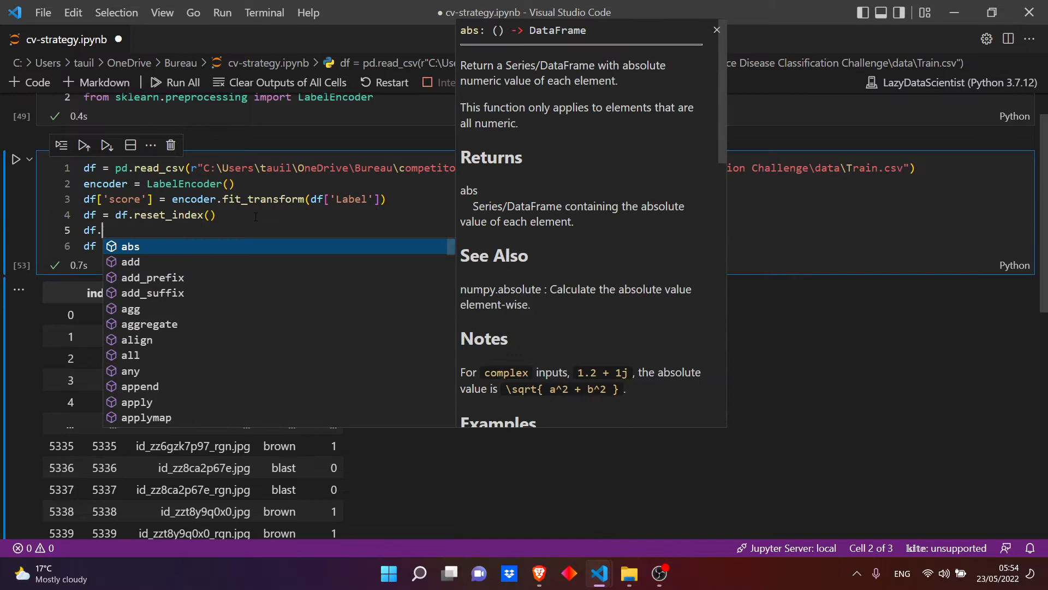
pyautogui.write('drop')
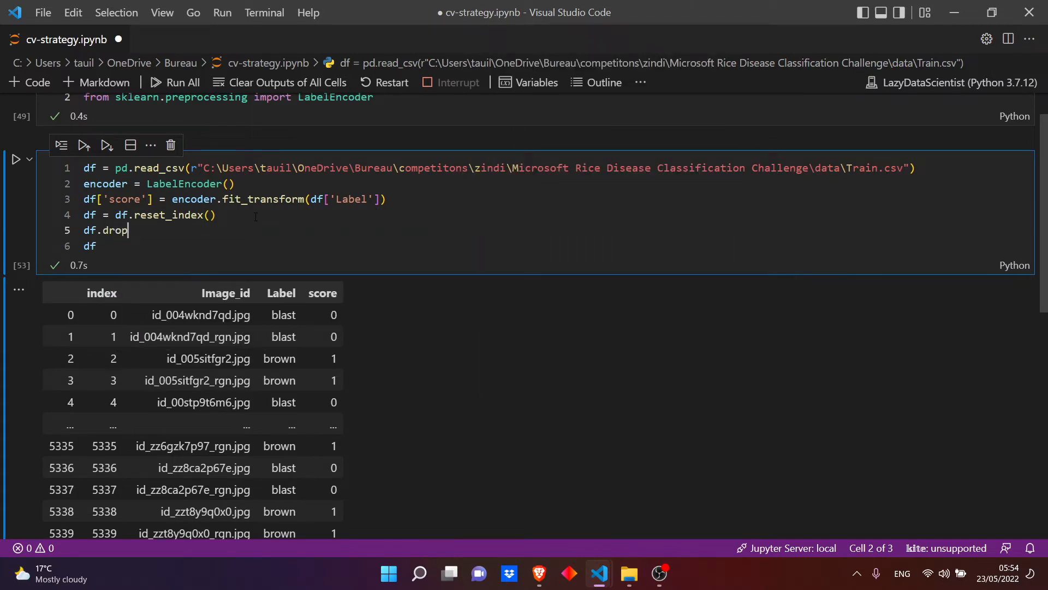
pyautogui.write('(df')
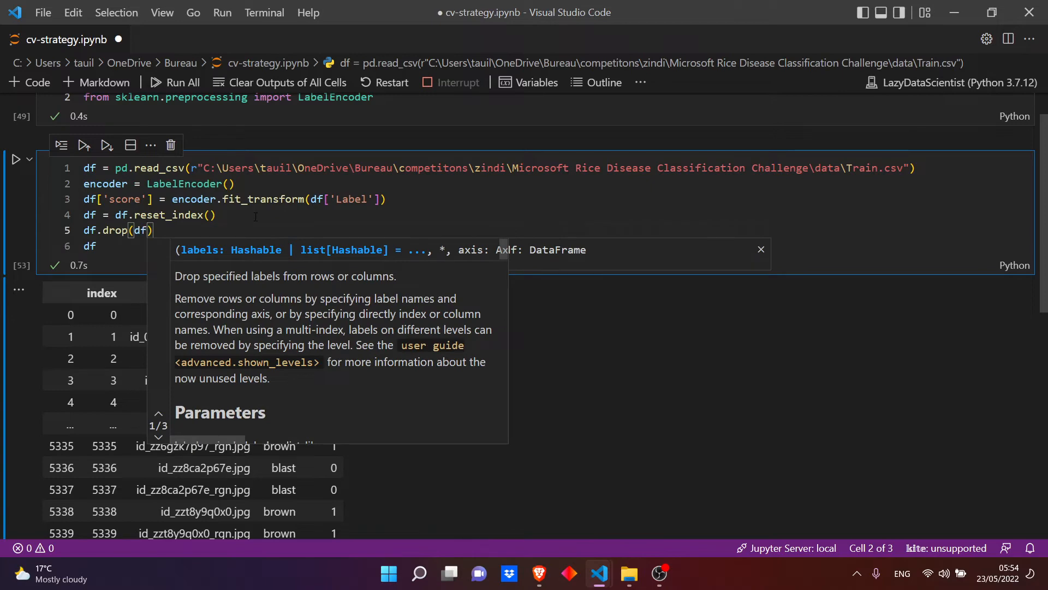
pyautogui.write('.index')
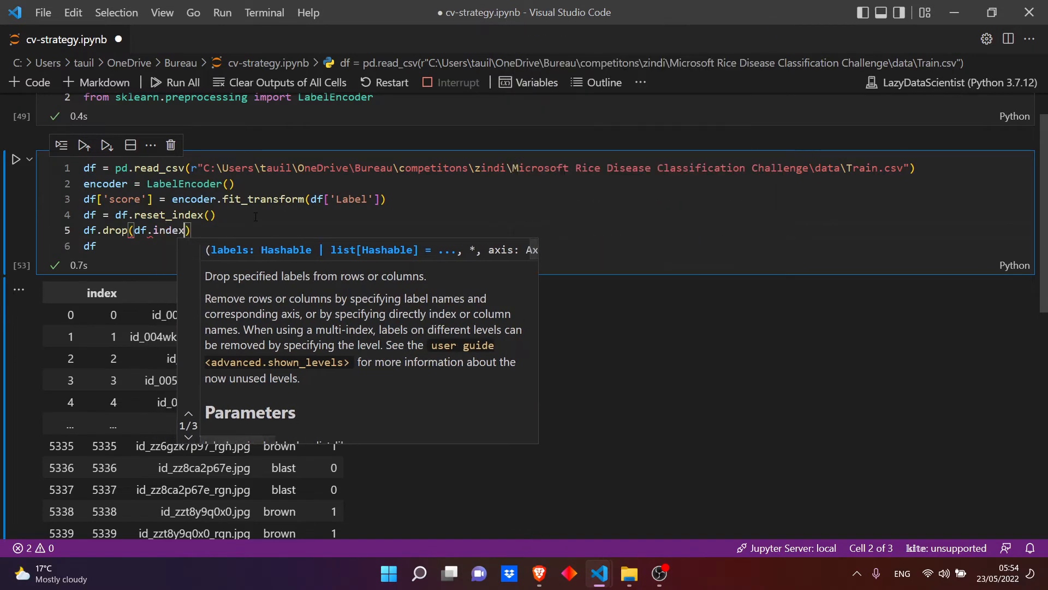
pyautogui.write('%')
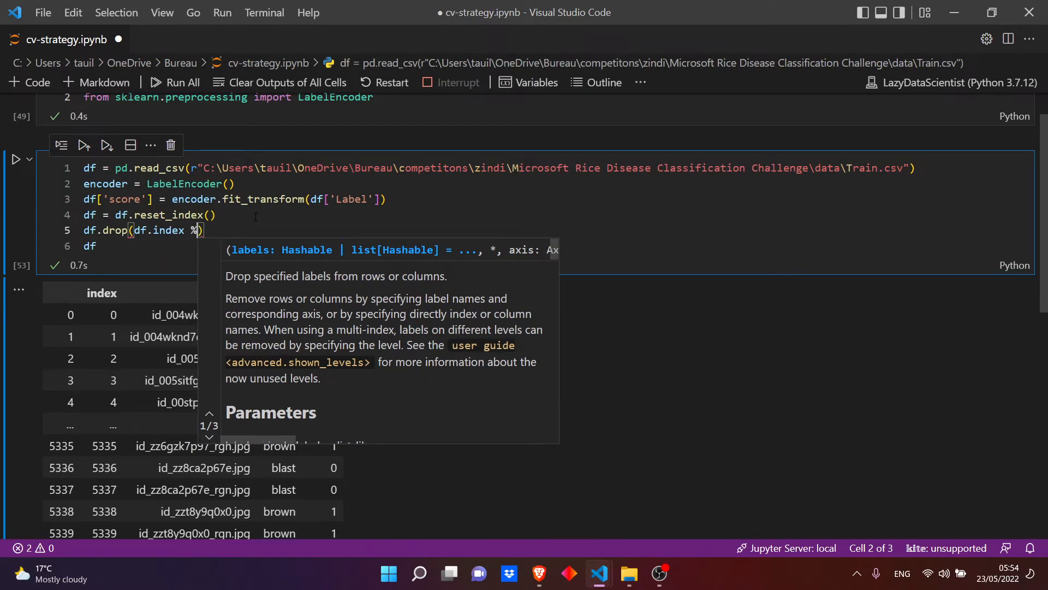
pyautogui.write('2 !=')
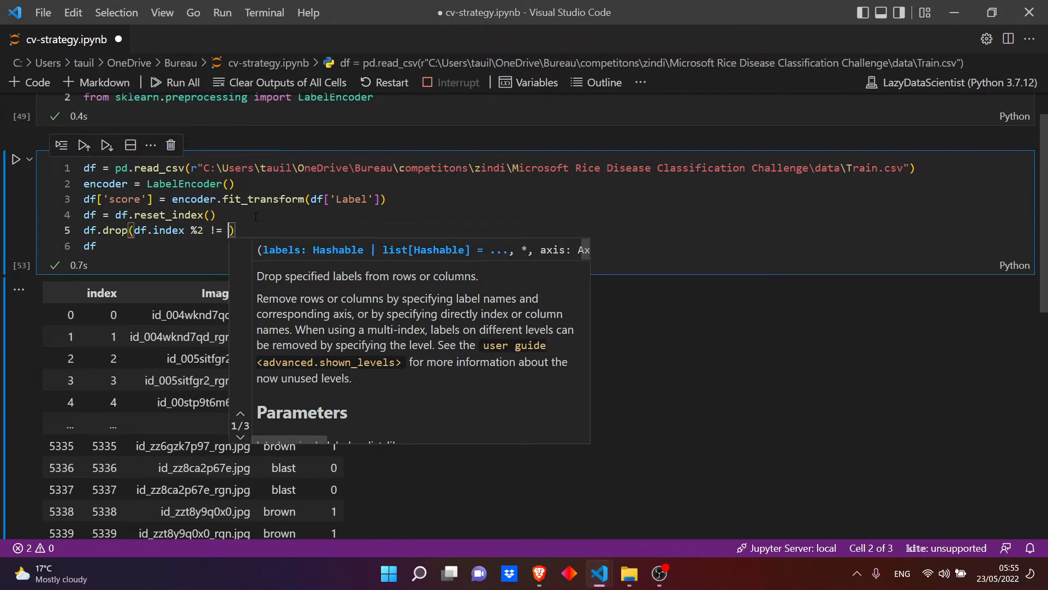
pyautogui.write('0')
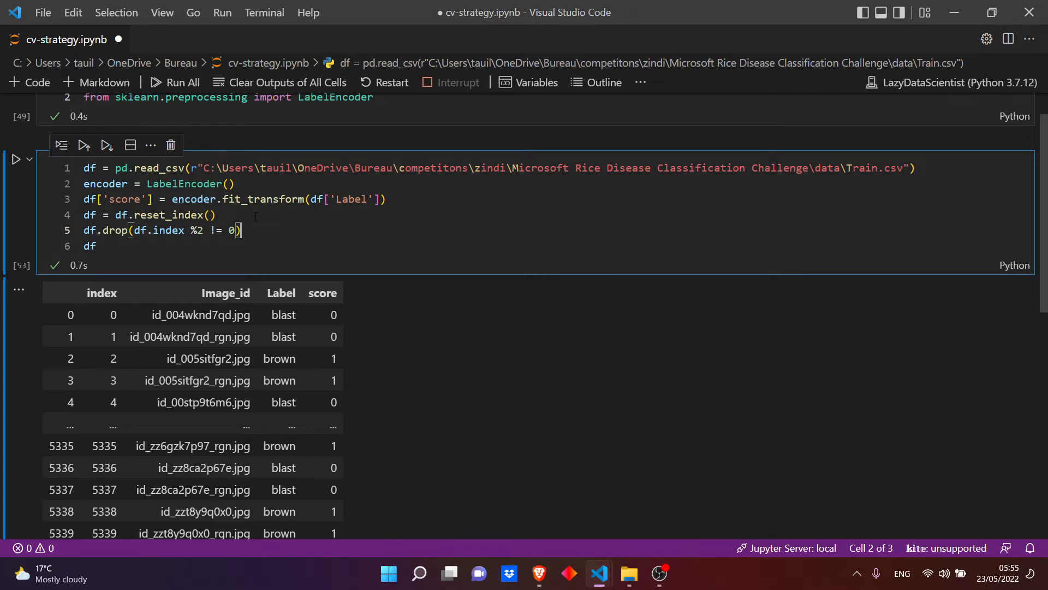
# Step: Rewrite the drop as df.drop(df[df.index %2 != 0].index, inplace=True)
pyautogui.moveTo(138, 230); pyautogui.dragTo(239, 230)
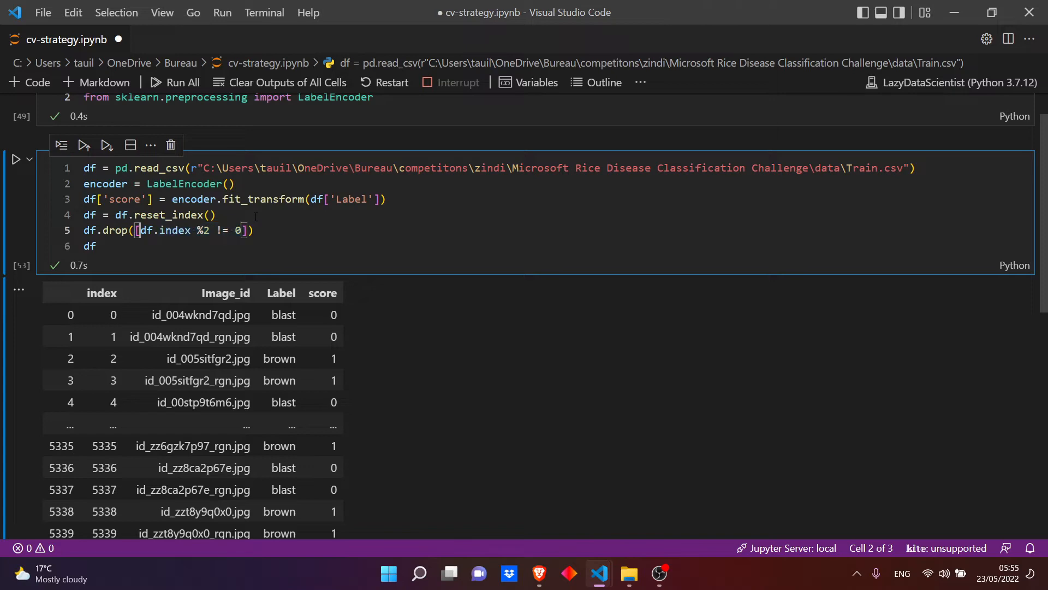
pyautogui.write('df[')
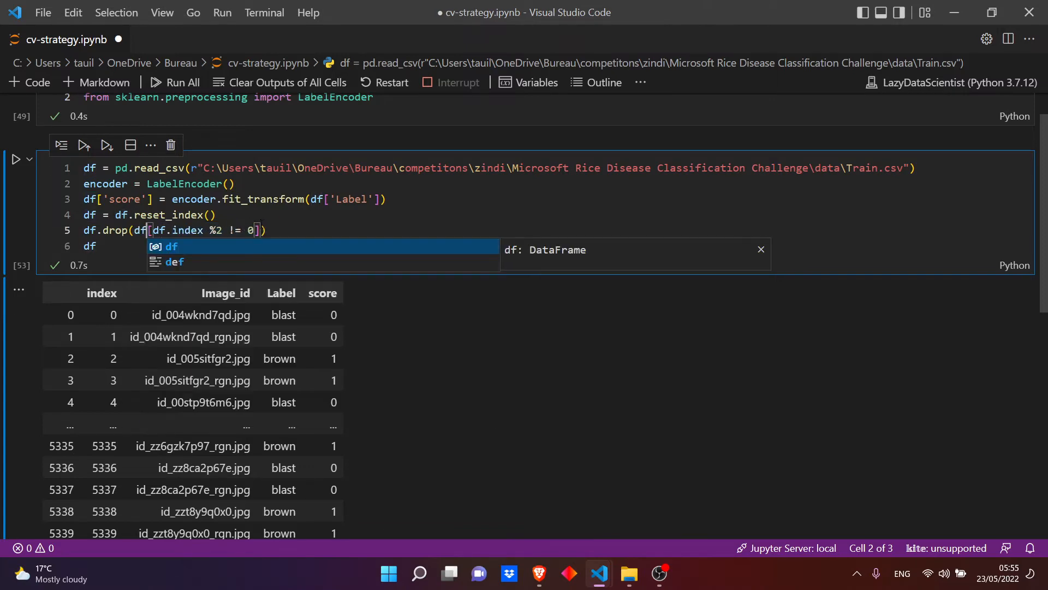
pyautogui.write('.i')
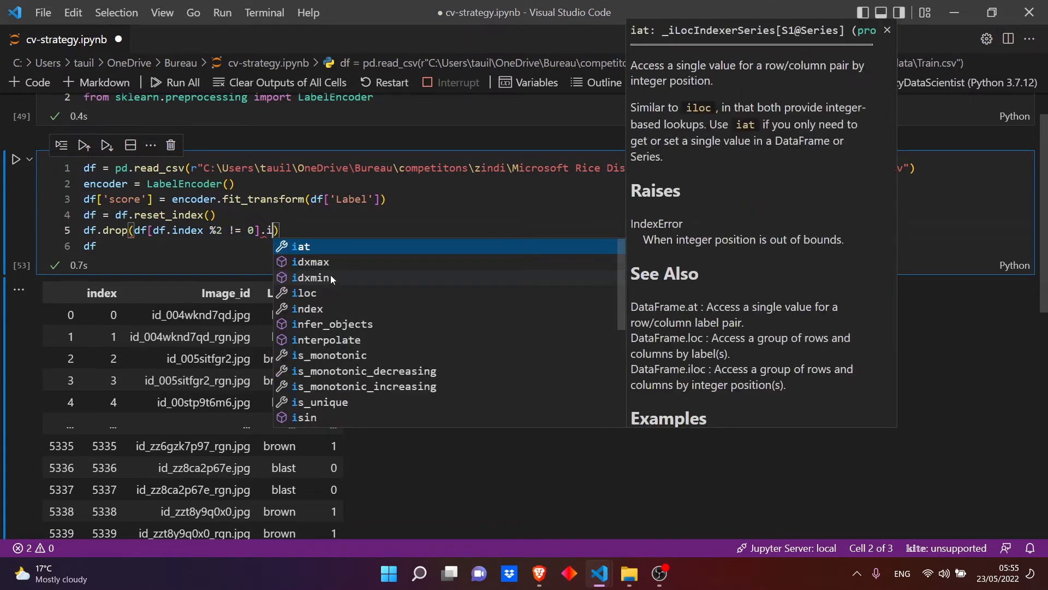
pyautogui.write('ndex')
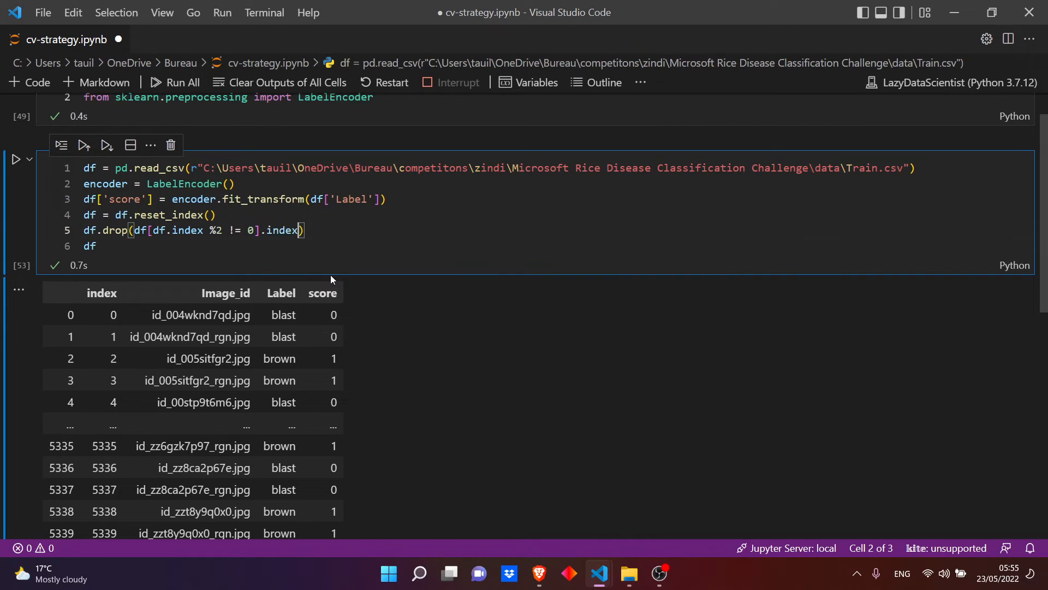
pyautogui.write(', inplace=True')
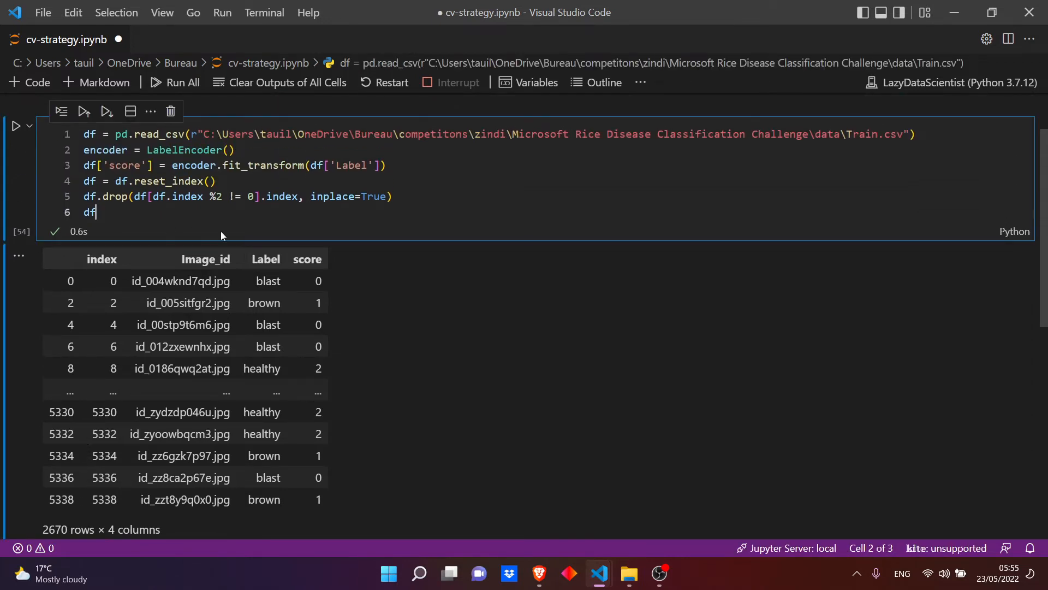
pyautogui.moveTo(248, 241)
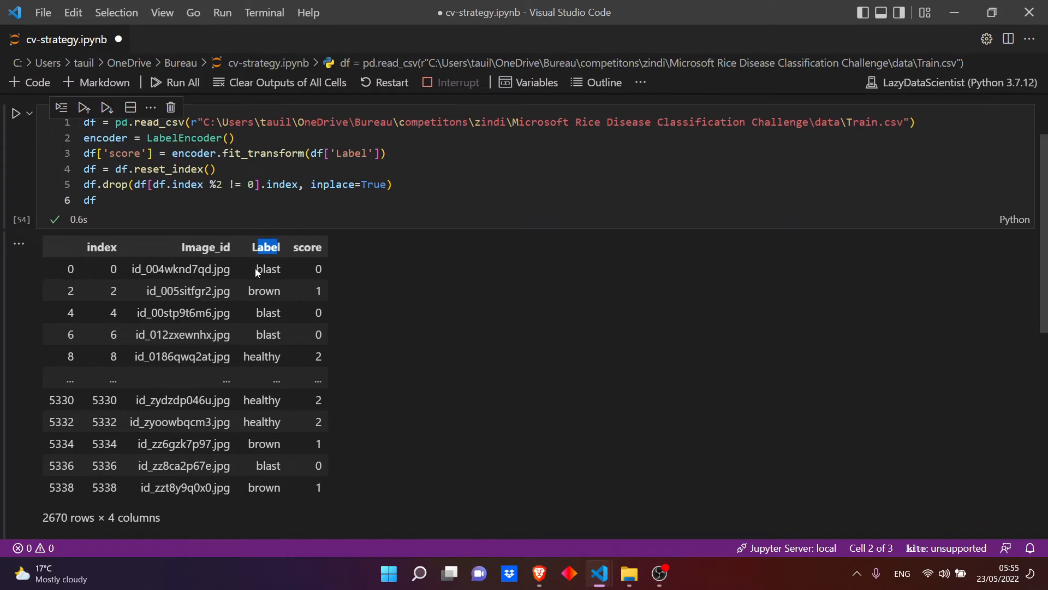
# Step: Keep only df[['Image_id', 'score']] and reset the index with drop=True
pyautogui.press('Enter')
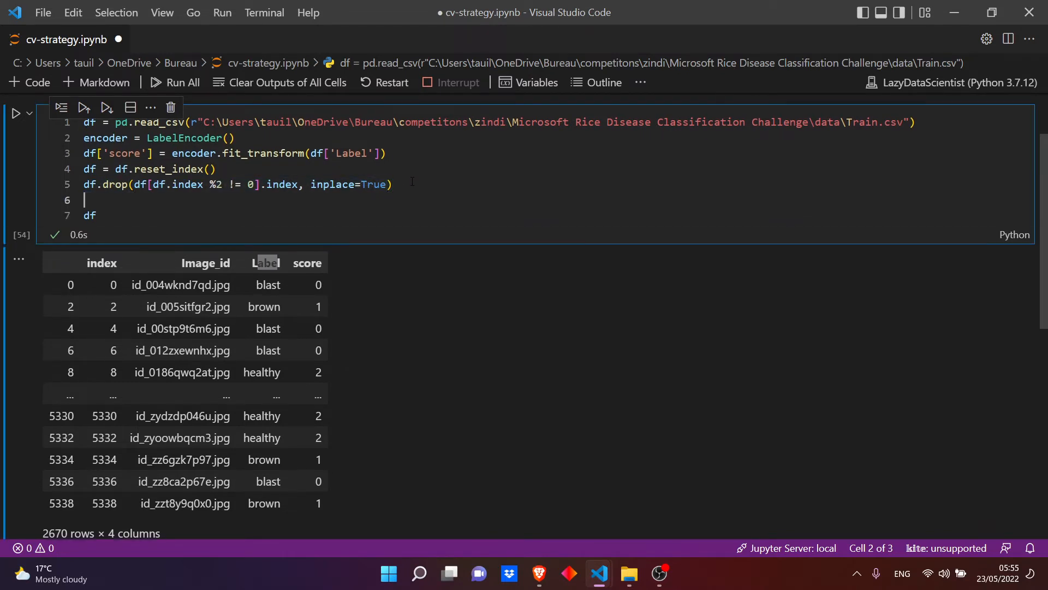
pyautogui.write('df = df[[')
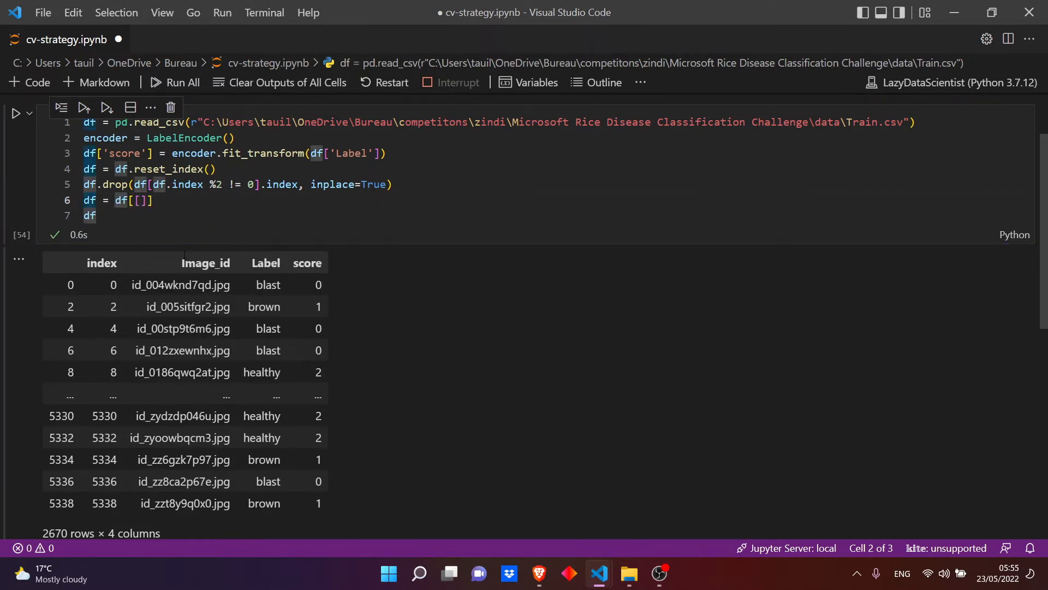
pyautogui.write("'Image_id'")
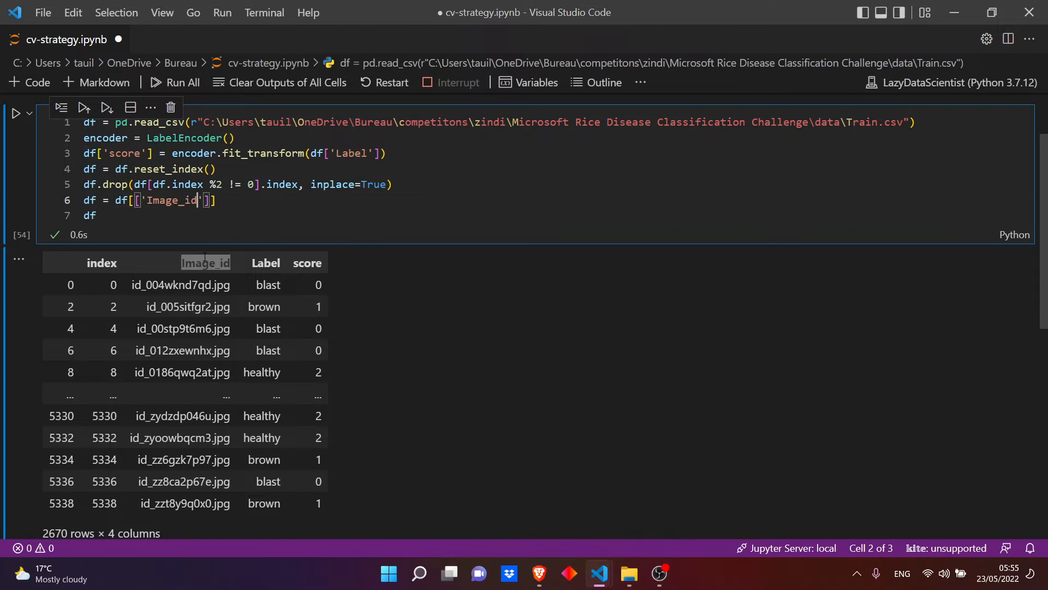
pyautogui.write(", '")
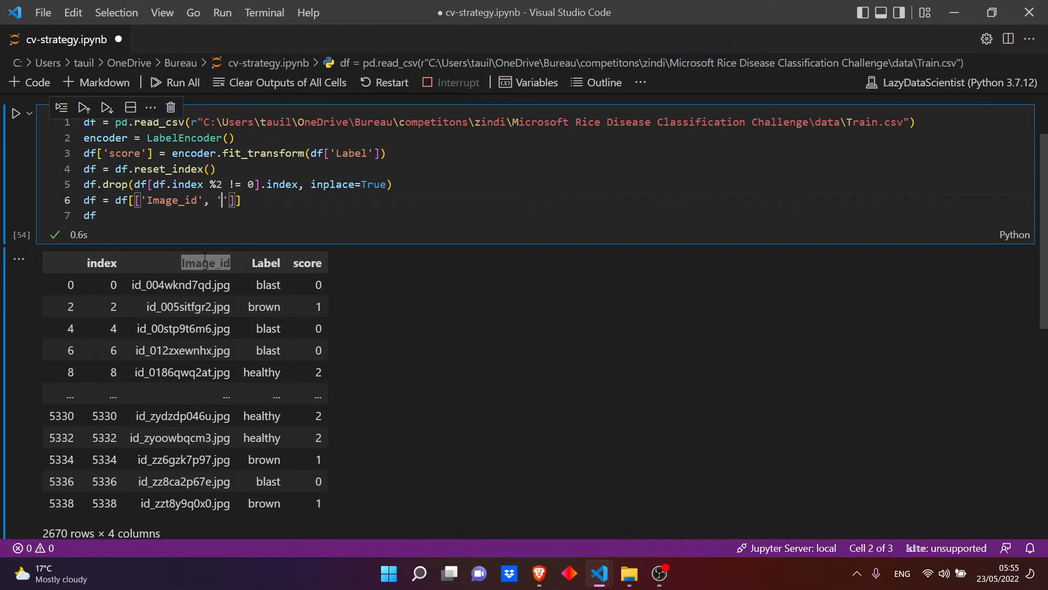
pyautogui.write('score')
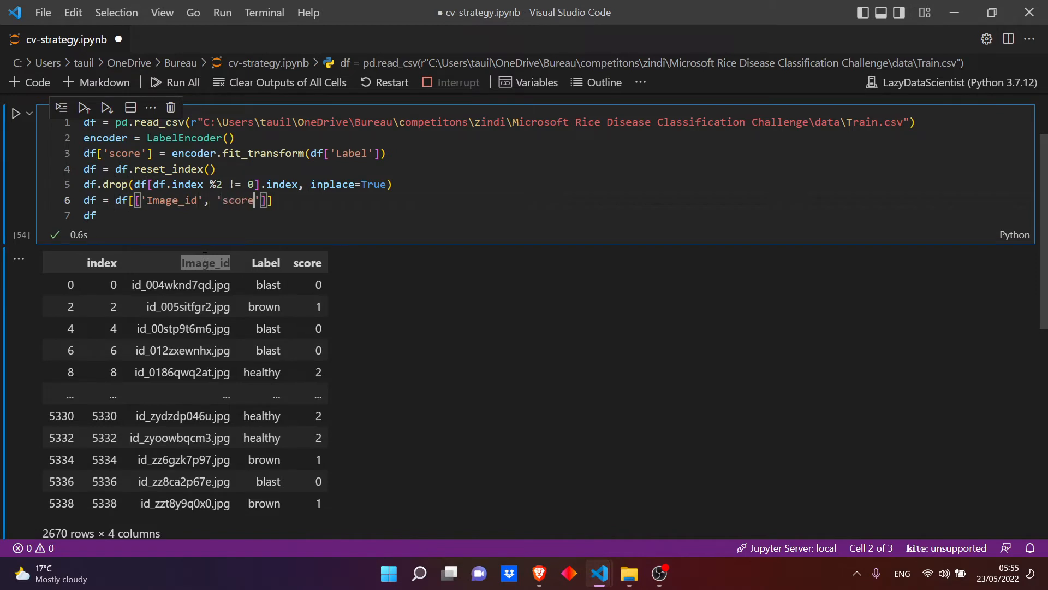
pyautogui.write('.res')
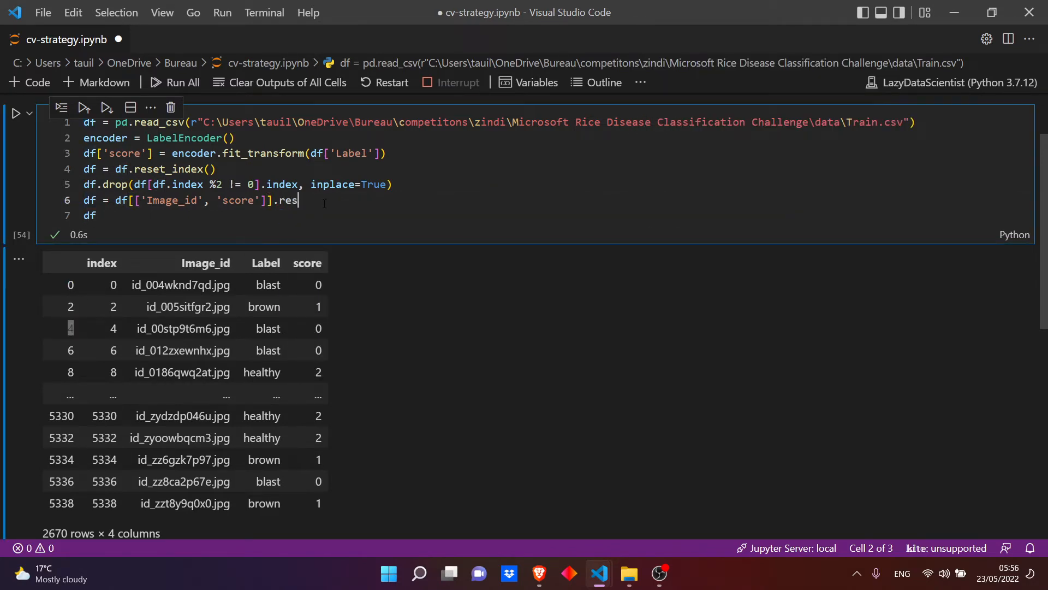
pyautogui.write('et_index(')
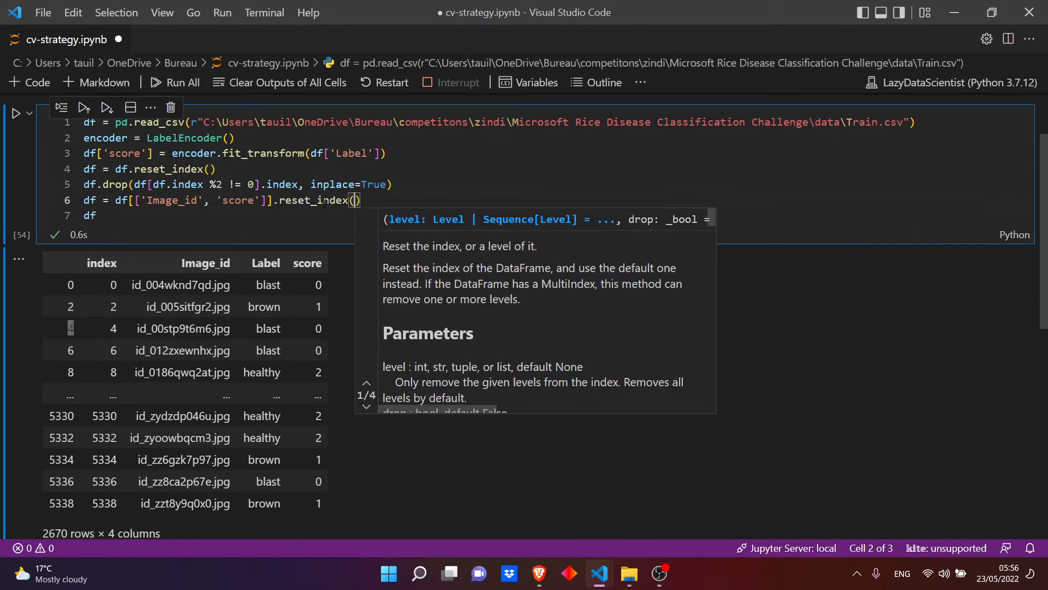
pyautogui.write('drop')
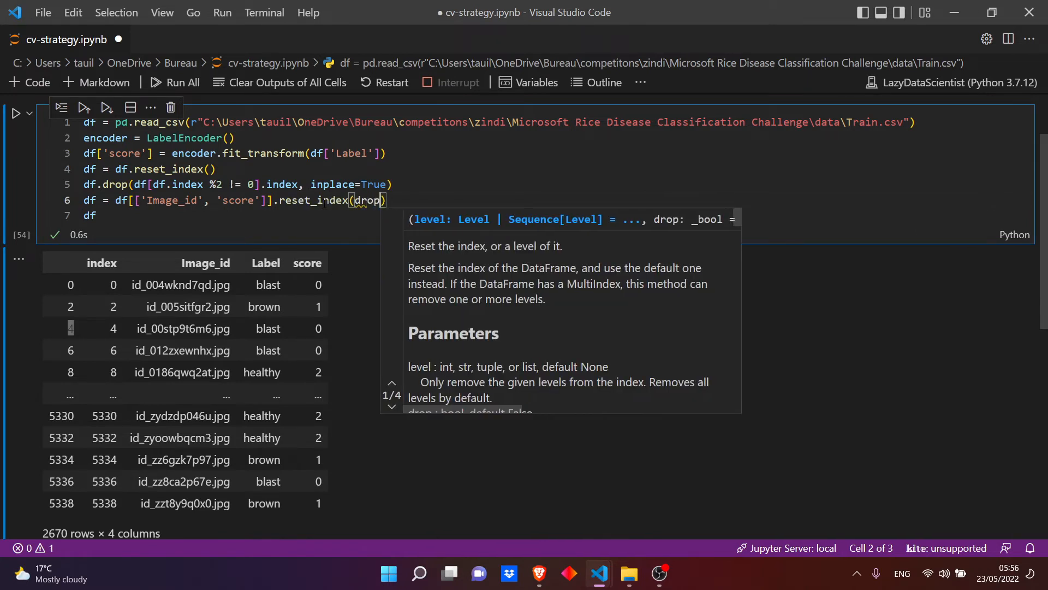
pyautogui.write('=Yrue')
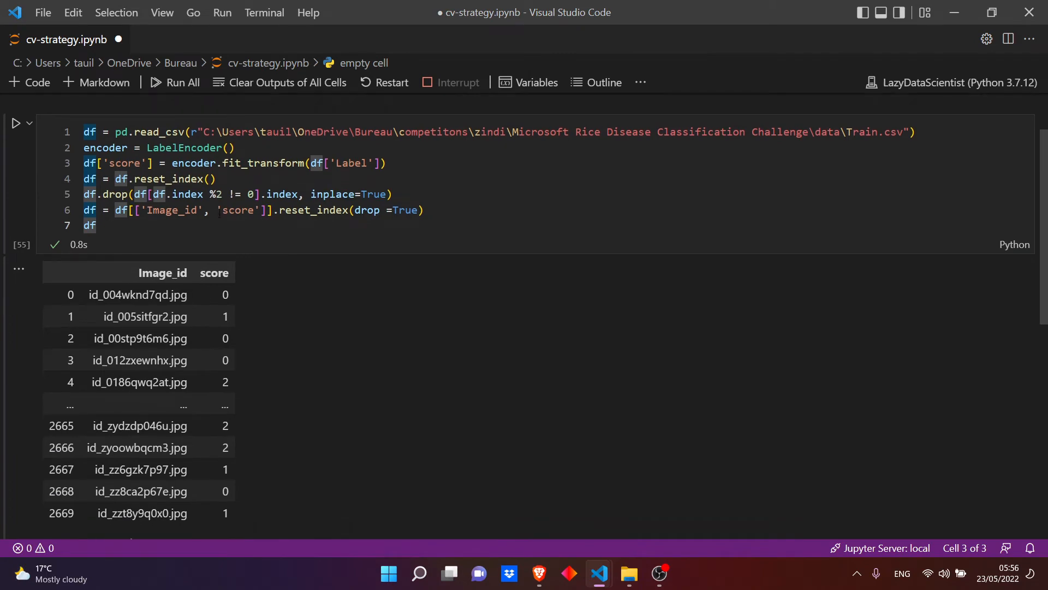
# Step: Import StratifiedKFold from sklearn.model_selection
pyautogui.scroll(-3)
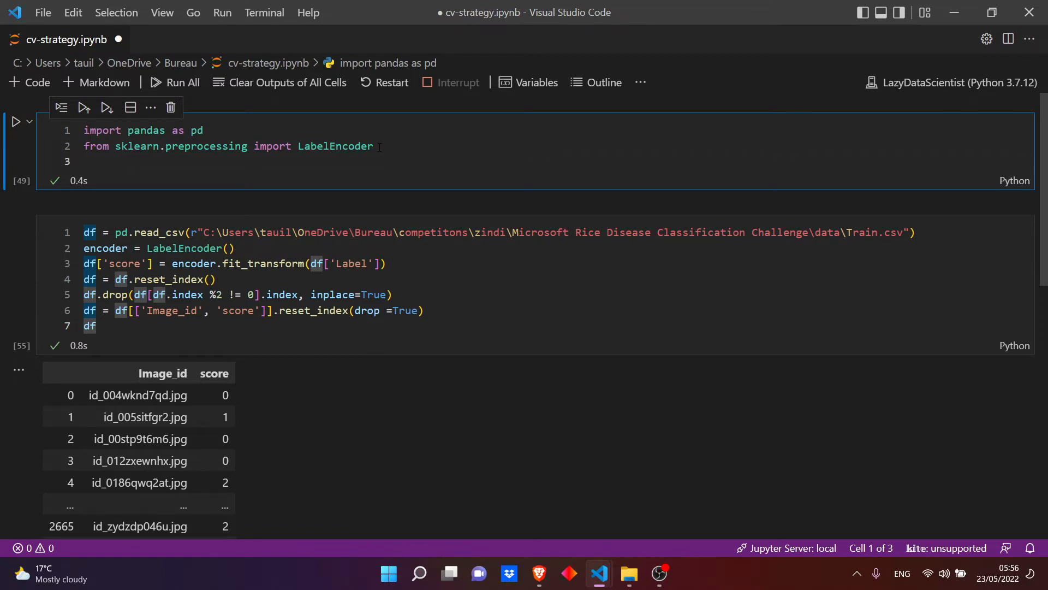
pyautogui.write('from sklearn.model_selection import')
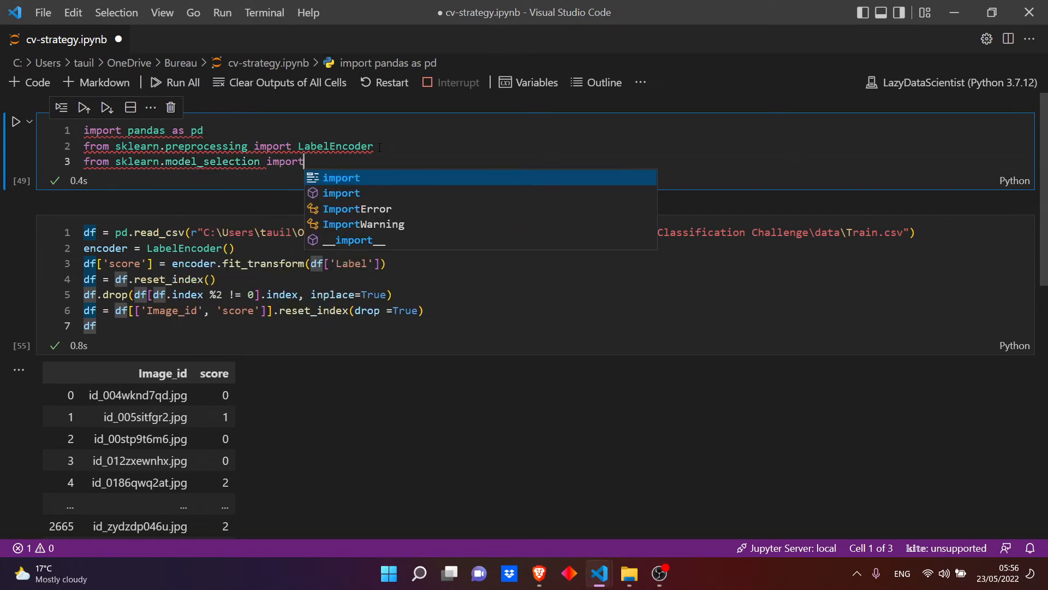
pyautogui.write('St')
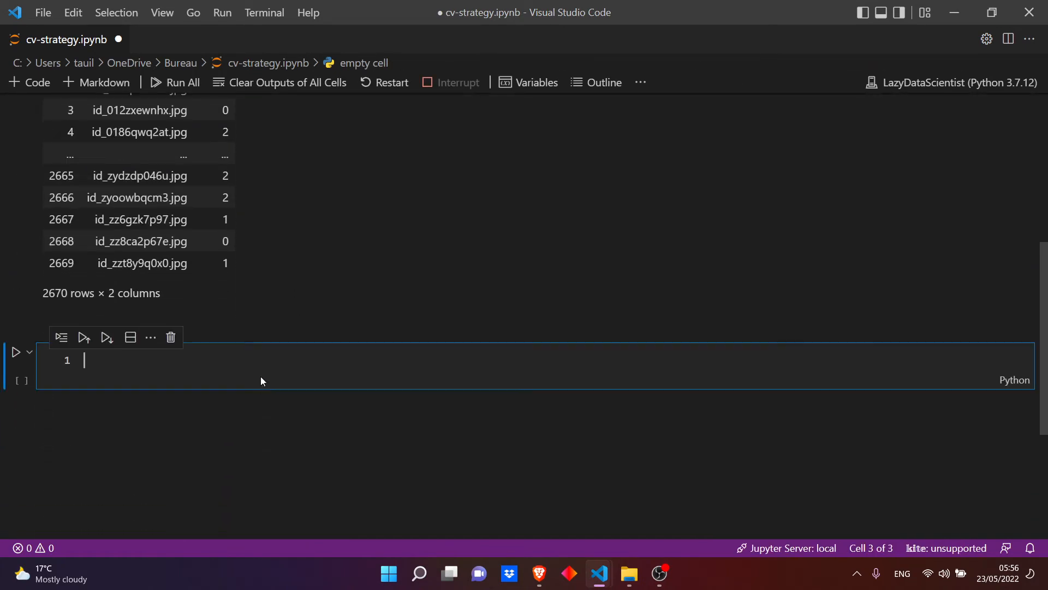
# Step: Define kf = StratifiedKFold(n_splits=5, shuffle=True, random_state=42) in a new cell
pyautogui.write('kf')
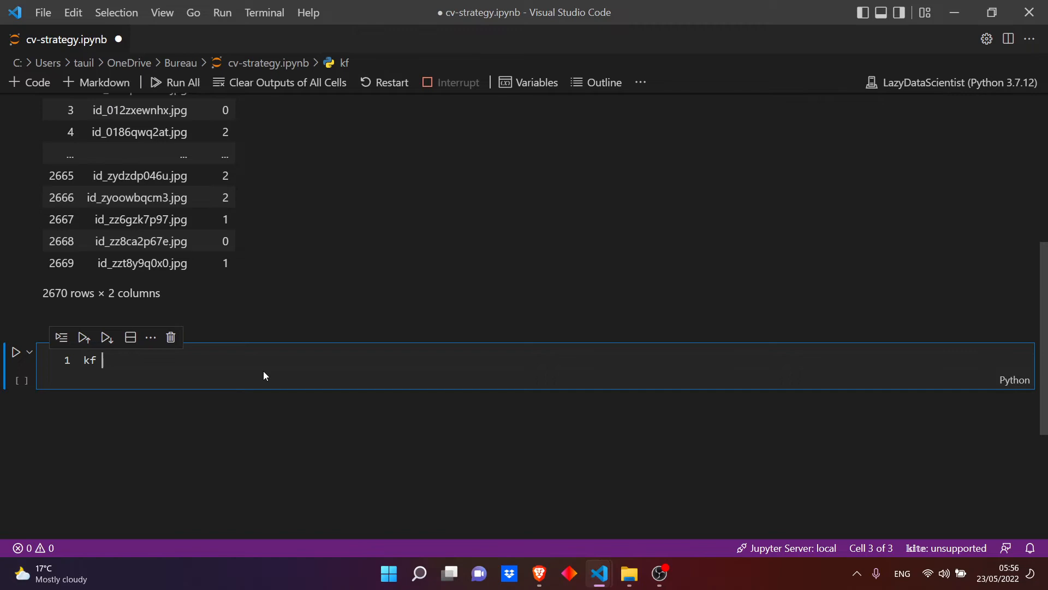
pyautogui.write('= Stra')
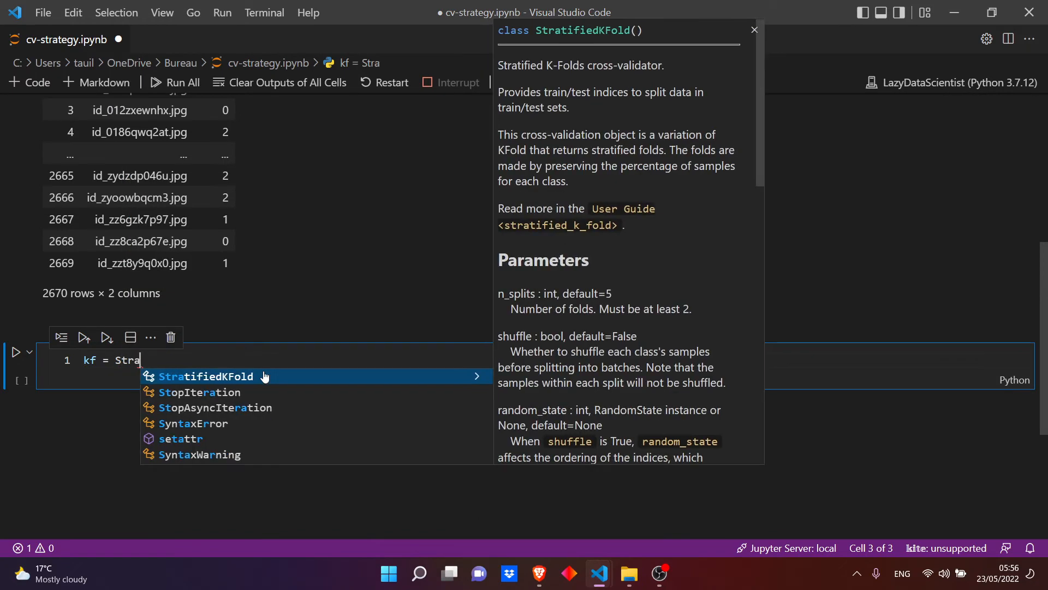
pyautogui.click(206, 376)
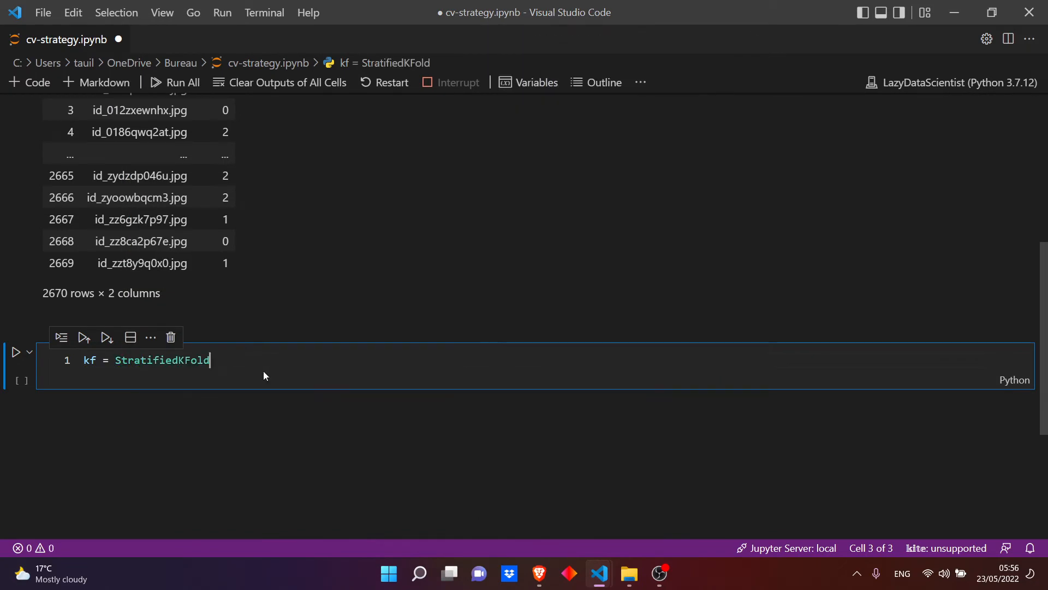
pyautogui.write('()')
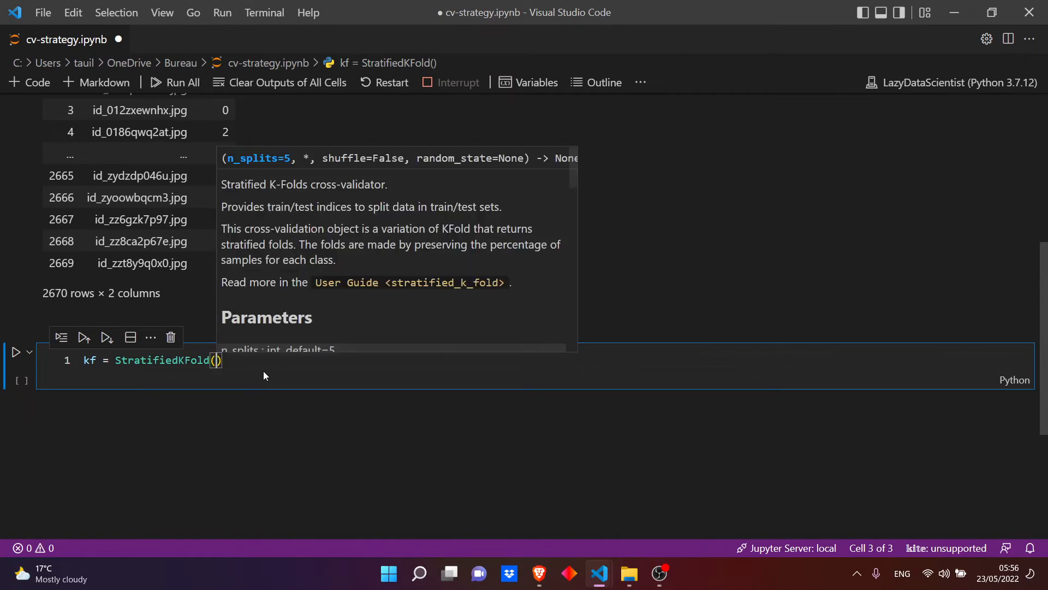
pyautogui.write('n_splits=')
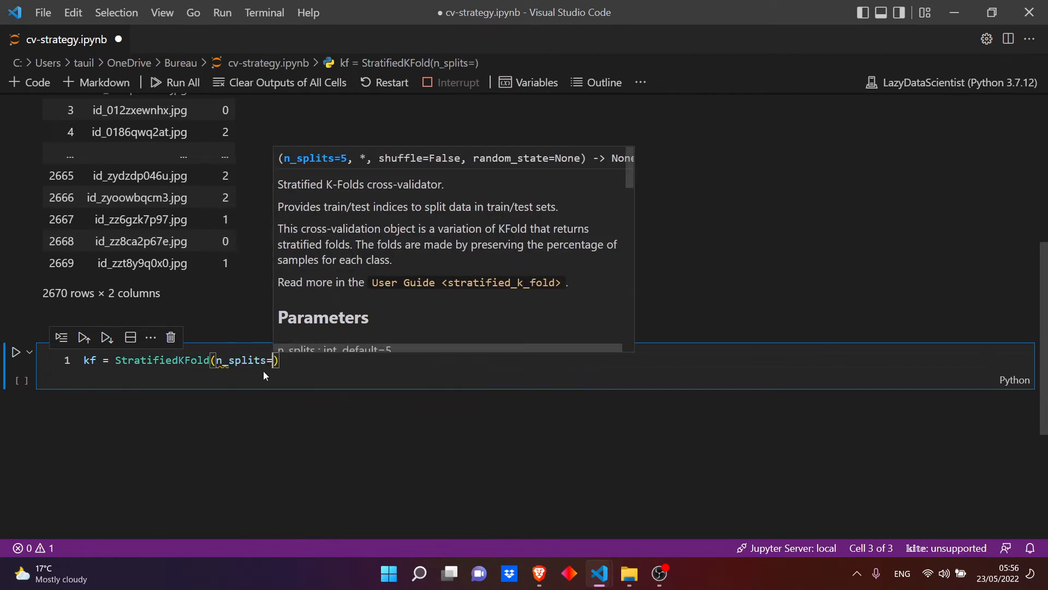
pyautogui.write('5')
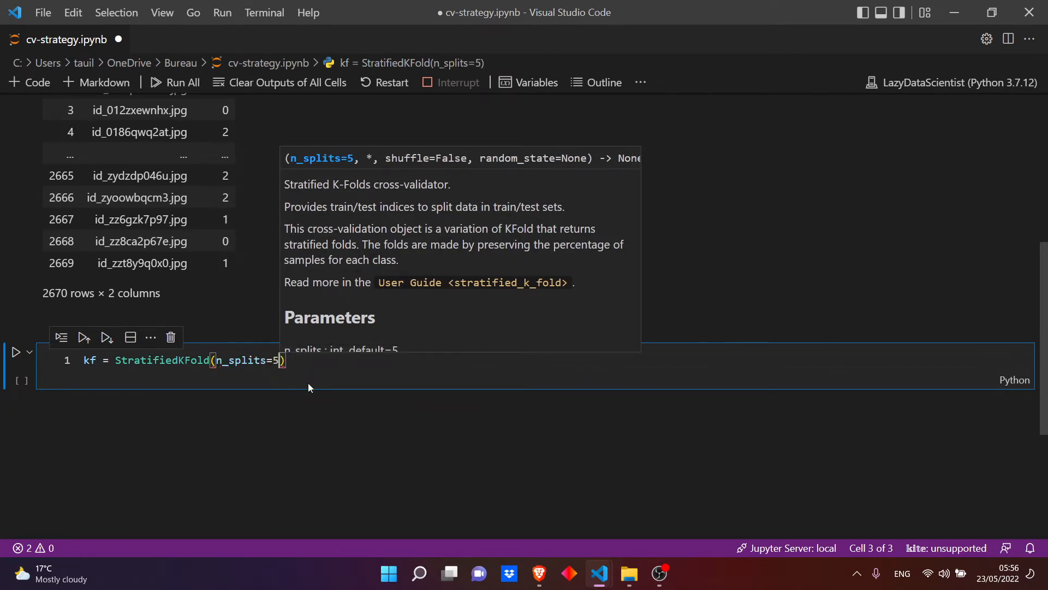
pyautogui.write(', shuffle=')
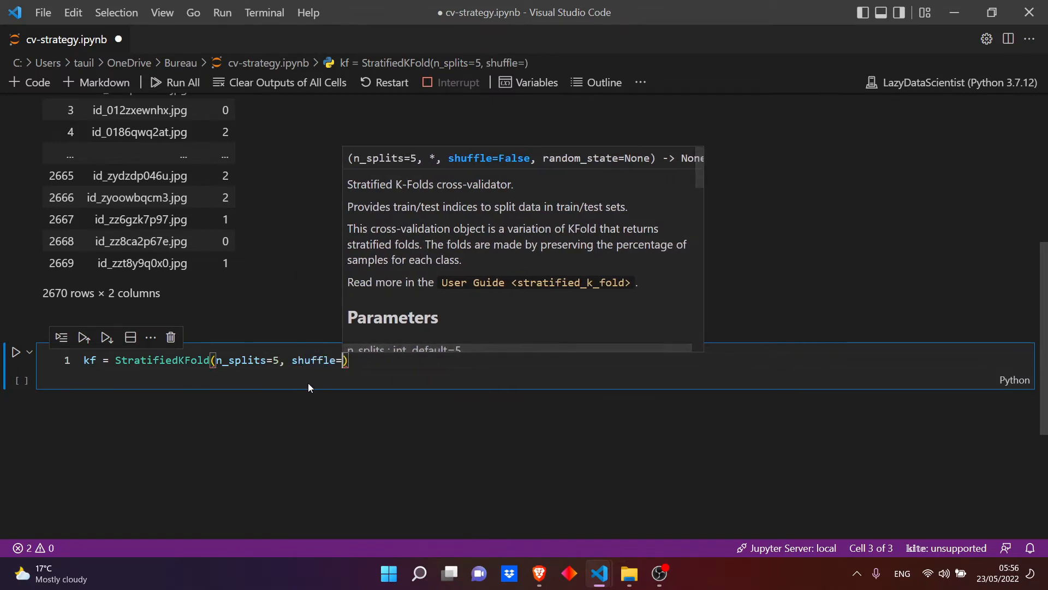
pyautogui.write('True, r')
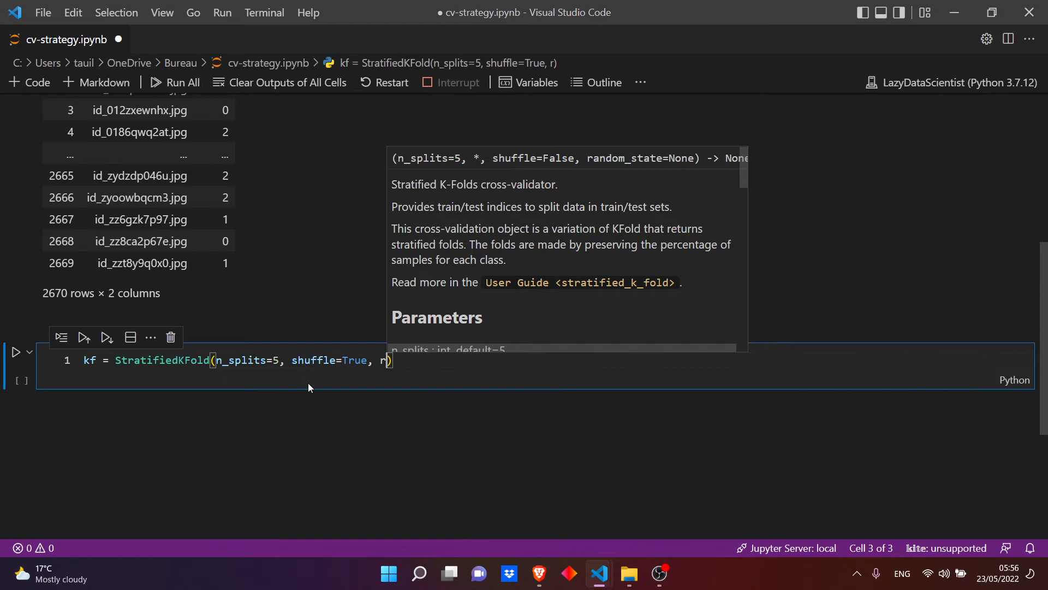
pyautogui.write('andom_state=')
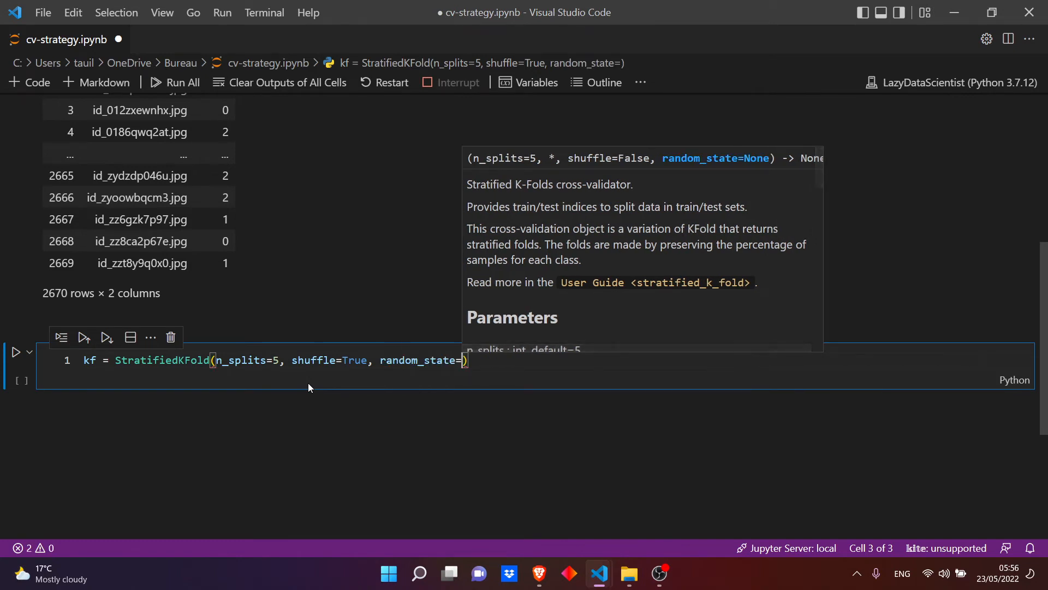
pyautogui.write('42')
pyautogui.write('for n')
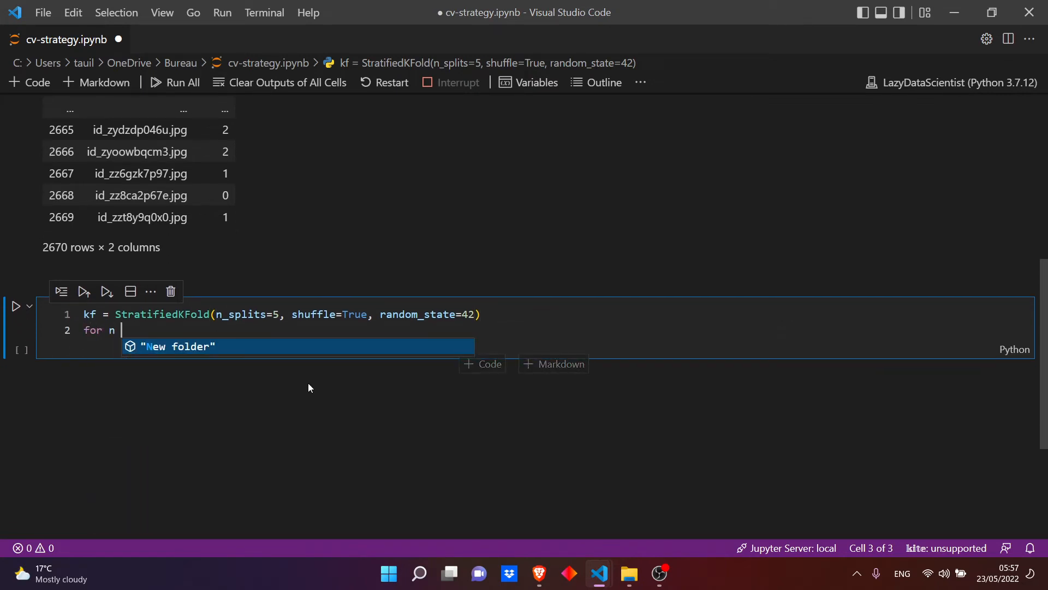
# Step: Begin the enumerate for-loop over train and valid_index folds
pyautogui.write(', (_,')
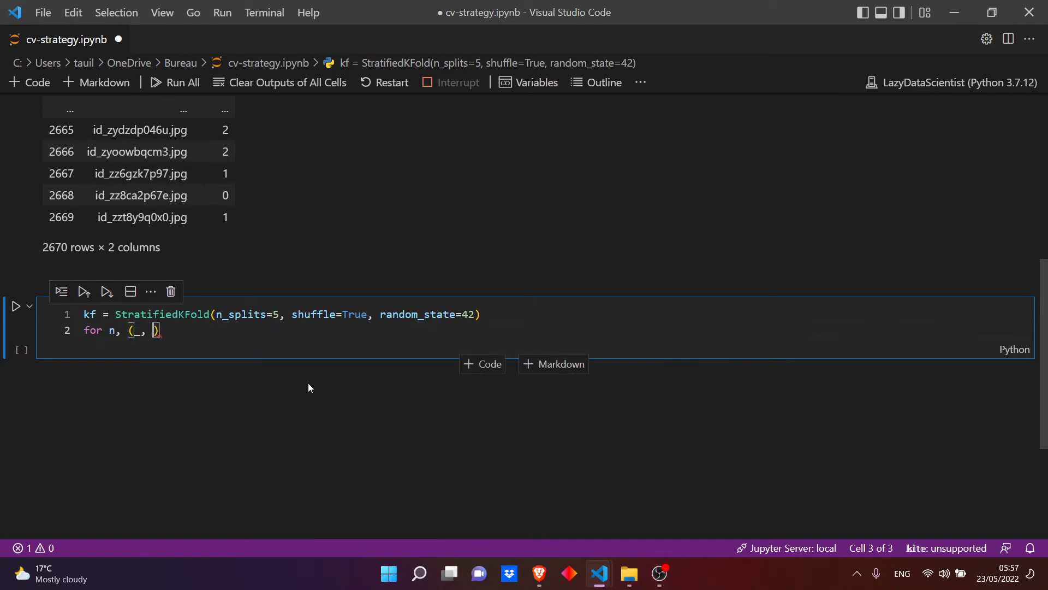
pyautogui.write('valid')
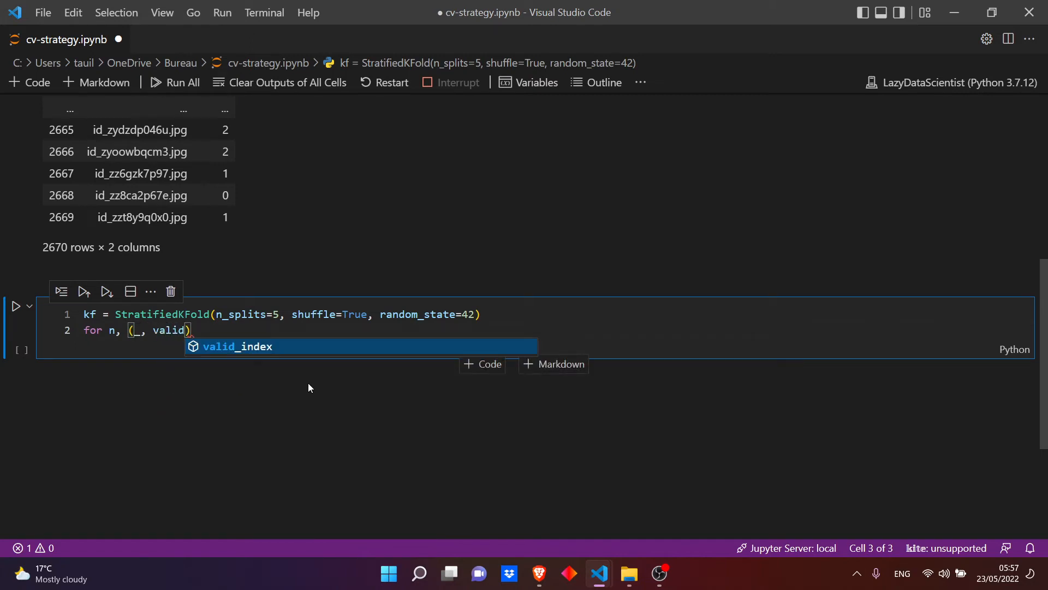
pyautogui.press('Tab')
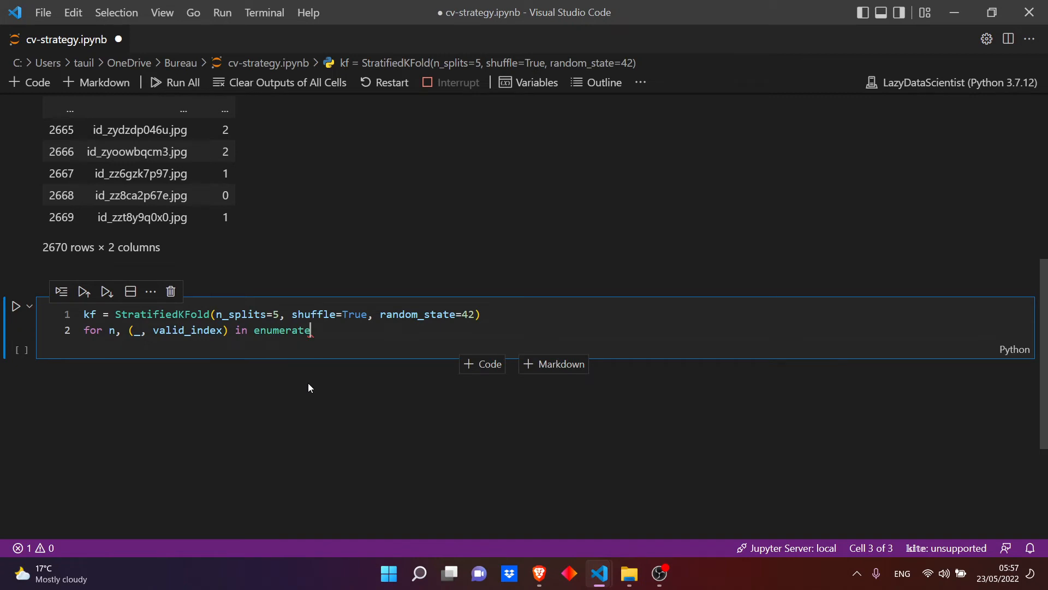
# Step: Complete the kf.split loop assigning int(n) to df.loc[valid_index, 'fold'] and run it
pyautogui.write('(kf.')
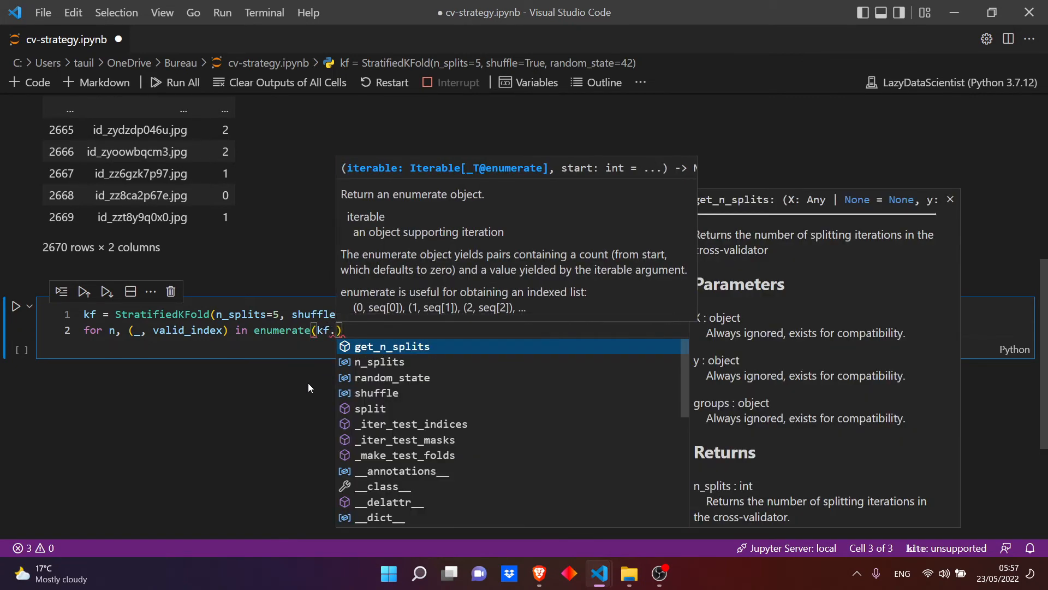
pyautogui.write("plite(df, df['")
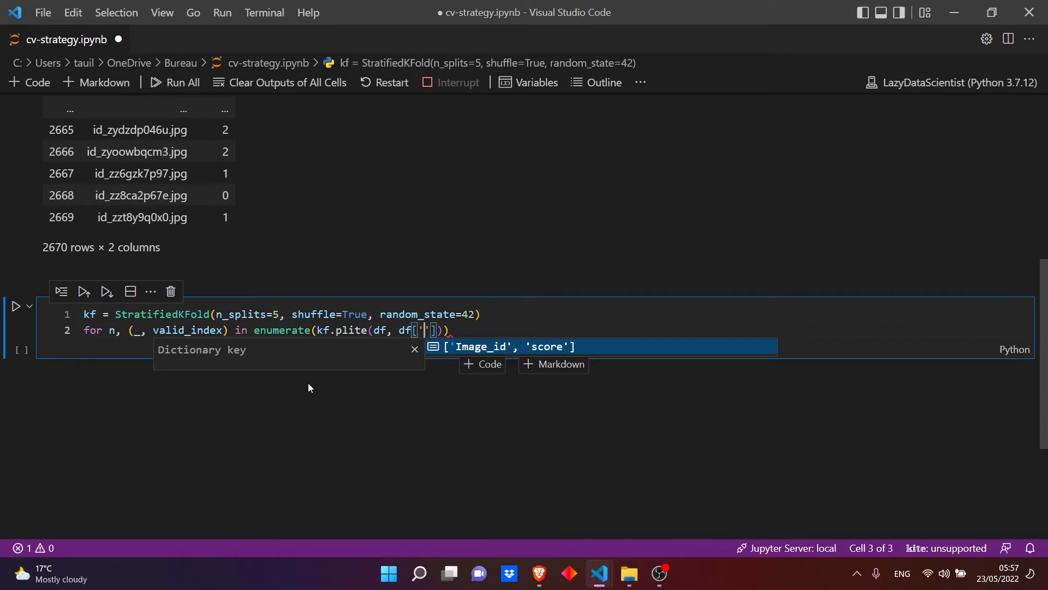
pyautogui.write('score')
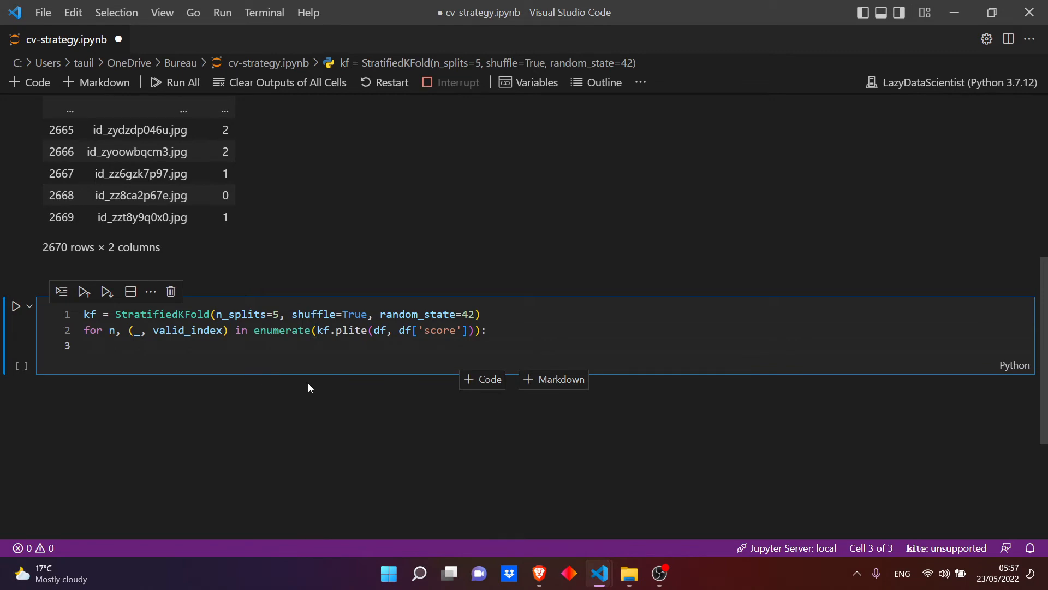
pyautogui.write('df')
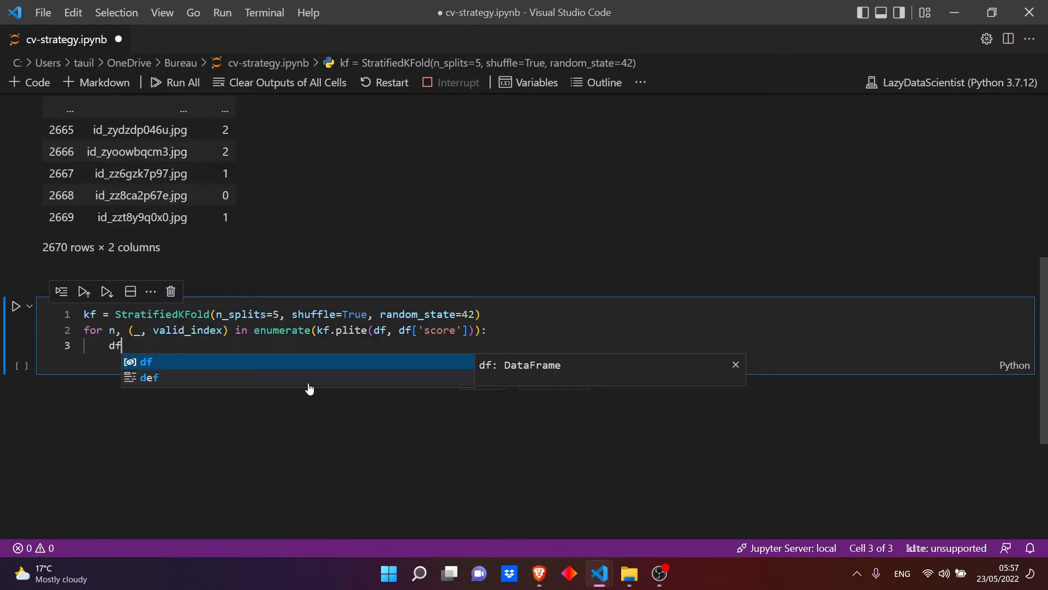
pyautogui.write('.loc[]')
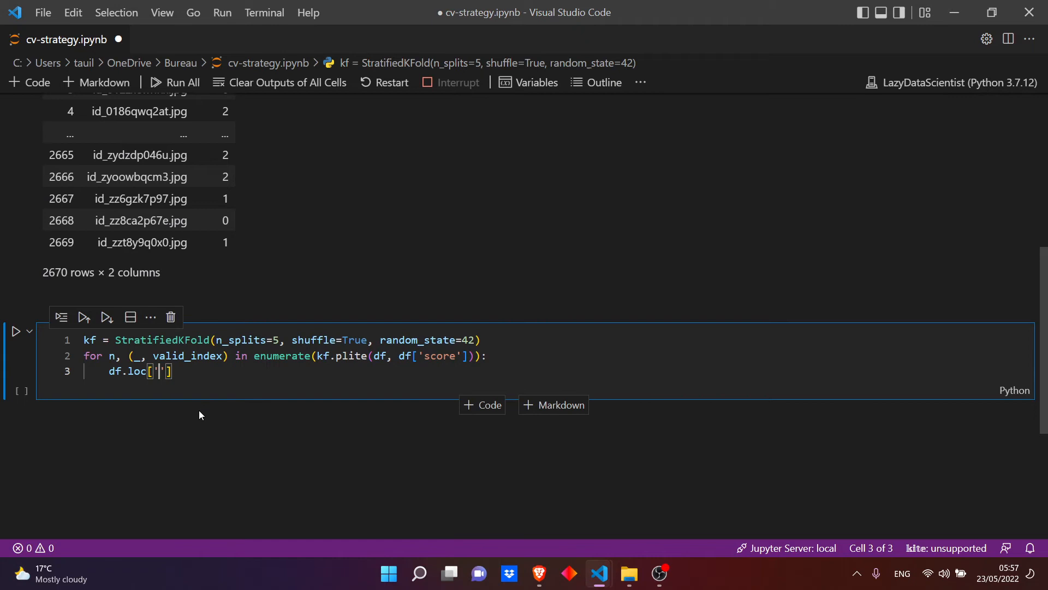
pyautogui.write('fold')
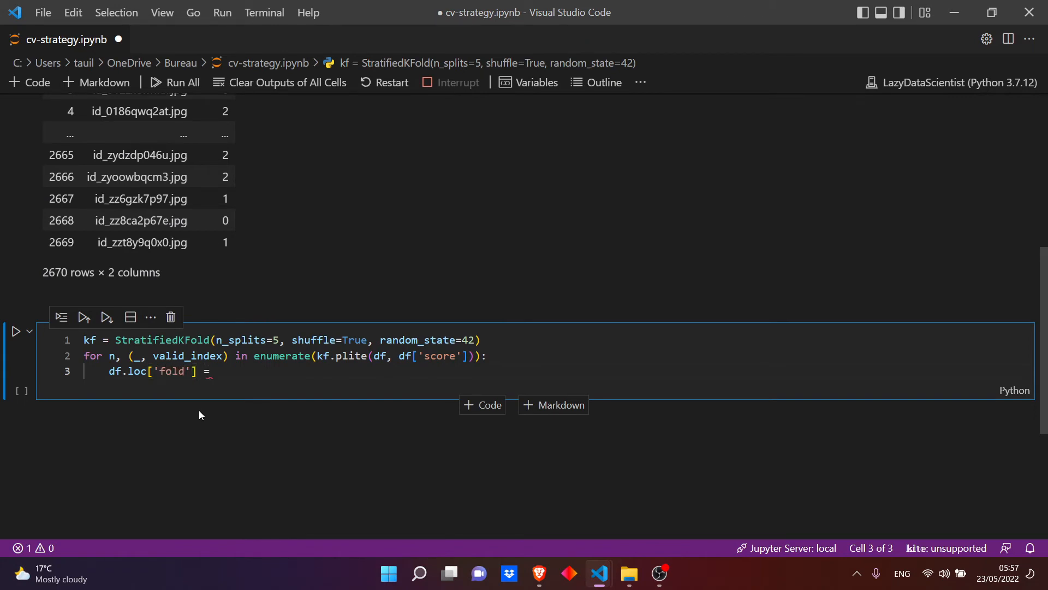
pyautogui.press('BackSpace')
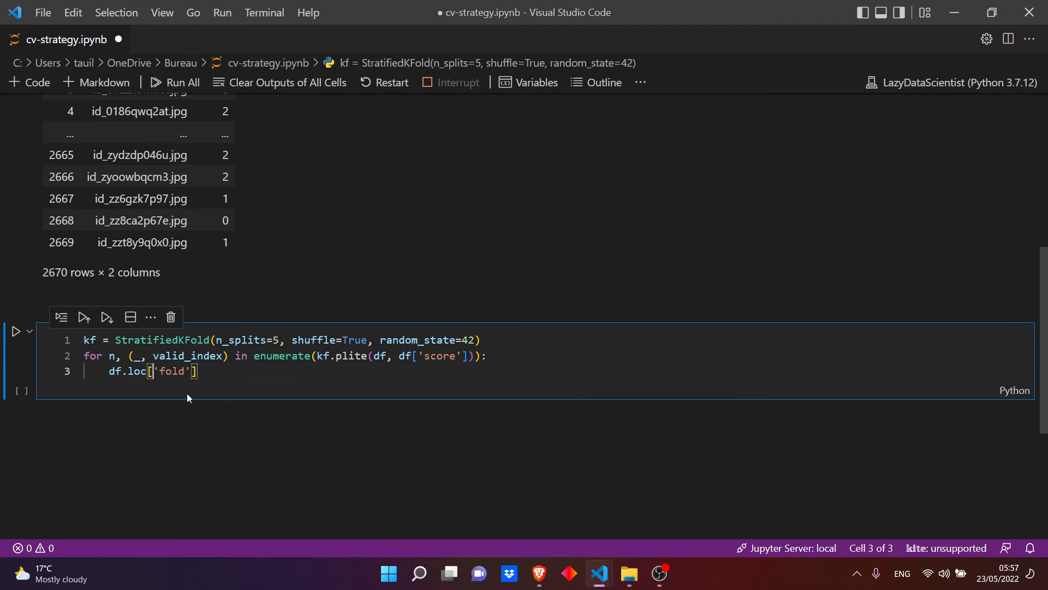
pyautogui.write('cali')
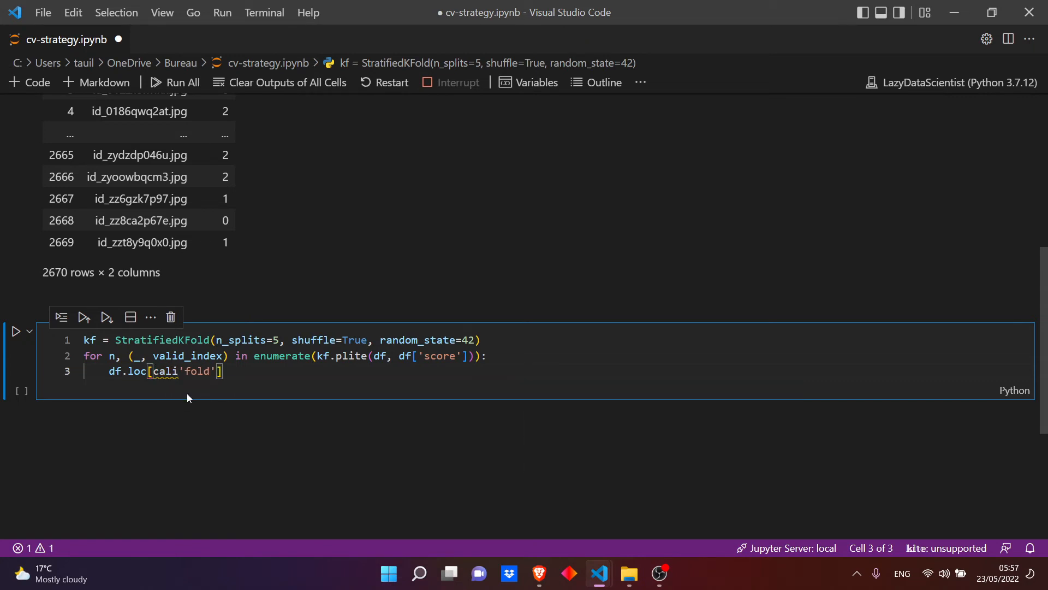
pyautogui.write('valid_index,')
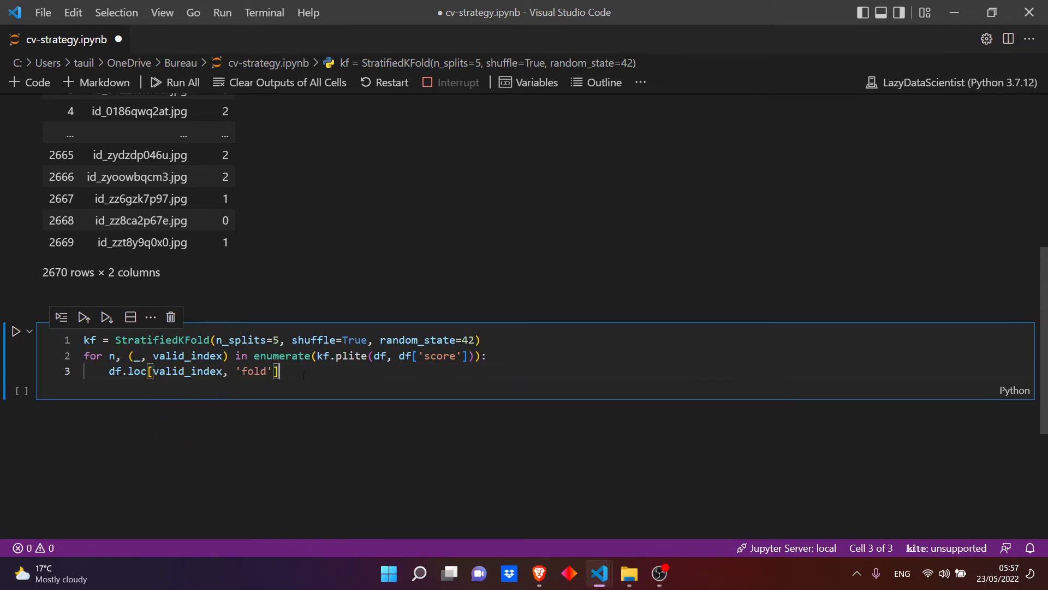
pyautogui.write('= int')
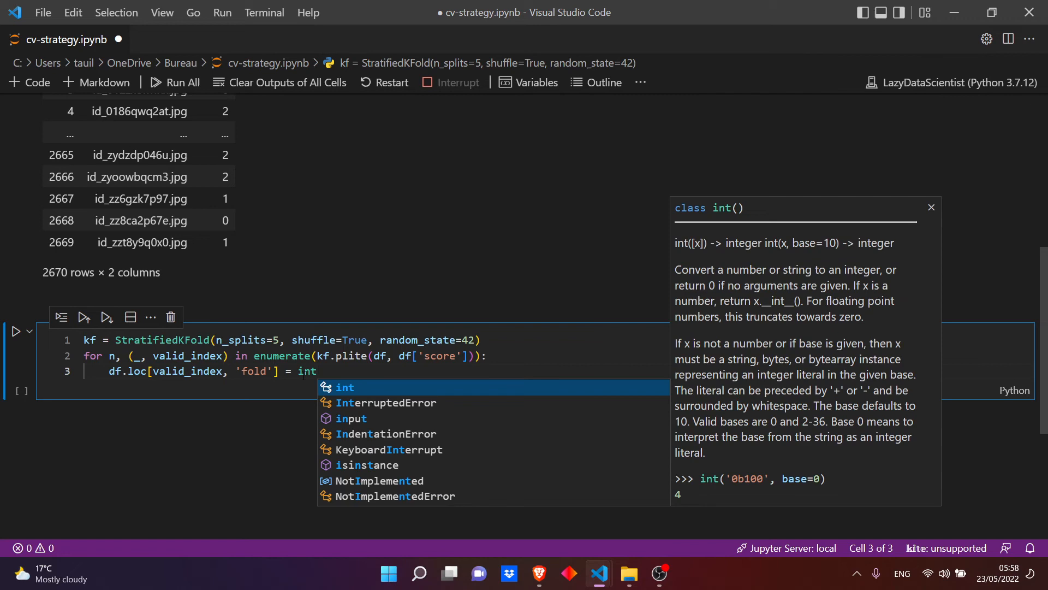
pyautogui.write('(n)')
pyautogui.write('df')
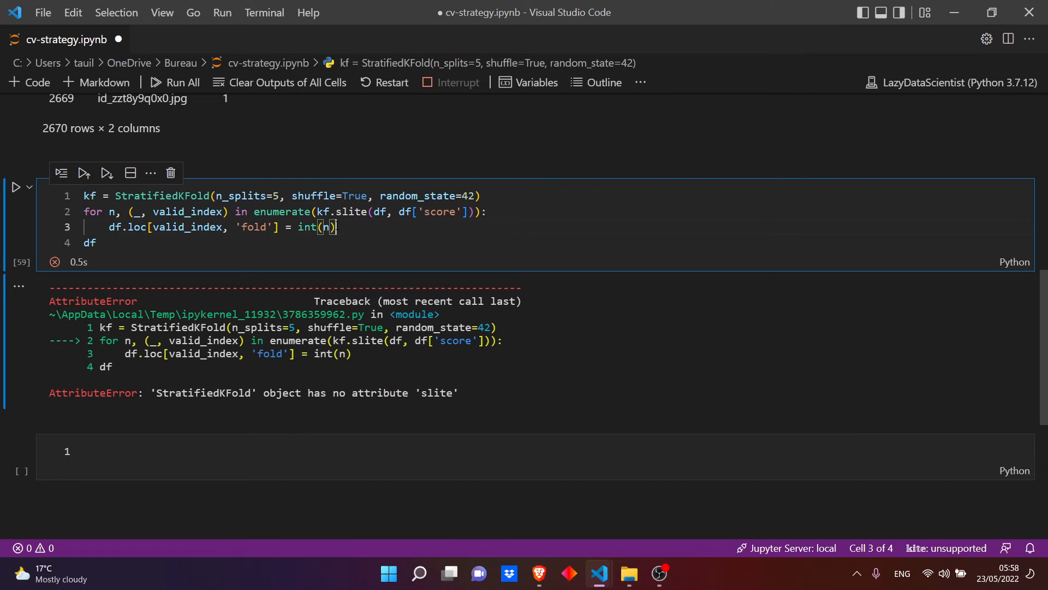
# Step: Correct 'slite' to 'split' and rerun the fold-assignment cell
pyautogui.doubleClick(352, 211)
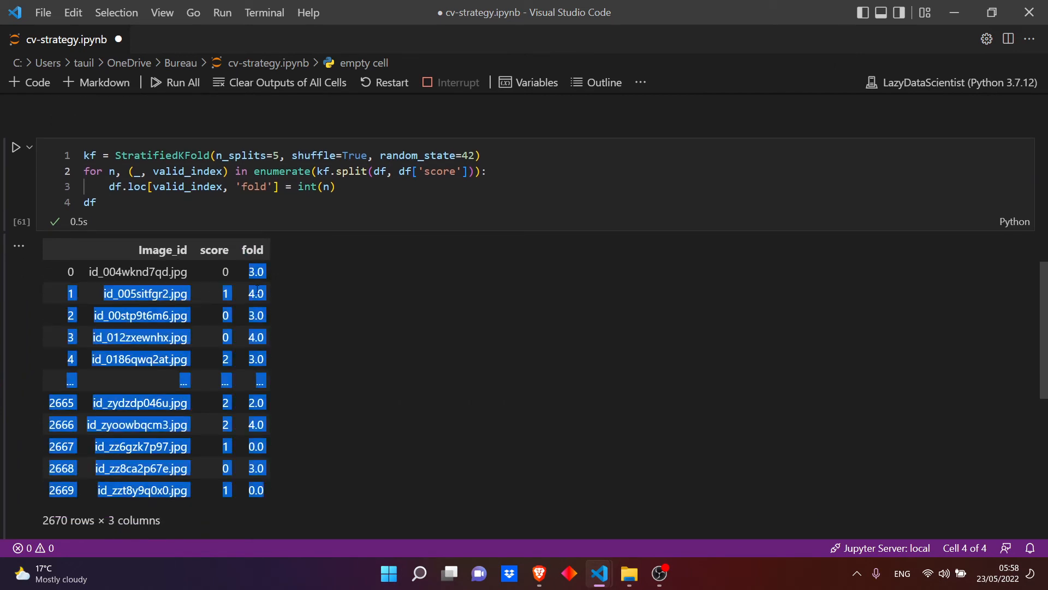
pyautogui.click(98, 202)
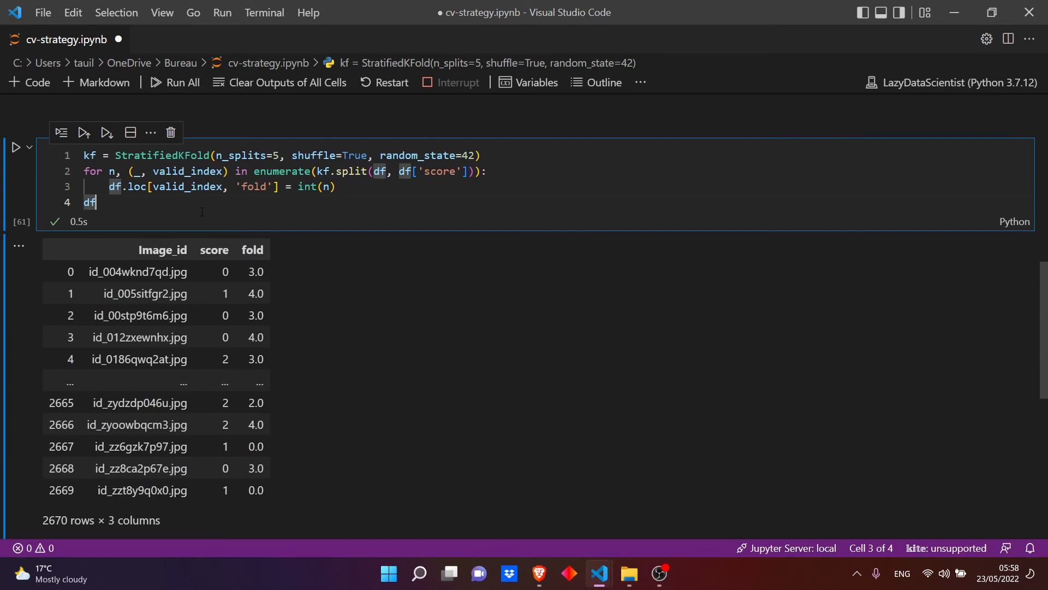
# Step: Cast df['fold'] with astype(int) and display df
pyautogui.write("['fold'] =")
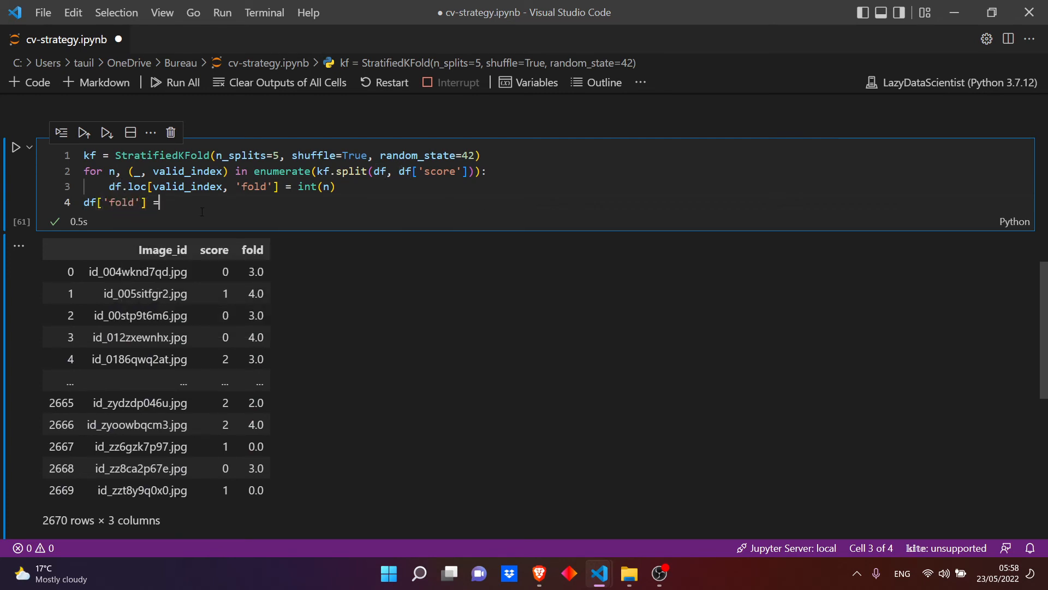
pyautogui.write("df['f'")
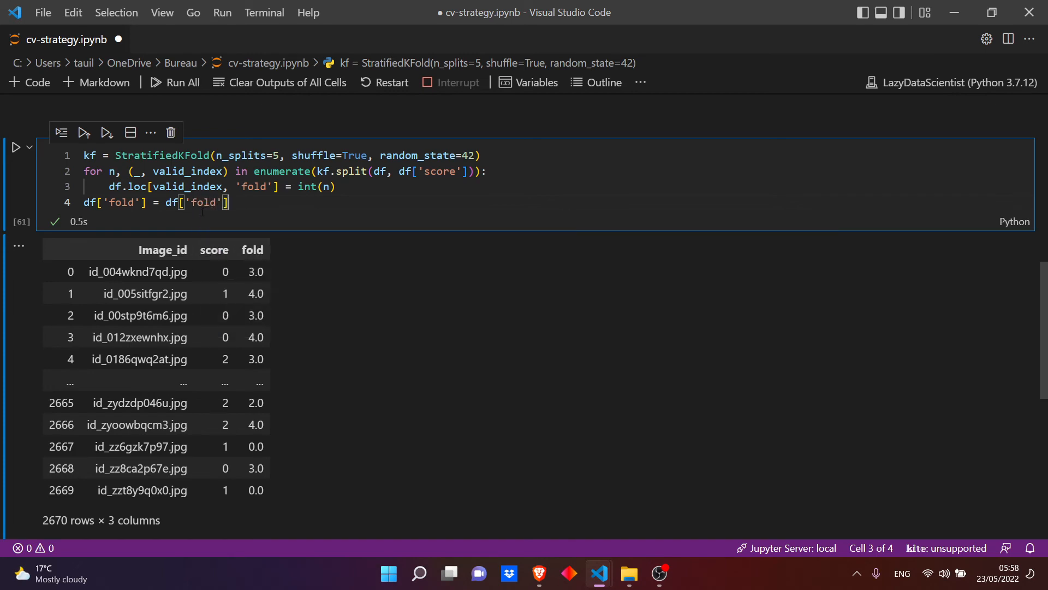
pyautogui.write('.astype(')
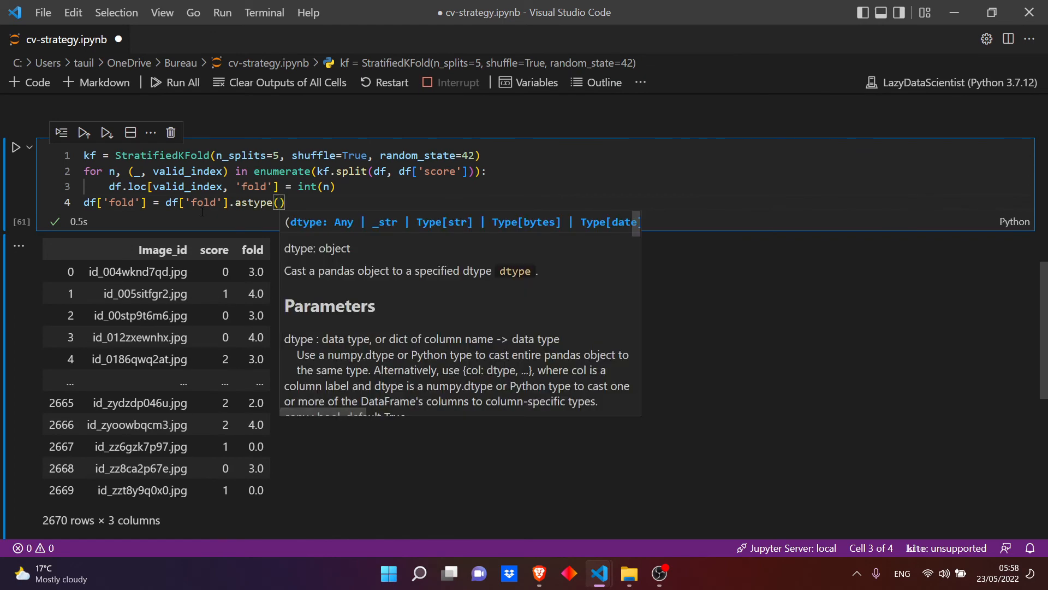
pyautogui.write('int')
pyautogui.write('df')
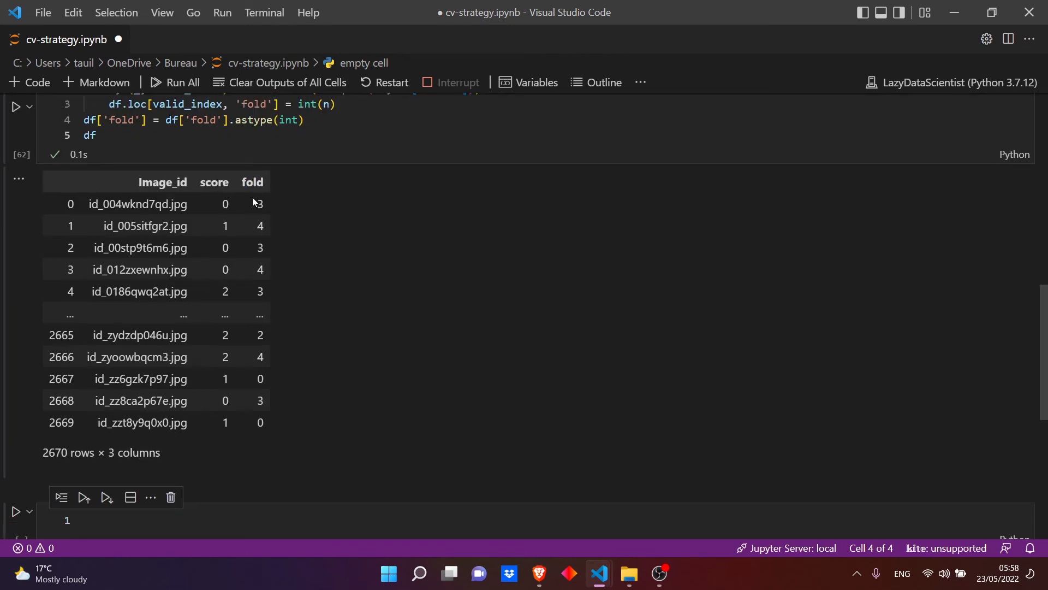
pyautogui.moveTo(257, 422)
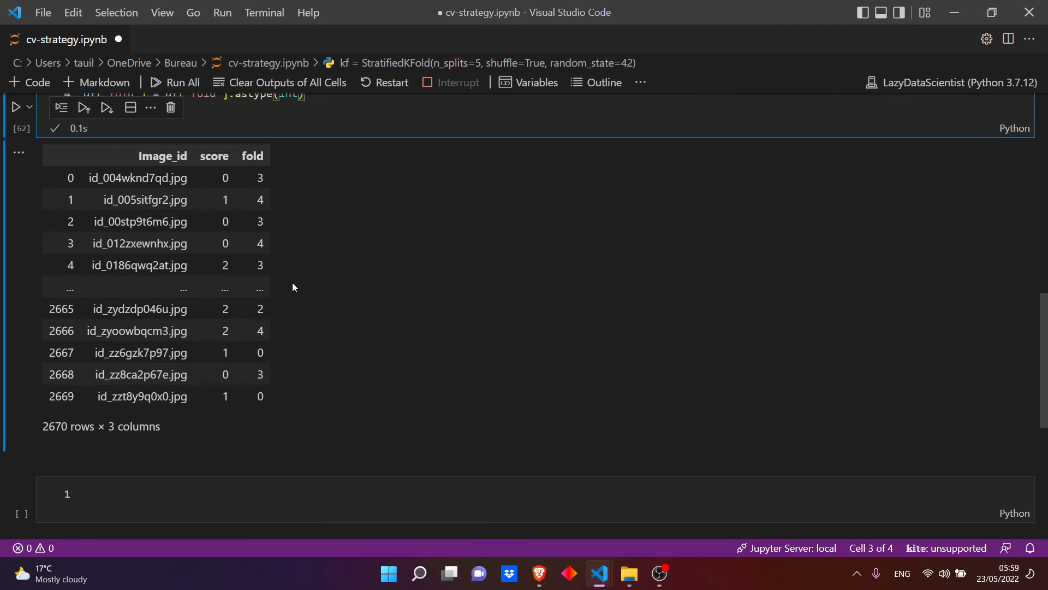
# Step: Filter fold 1 by score, viewing score 0 (299 rows) then score 2 (82 rows)
pyautogui.doubleClick(225, 177)
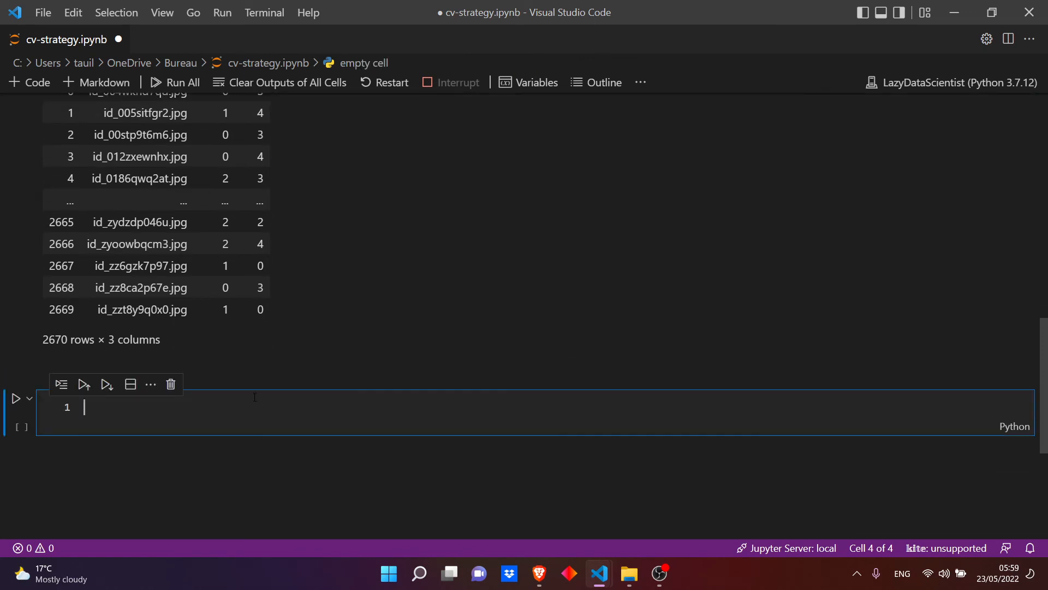
pyautogui.write('df')
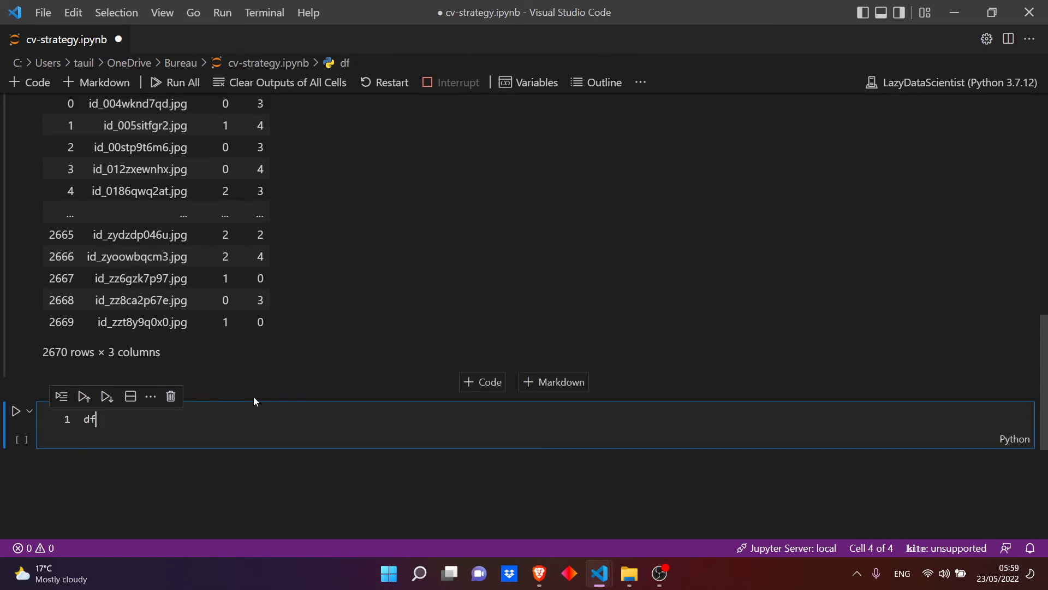
pyautogui.write('[df[]]')
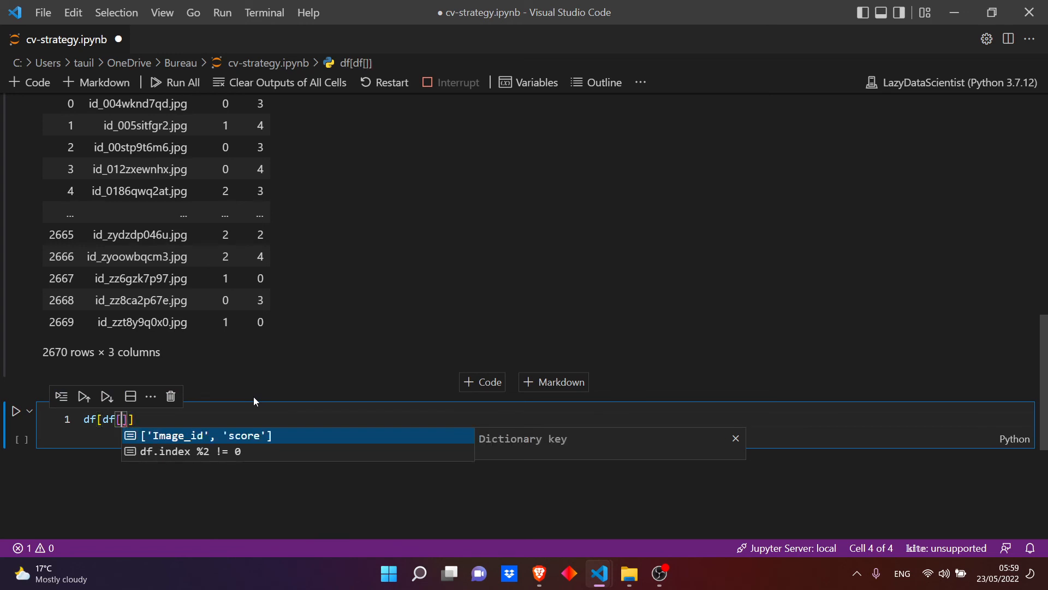
pyautogui.write("'fold")
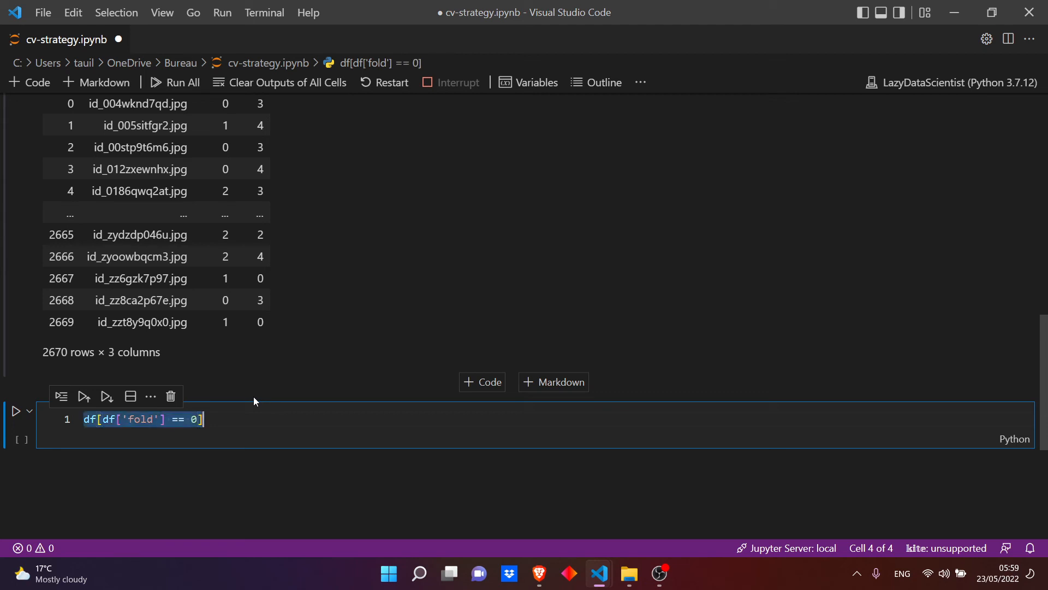
pyautogui.write("[df[df['fold'] == 0]]")
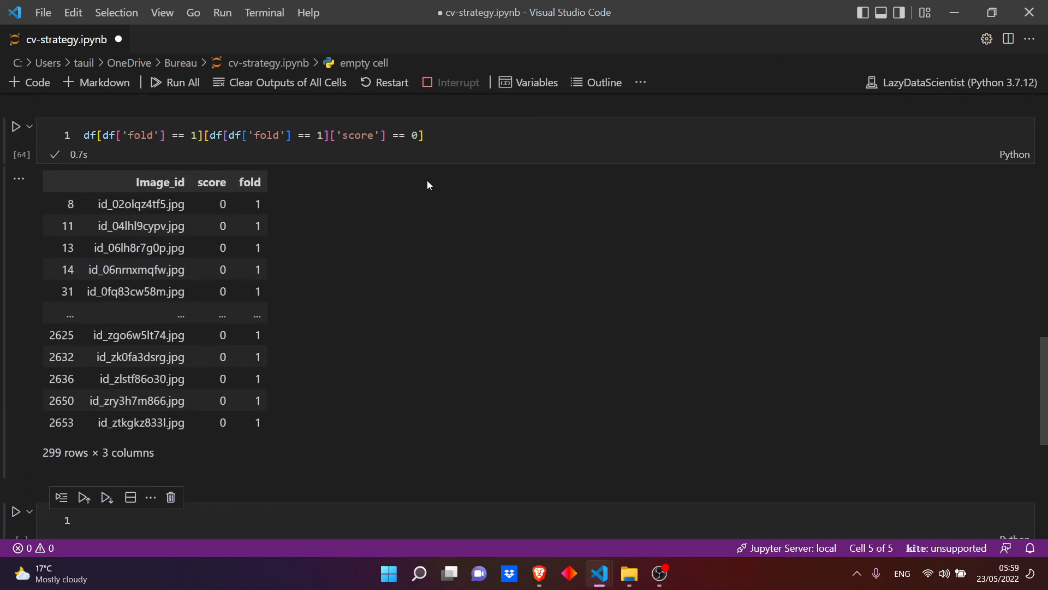
pyautogui.write('1')
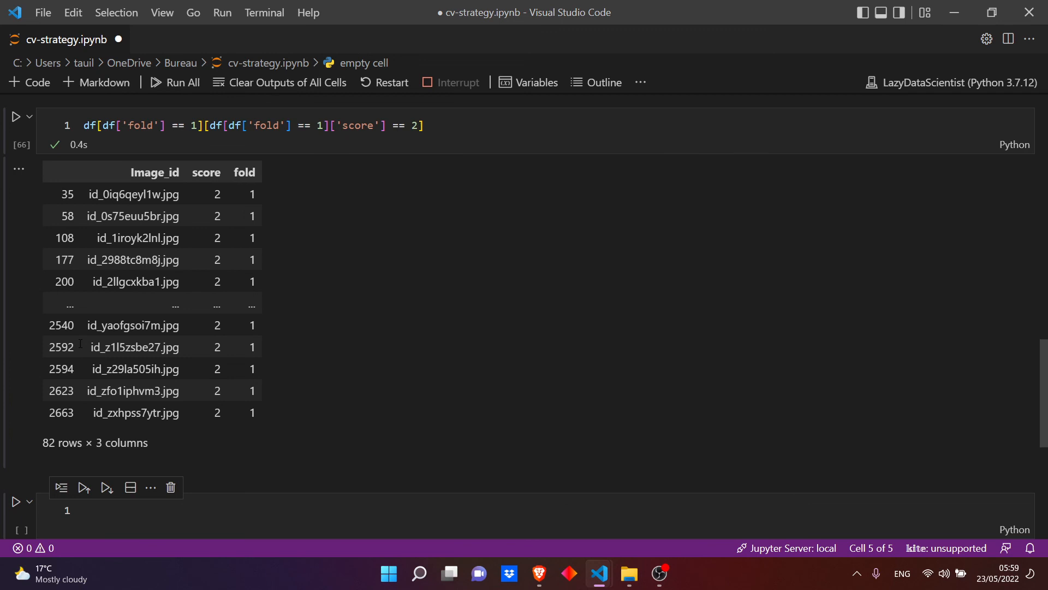
pyautogui.scroll(-3)
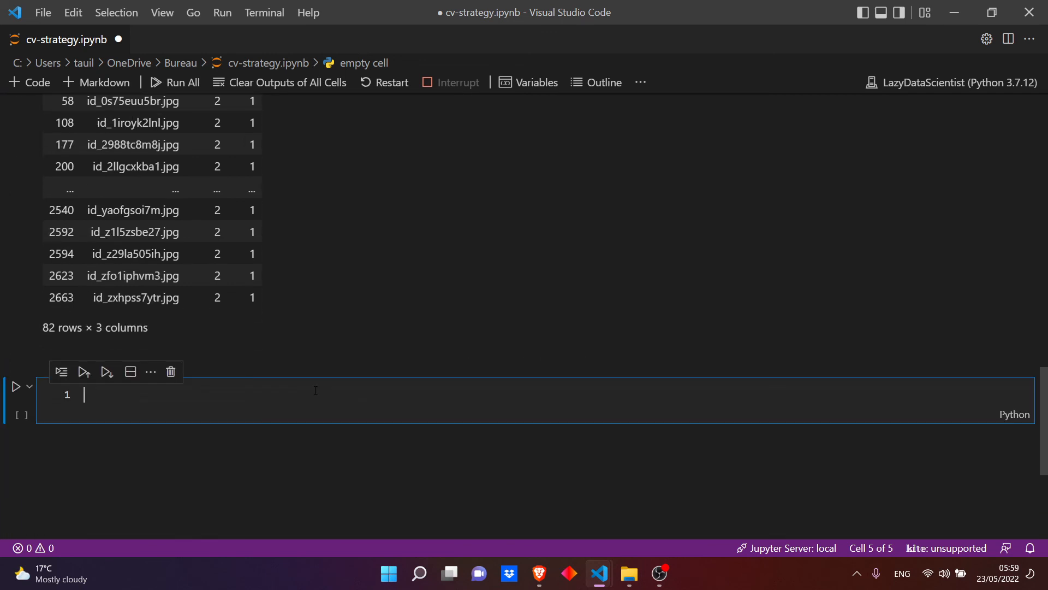
# Step: Write df.to_csv(r'folds.csv') in a new cell and run it
pyautogui.write('df.')
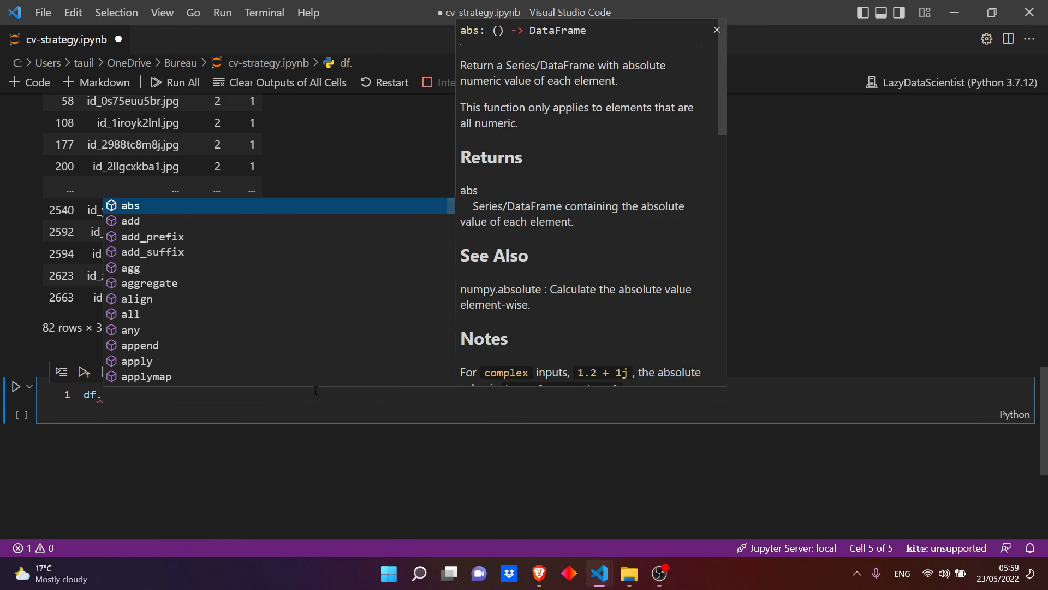
pyautogui.write('tp_')
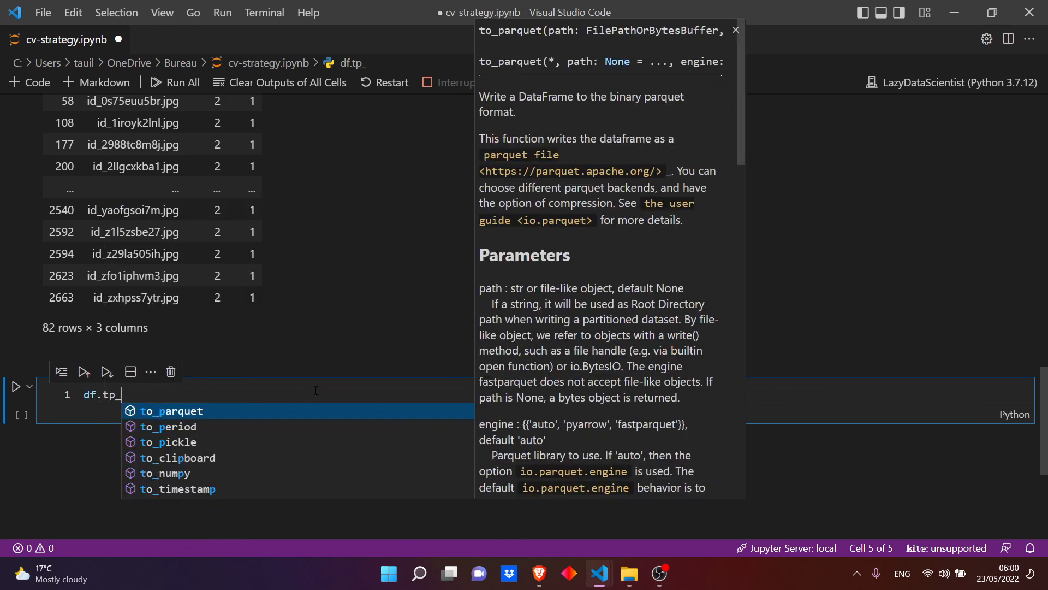
pyautogui.write('sv(')
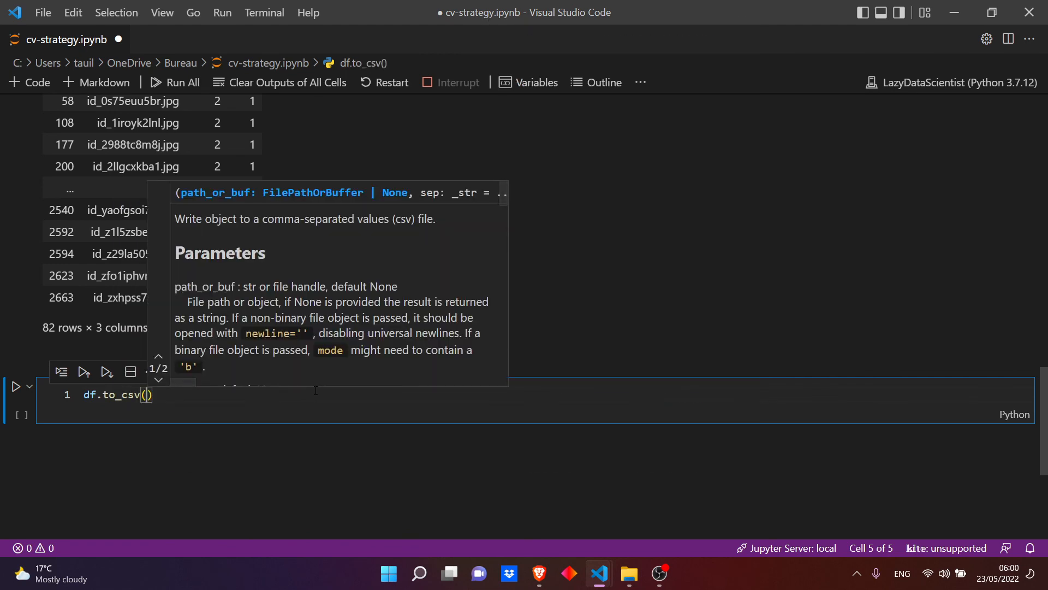
pyautogui.write("r'fold'")
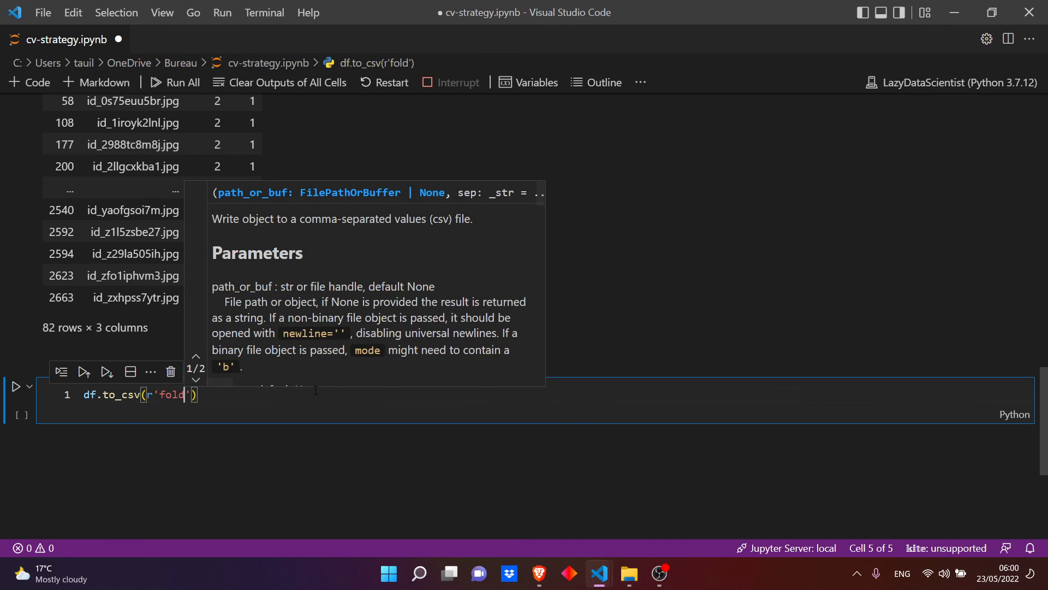
pyautogui.write('s.csv')
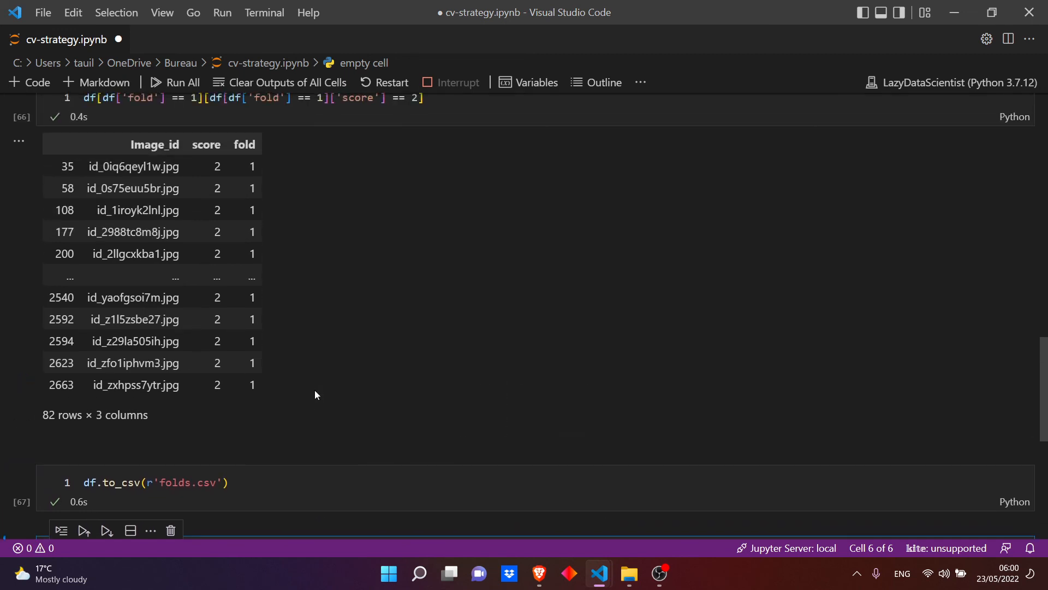
pyautogui.moveTo(249, 160)
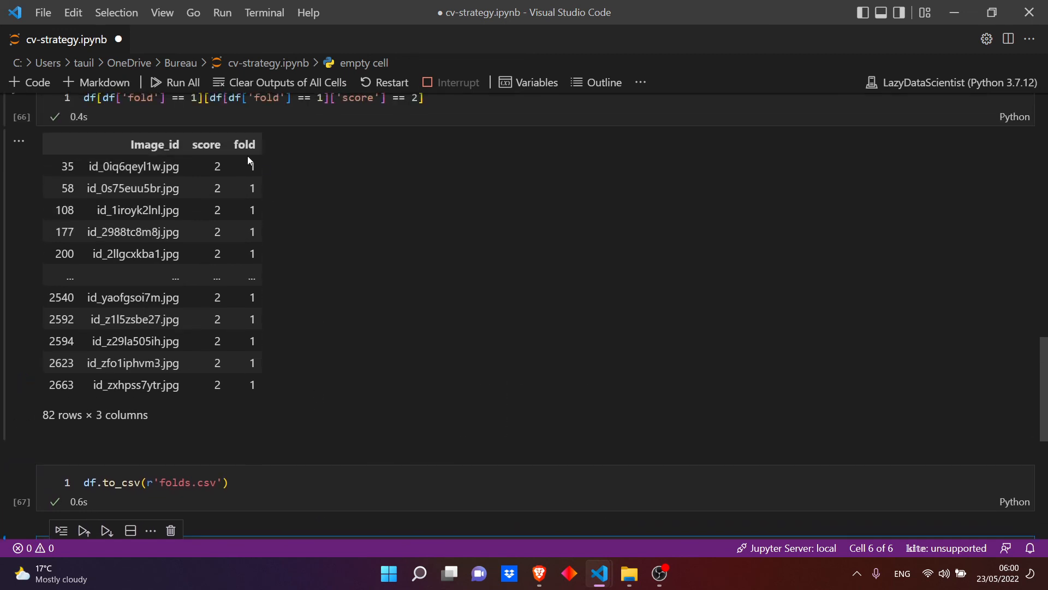
pyautogui.doubleClick(142, 144)
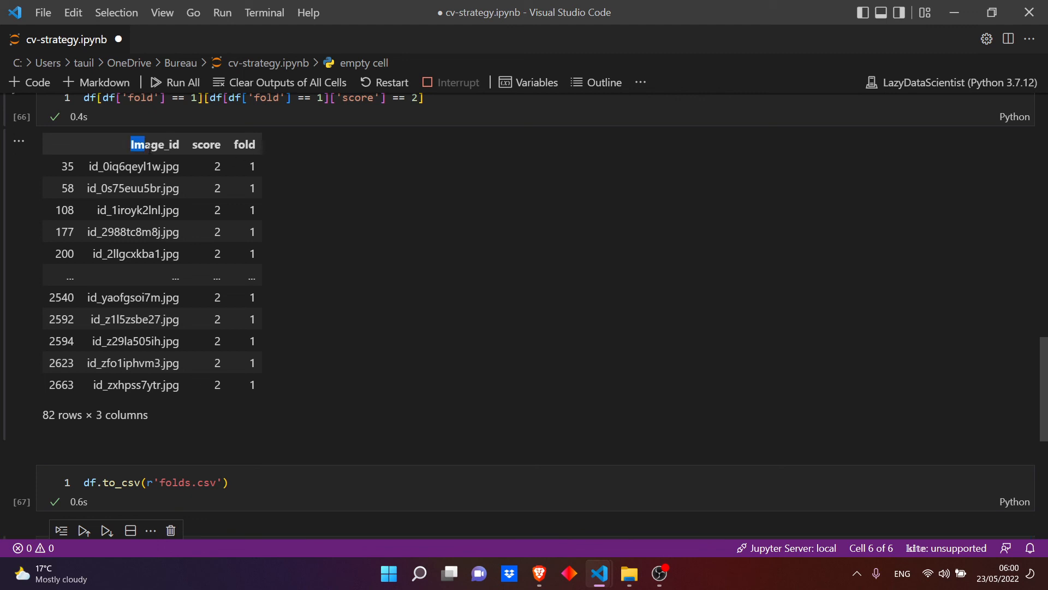
pyautogui.moveTo(131, 143); pyautogui.dragTo(270, 384)
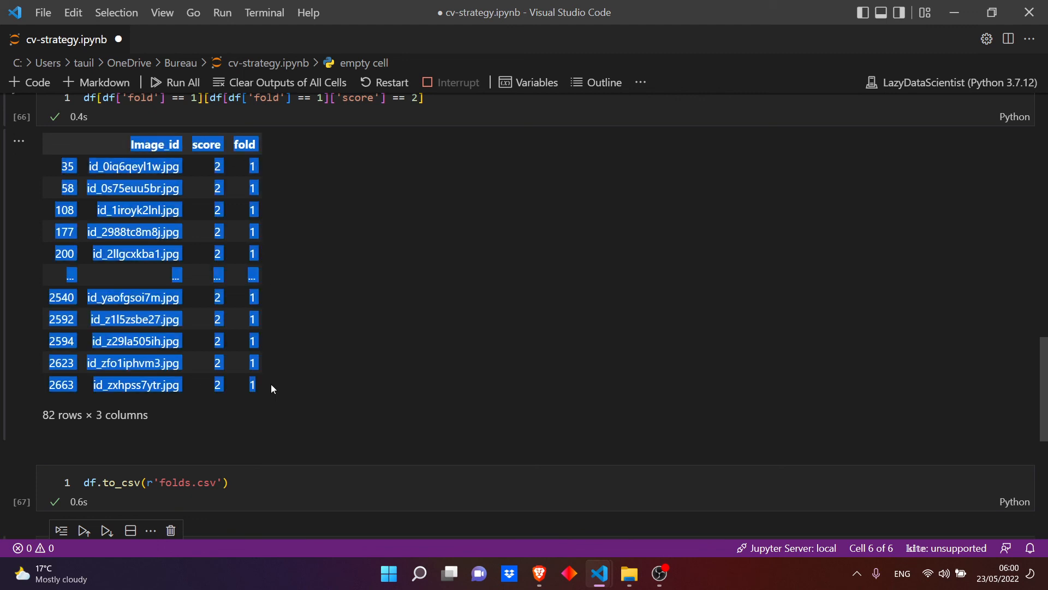
pyautogui.click(247, 166)
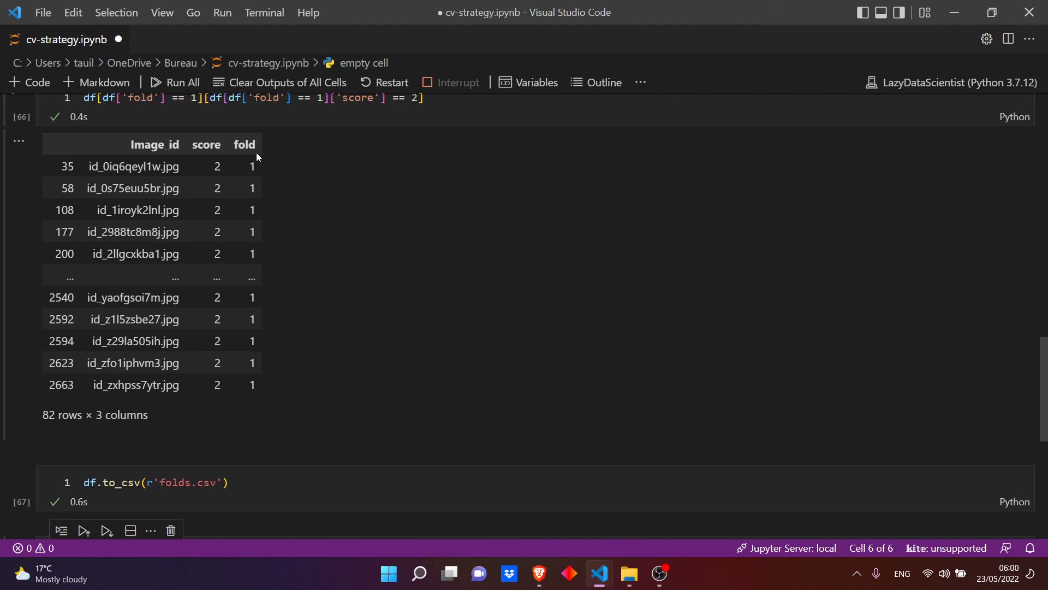
pyautogui.moveTo(315, 190)
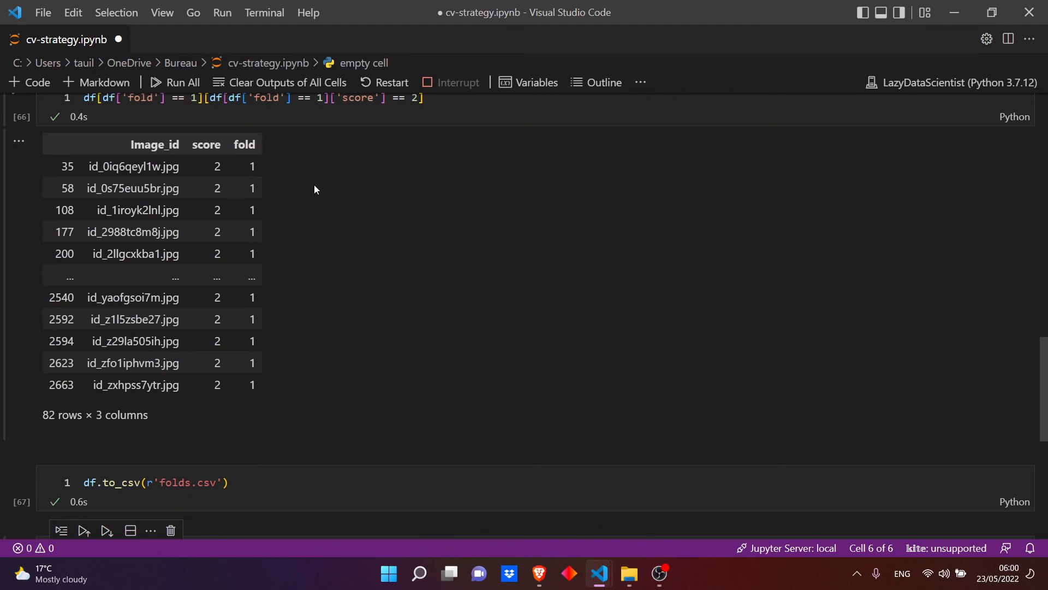